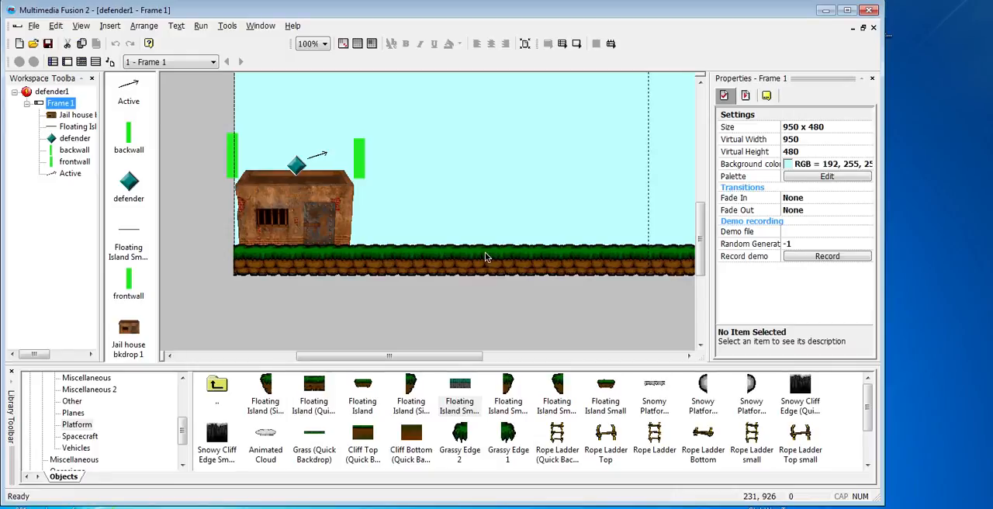
pyautogui.moveTo(163, 51)
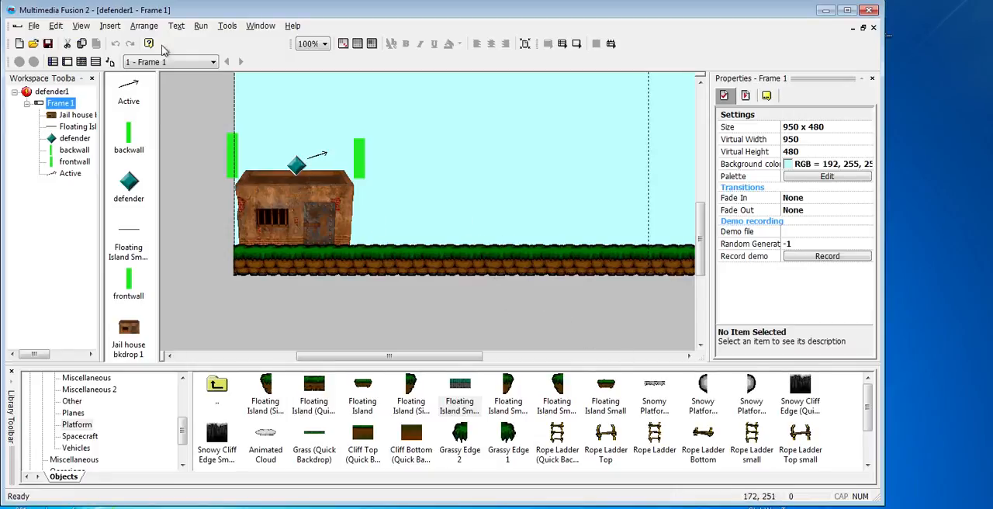
pyautogui.moveTo(318, 166)
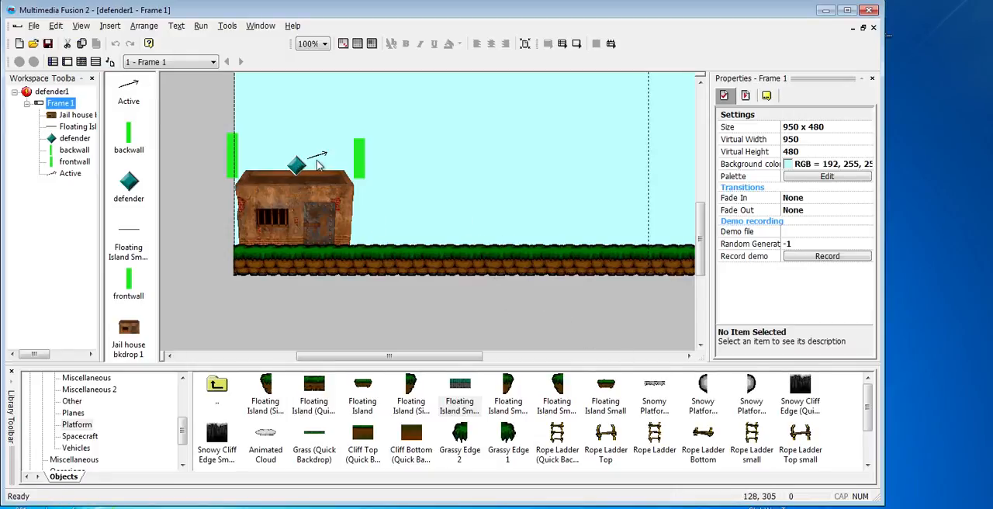
pyautogui.moveTo(316, 163)
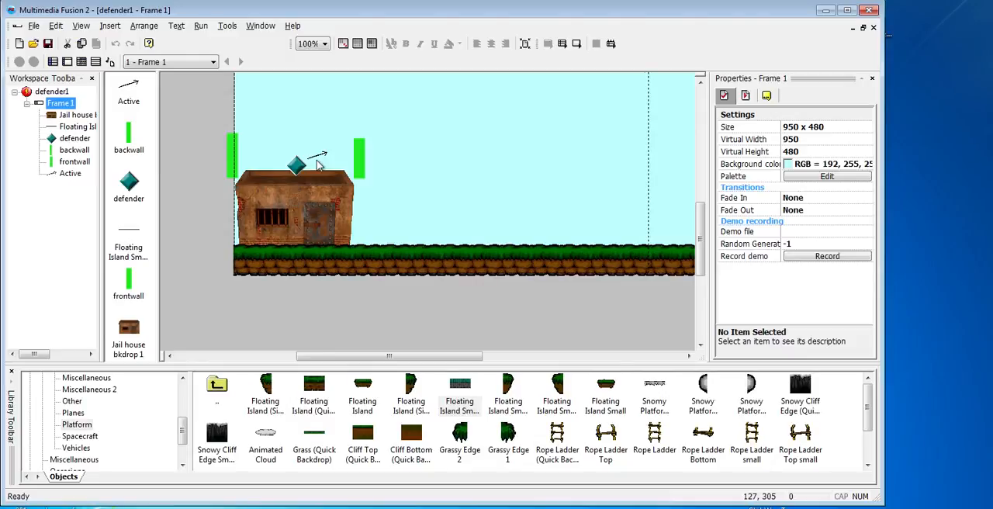
pyautogui.moveTo(512, 251)
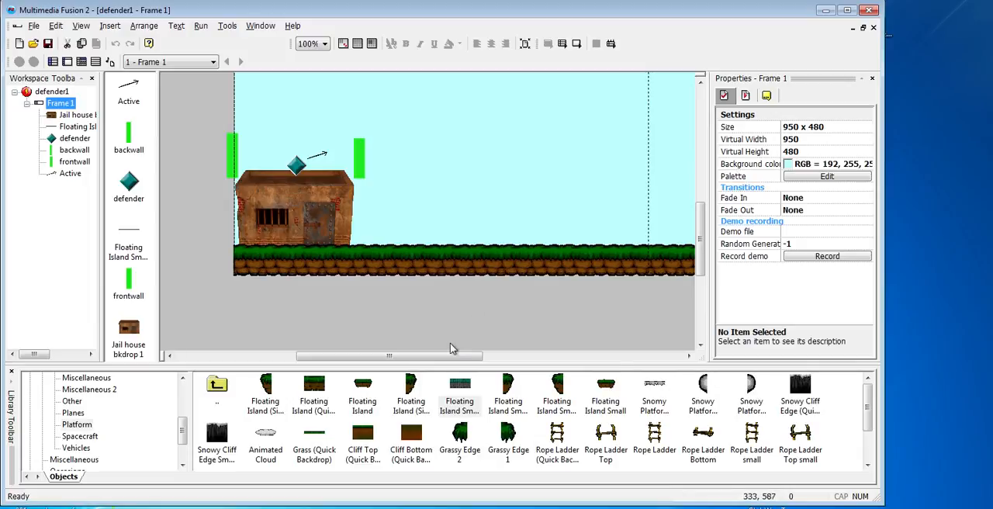
# Create a new Active diamond object and place it just past the level's right edge.
pyautogui.moveTo(388, 355); pyautogui.dragTo(489, 355)
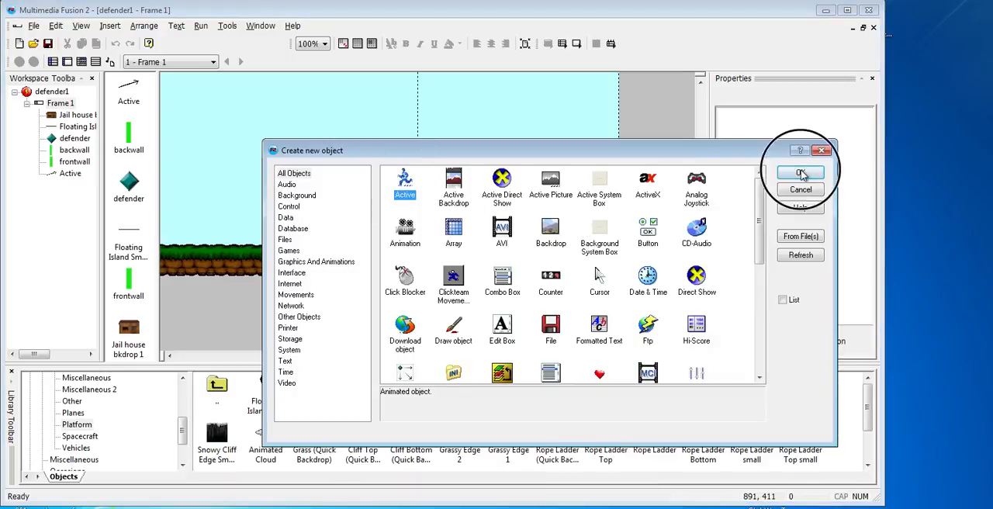
pyautogui.click(801, 172)
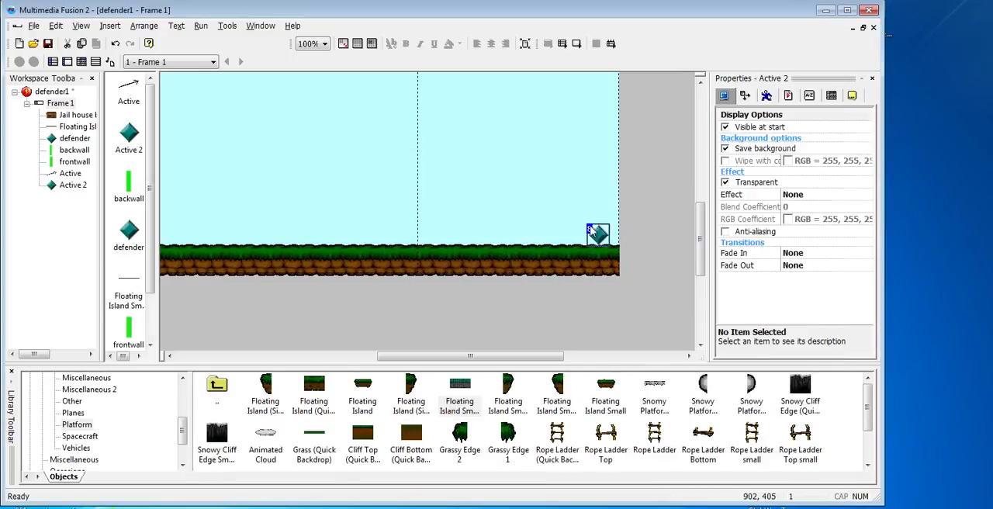
pyautogui.moveTo(597, 235); pyautogui.dragTo(632, 230)
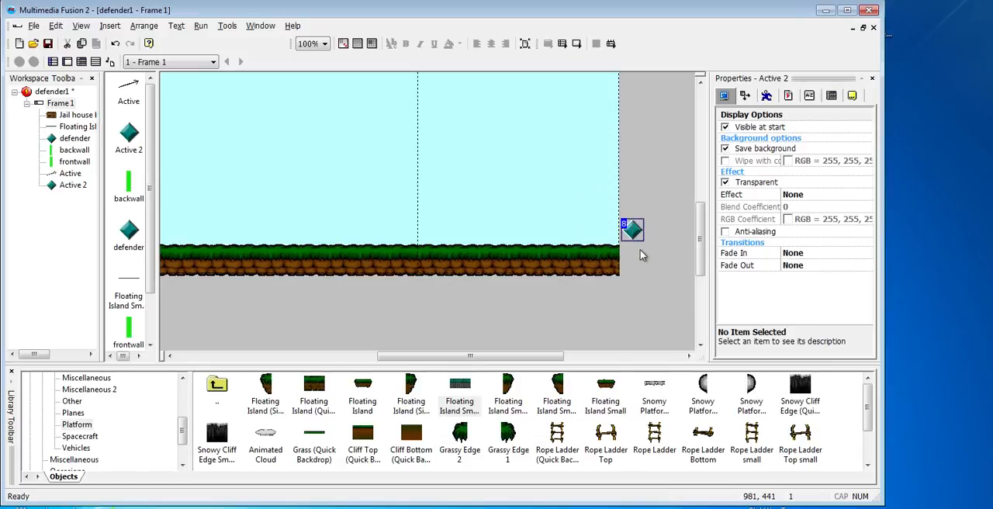
pyautogui.moveTo(633, 278)
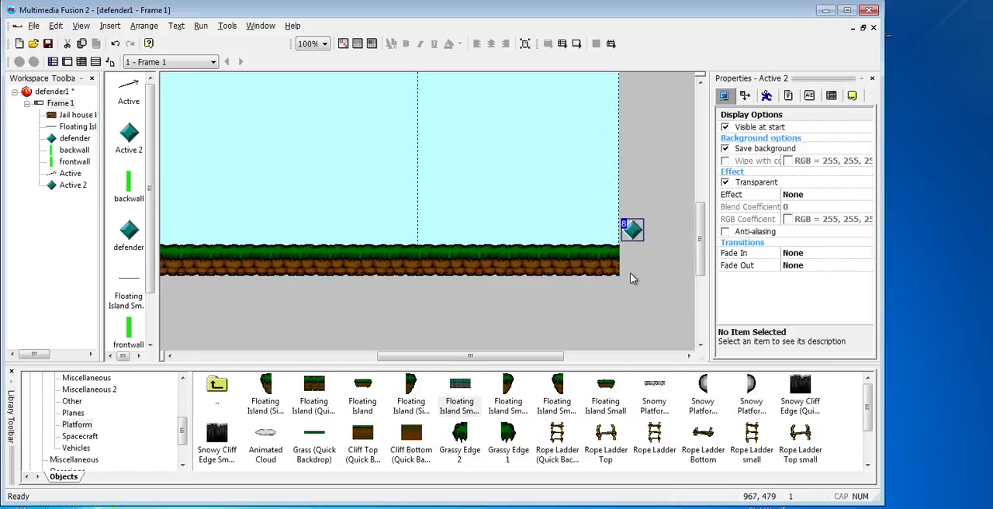
pyautogui.moveTo(766, 96)
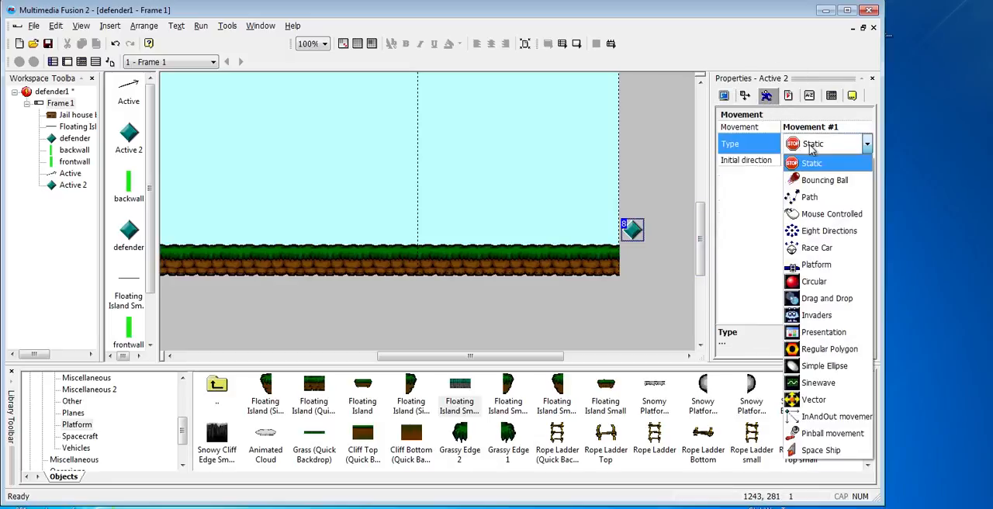
pyautogui.moveTo(816, 265)
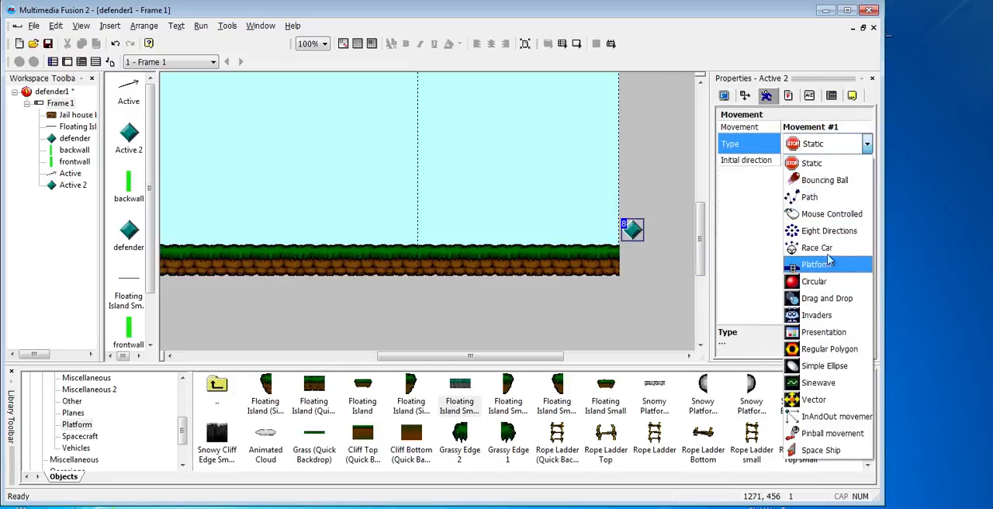
# Give Active 2 a Path movement drawn left across the level to the jail house.
pyautogui.click(809, 196)
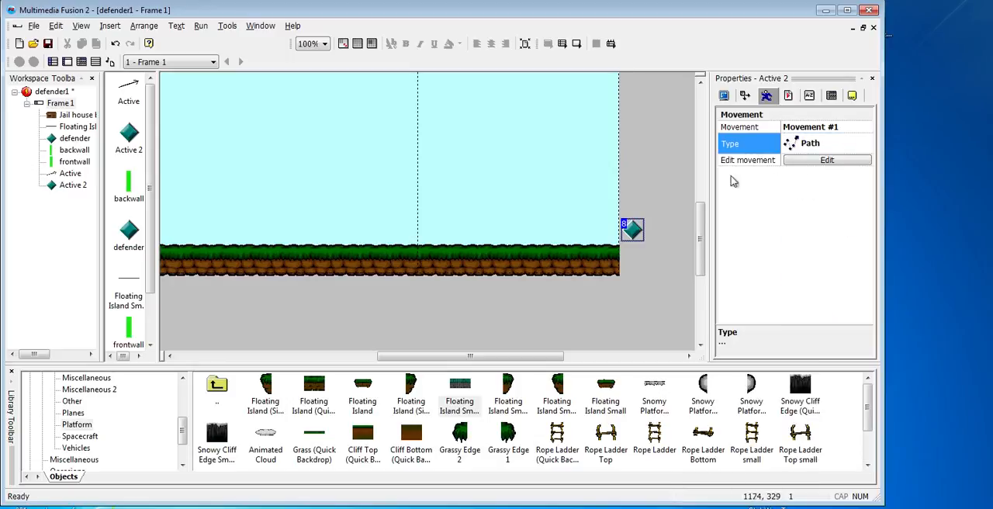
pyautogui.moveTo(827, 159)
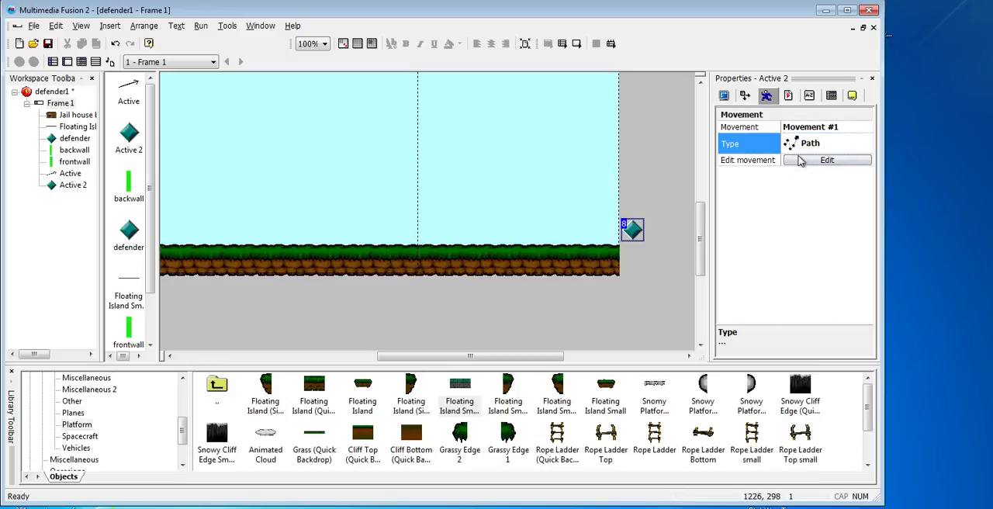
pyautogui.click(826, 160)
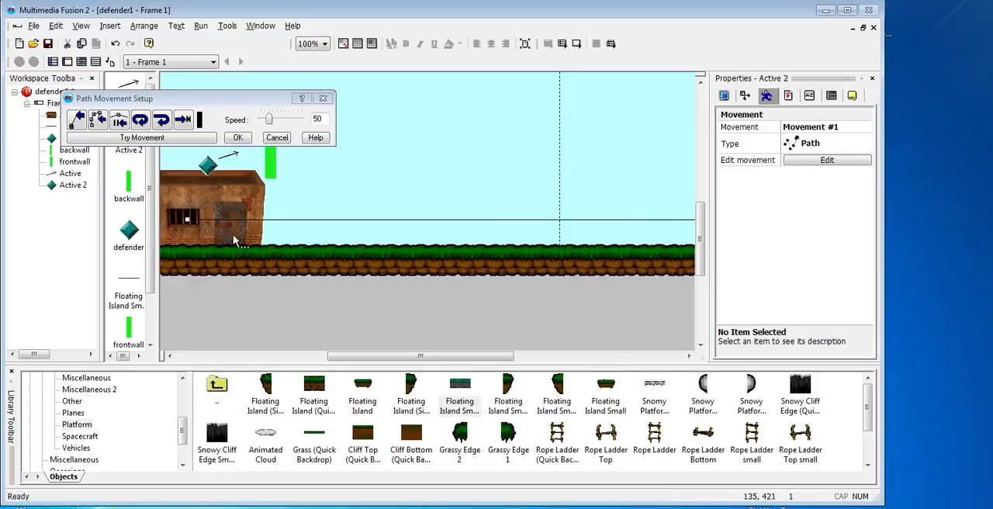
pyautogui.moveTo(229, 225)
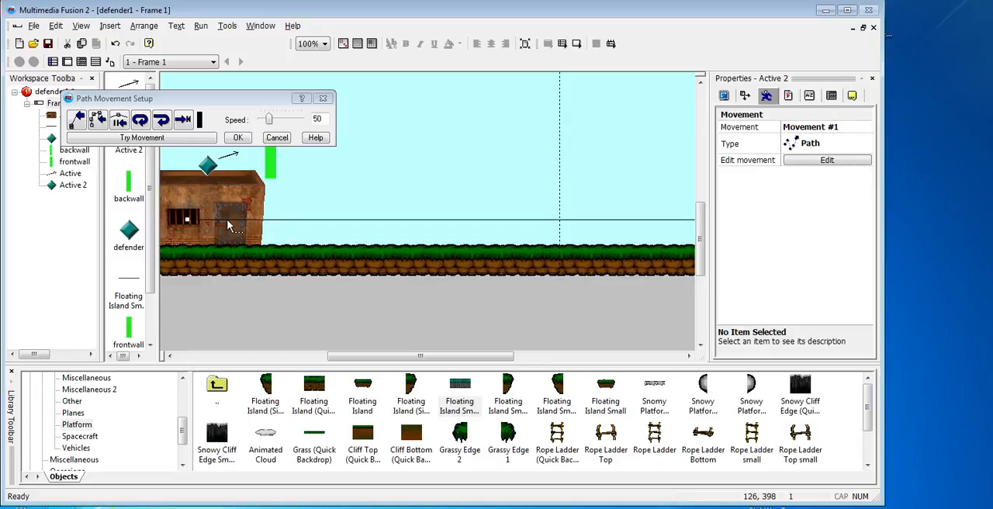
pyautogui.moveTo(272, 233)
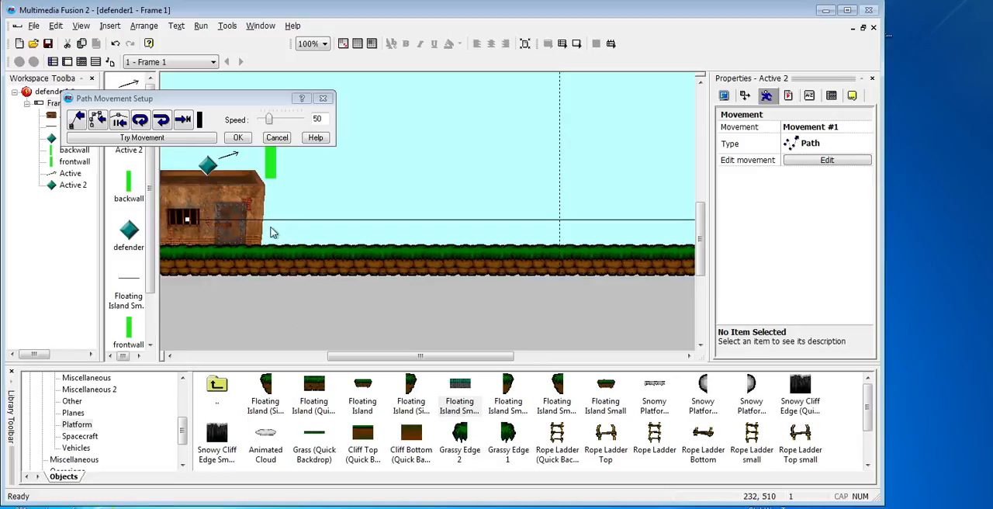
pyautogui.click(238, 137)
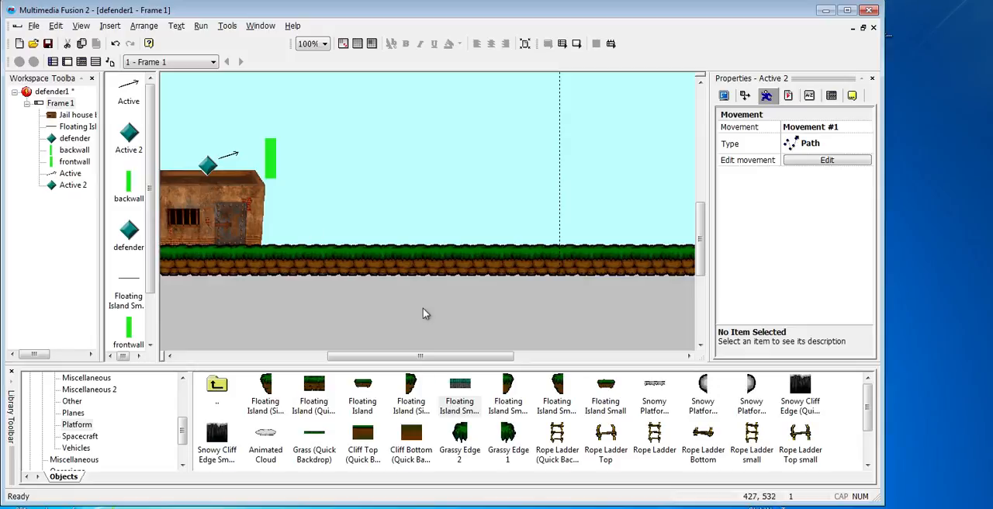
pyautogui.hscroll(3)
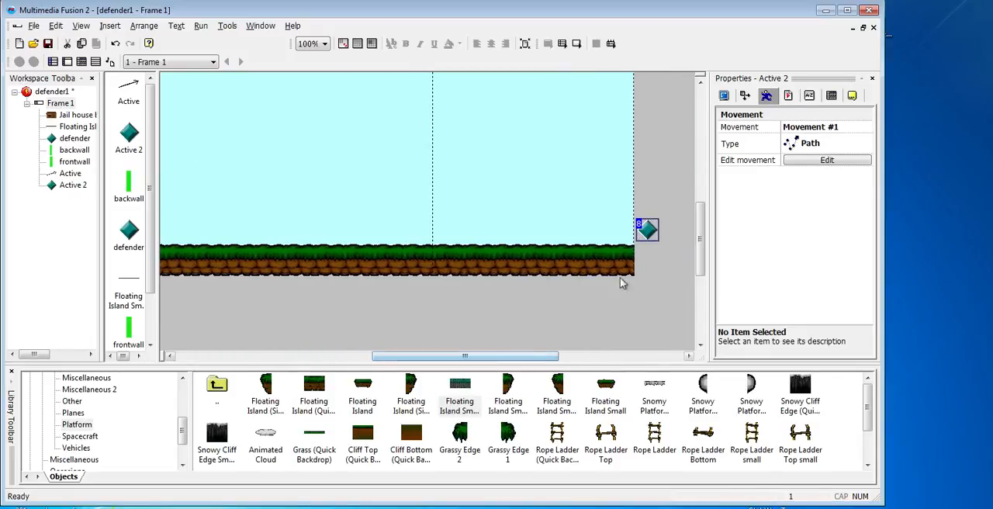
pyautogui.moveTo(347, 304)
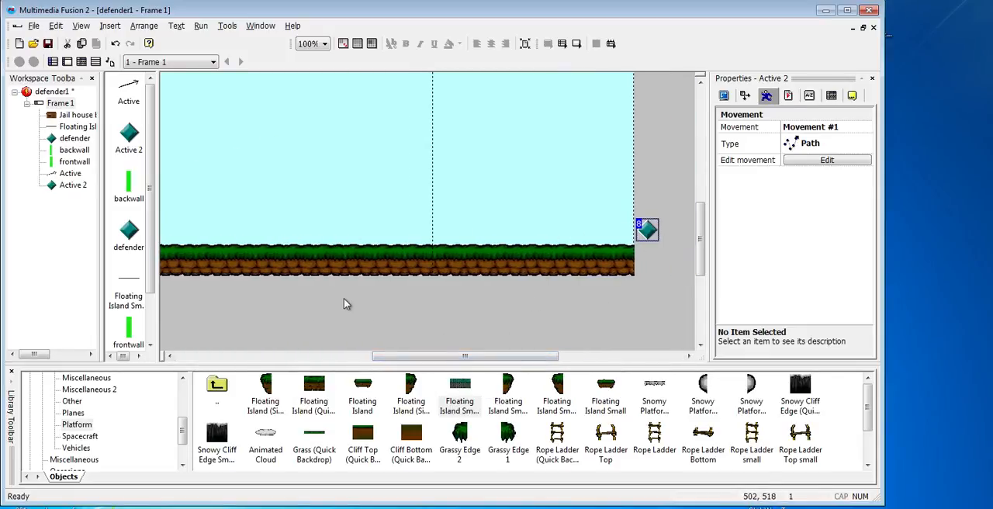
# Test-run the game, then drag the enemy diamond inside the level area.
pyautogui.click(200, 26)
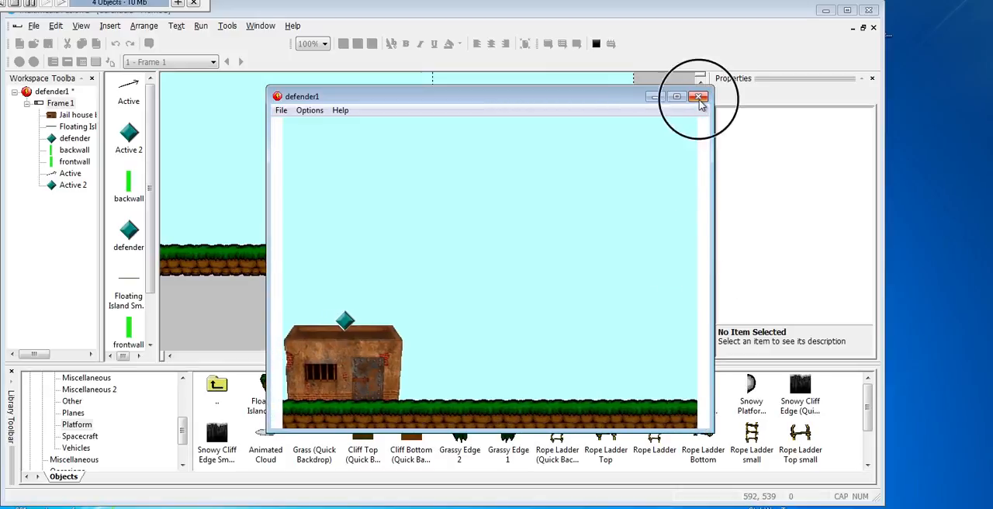
pyautogui.click(699, 95)
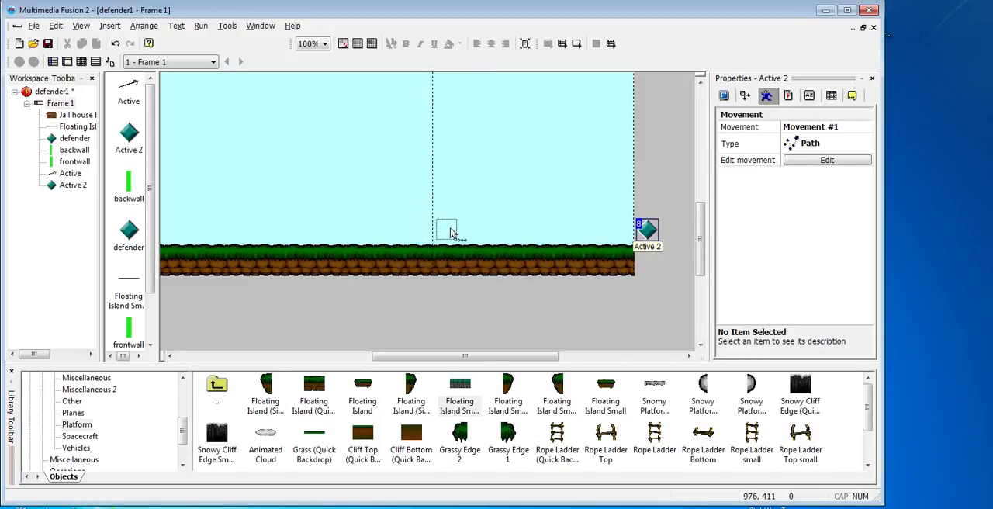
pyautogui.moveTo(647, 232); pyautogui.dragTo(447, 230)
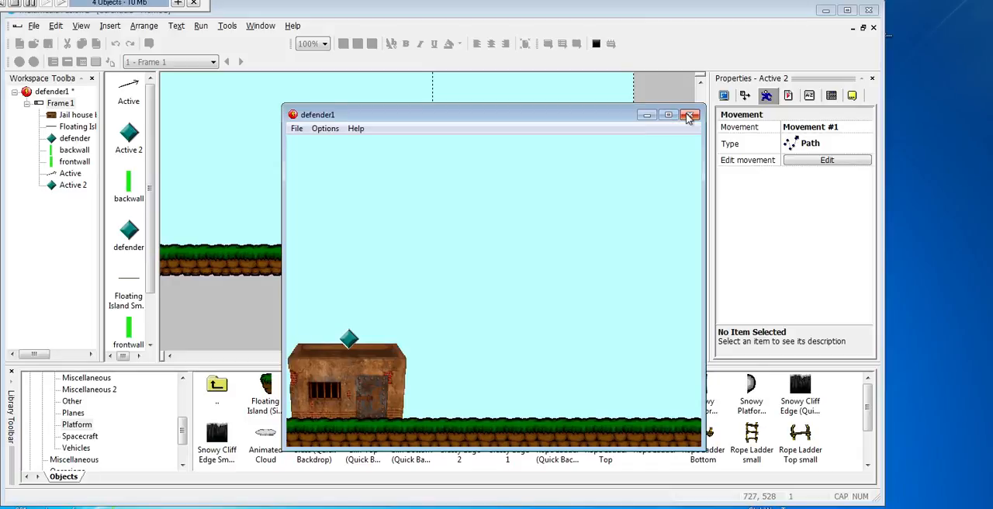
pyautogui.click(689, 114)
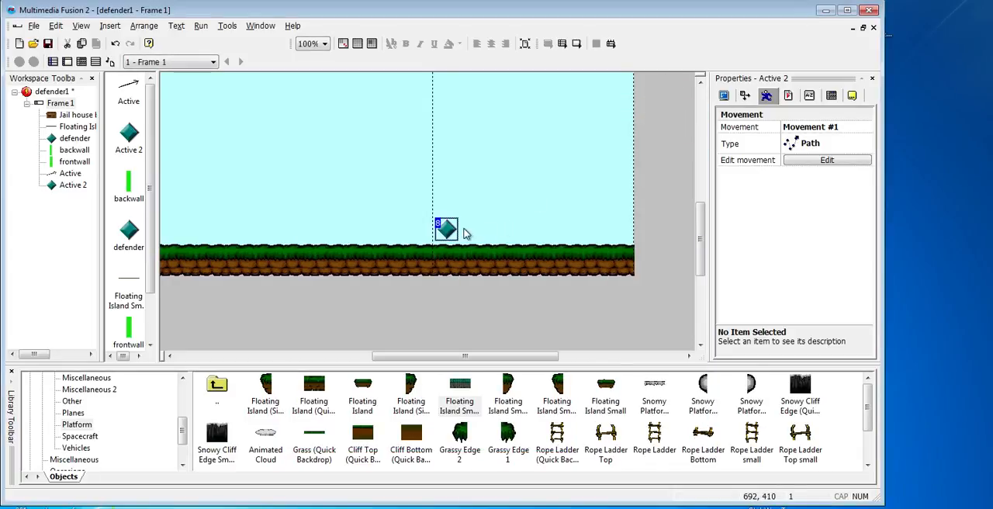
# Shift the enemy closer to the level's right edge and test-run again.
pyautogui.moveTo(446, 227); pyautogui.dragTo(545, 233)
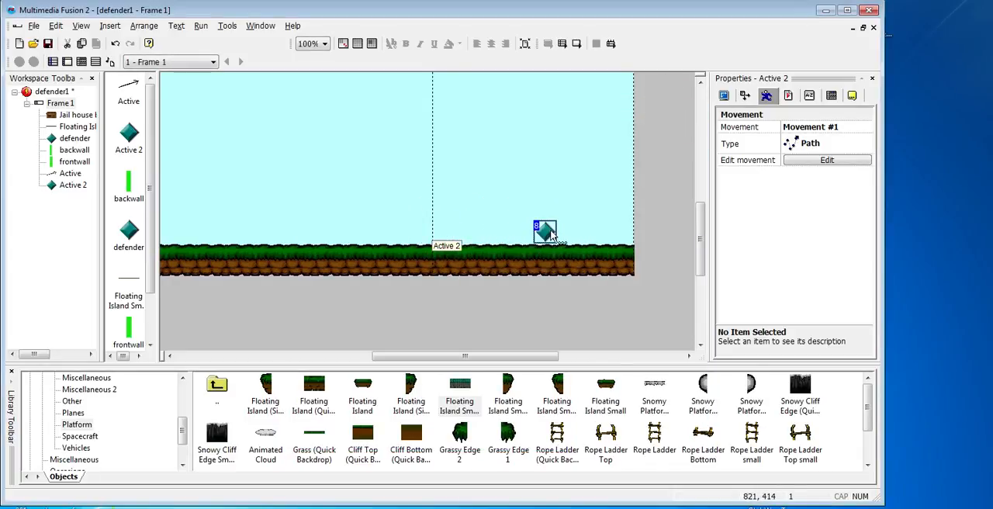
pyautogui.click(200, 25)
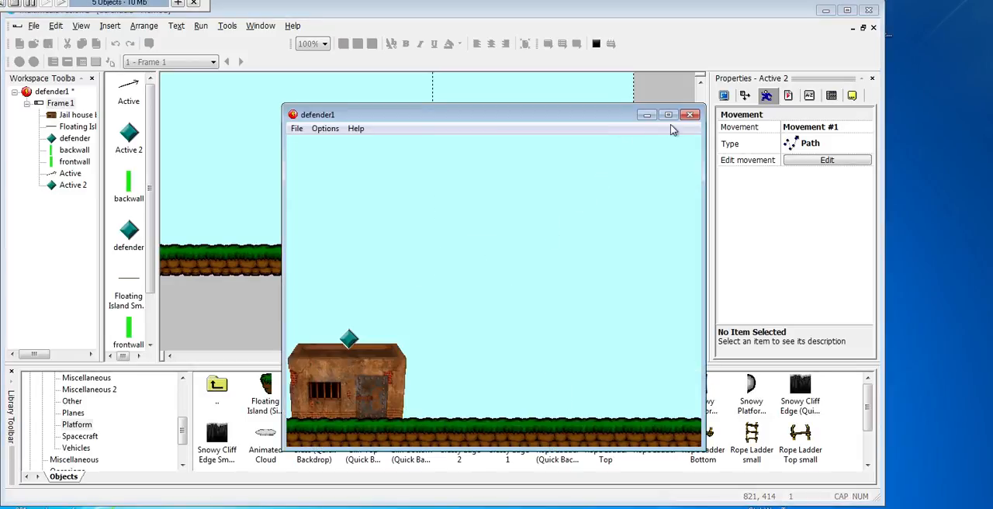
pyautogui.click(689, 114)
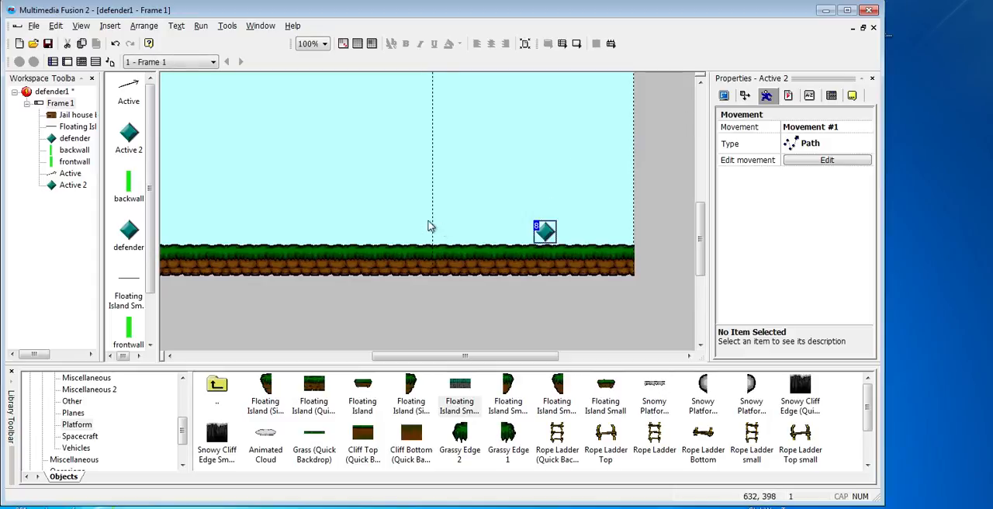
pyautogui.click(60, 102)
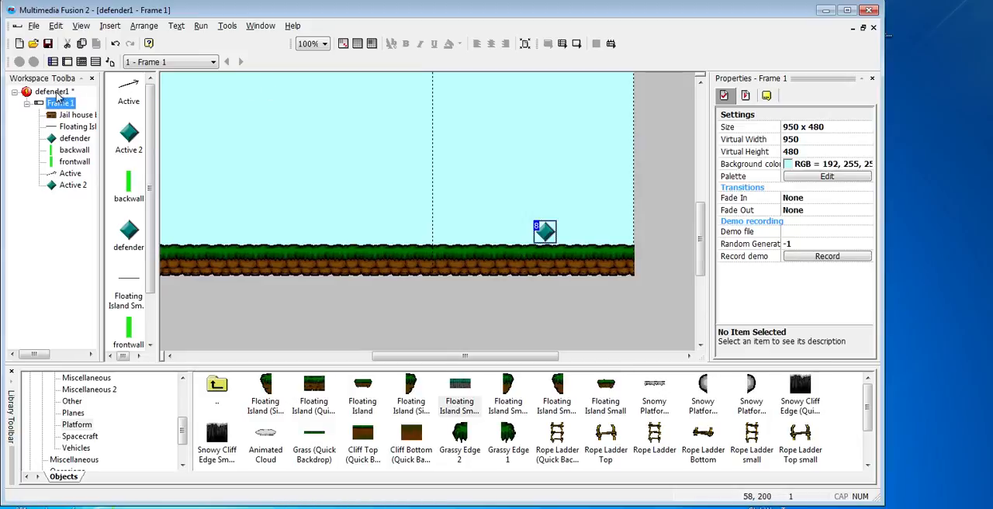
# Set the defender1 application window size to 950 x 480 and test-run the game.
pyautogui.click(51, 91)
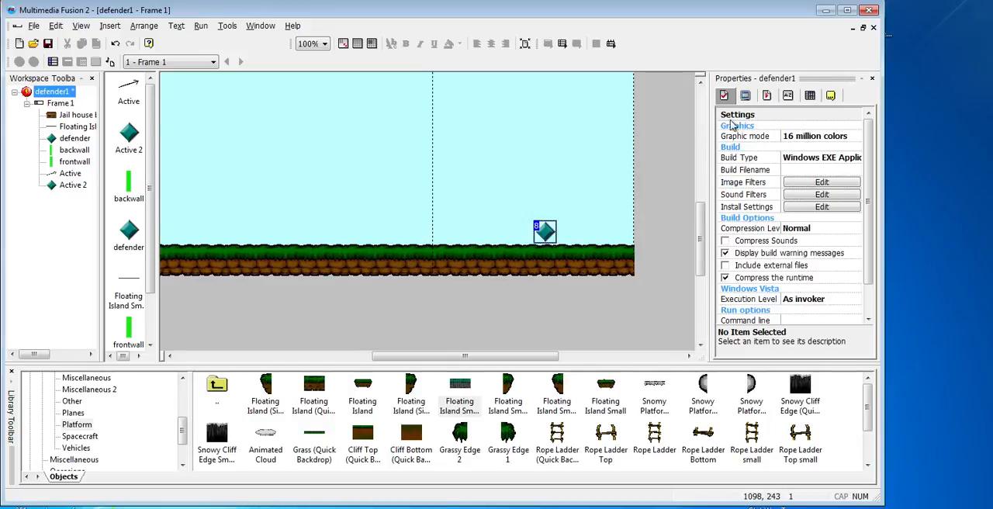
pyautogui.click(53, 92)
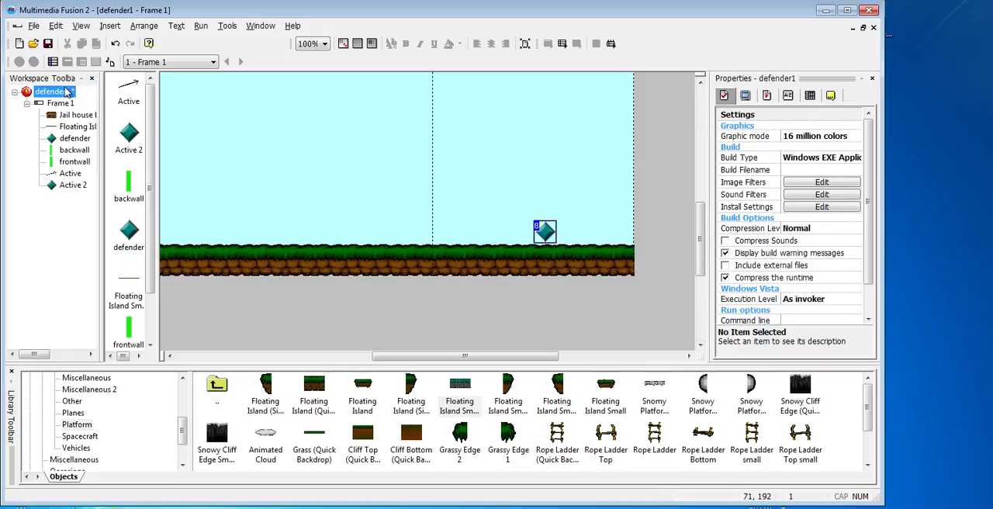
pyautogui.click(745, 95)
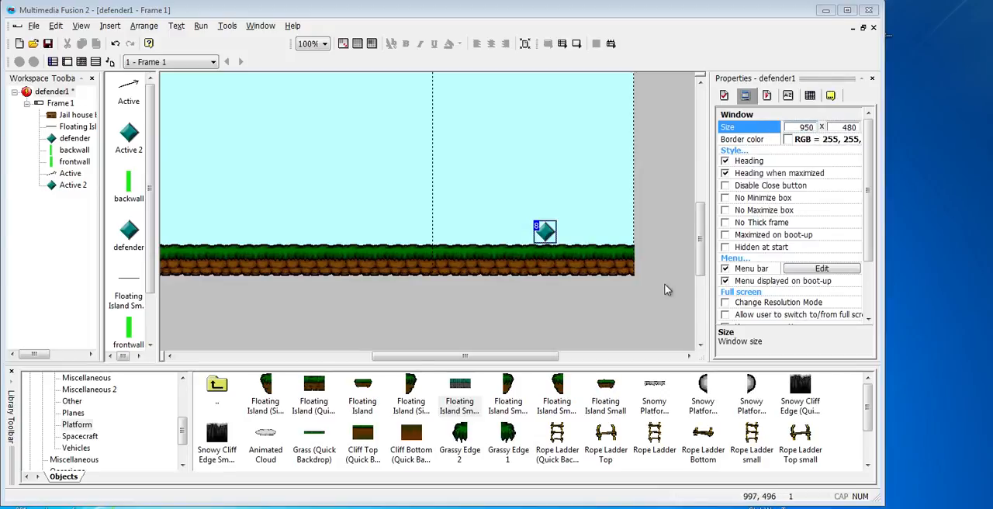
pyautogui.click(599, 315)
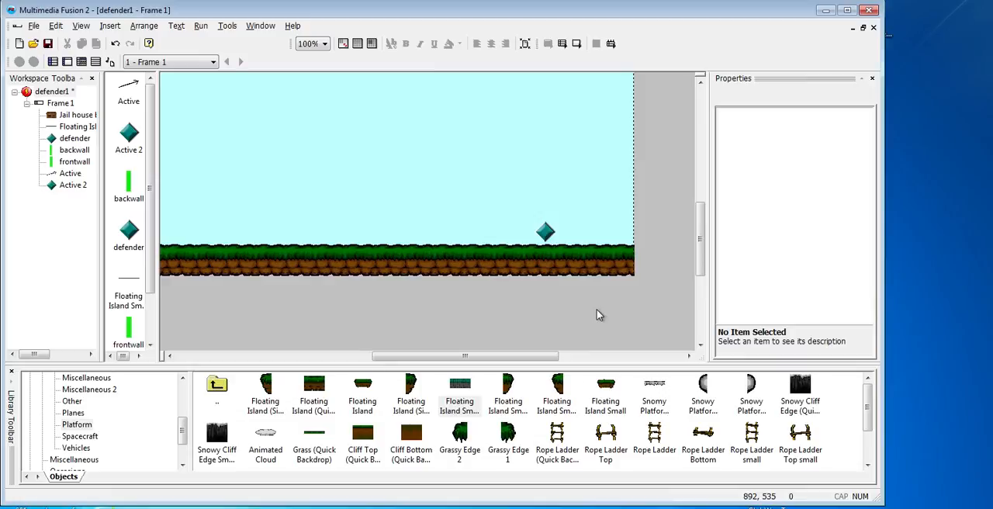
pyautogui.click(545, 232)
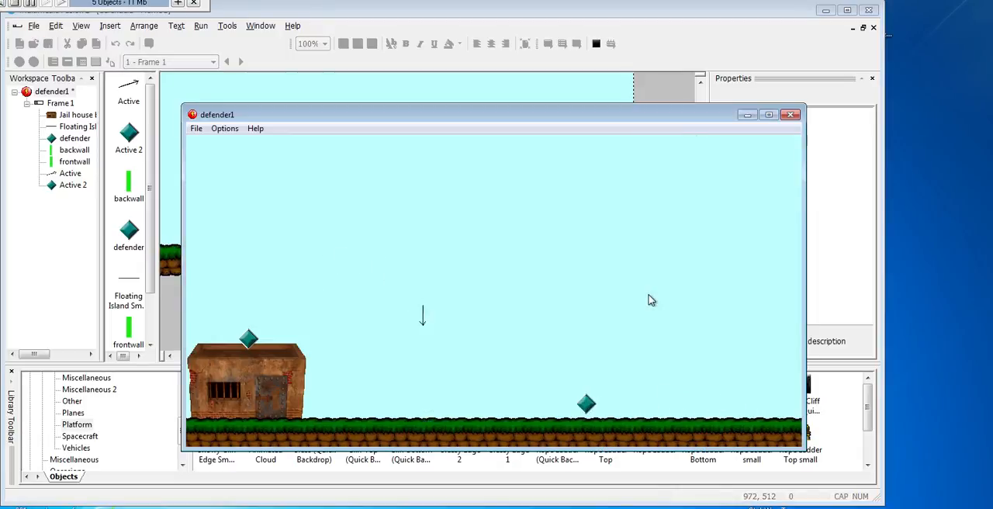
pyautogui.moveTo(586, 403); pyautogui.dragTo(238, 404)
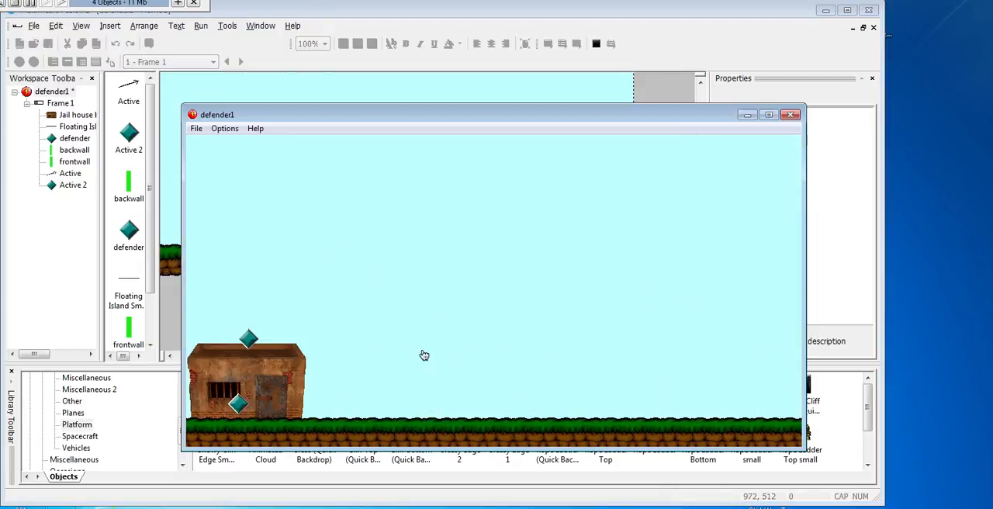
pyautogui.moveTo(343, 397)
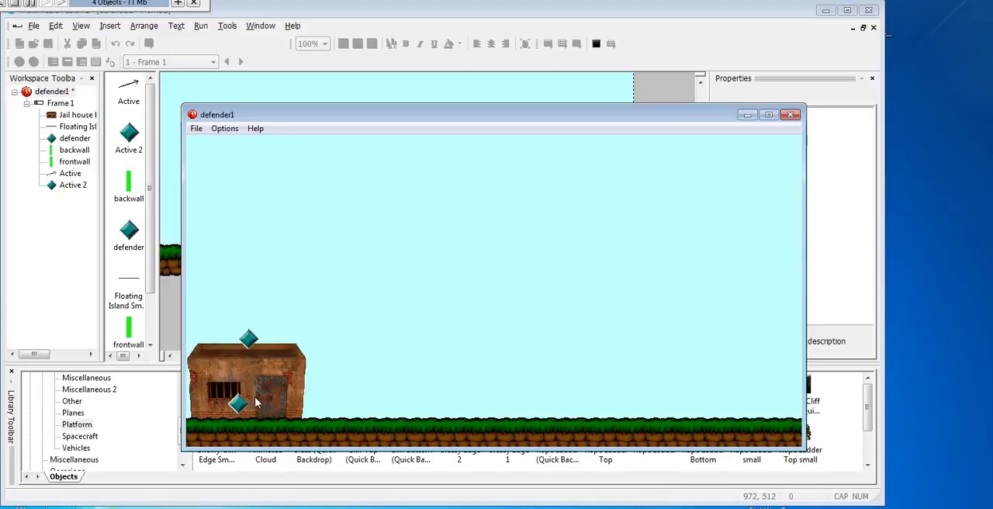
pyautogui.moveTo(789, 130)
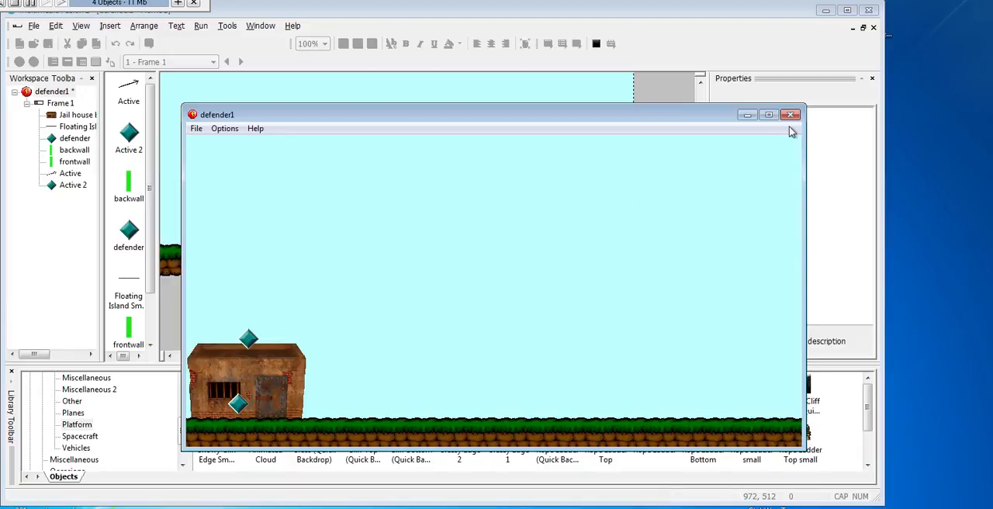
pyautogui.click(768, 114)
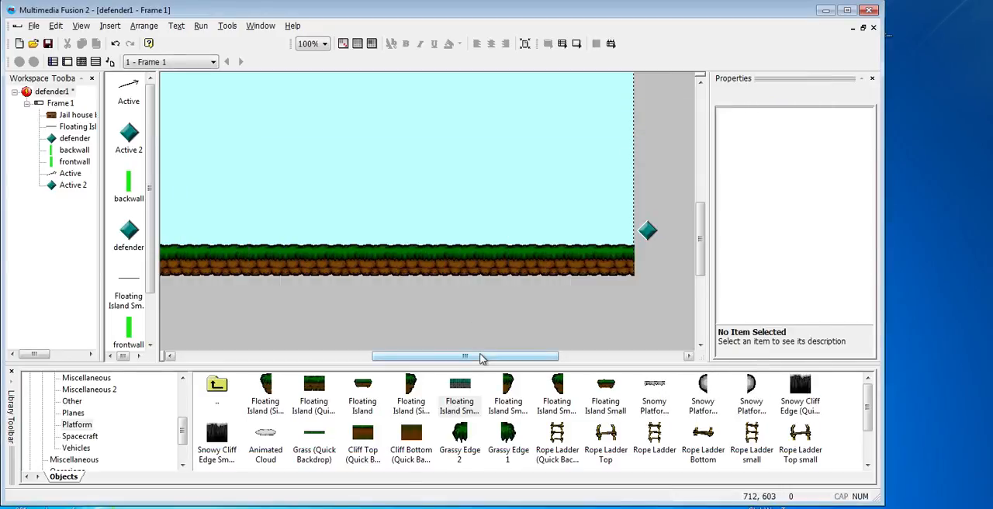
# Clone the frontwall piece and select the copy in the jail house doorway.
pyautogui.hscroll(-3)
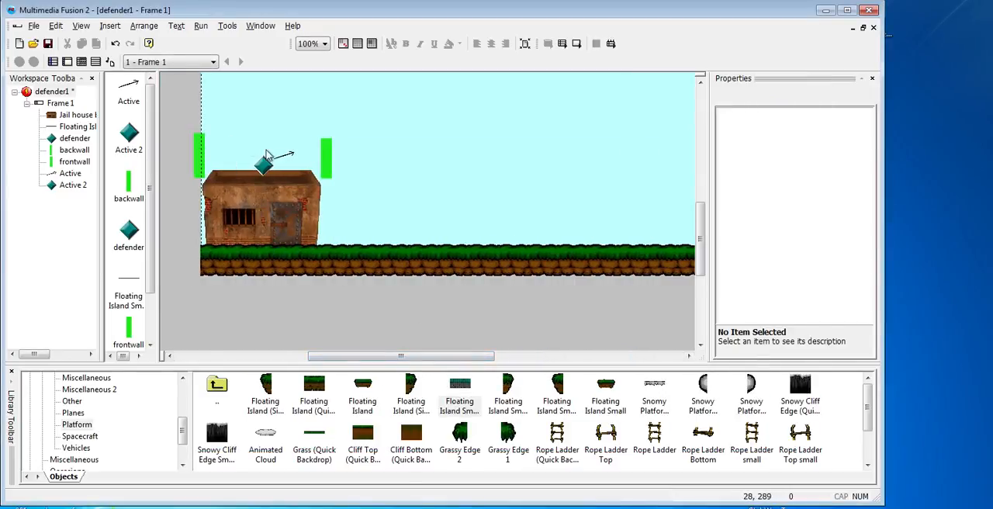
pyautogui.rightClick(324, 143)
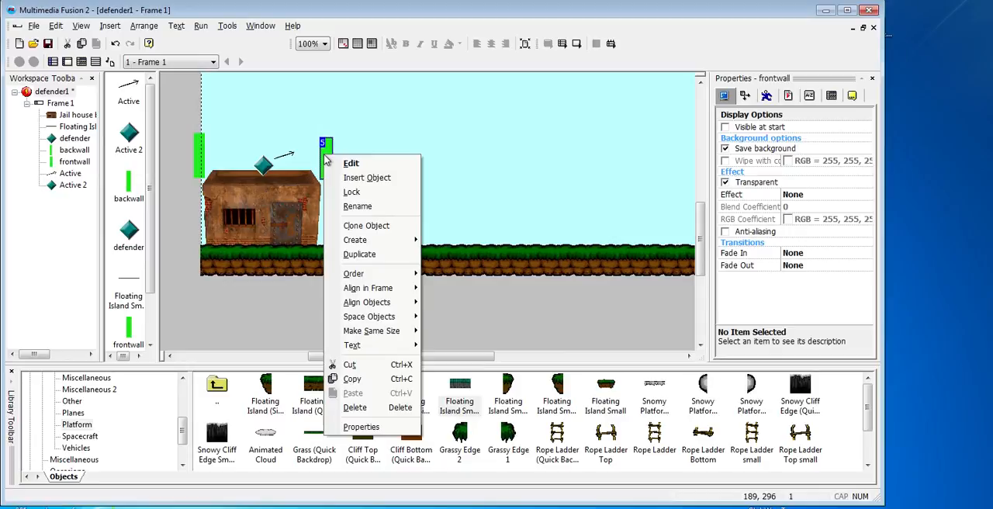
pyautogui.click(366, 226)
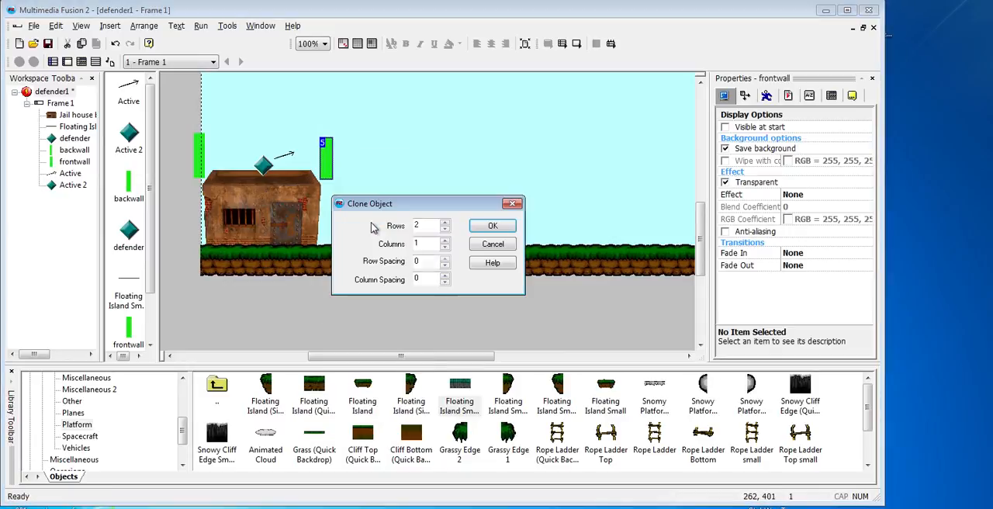
pyautogui.click(492, 225)
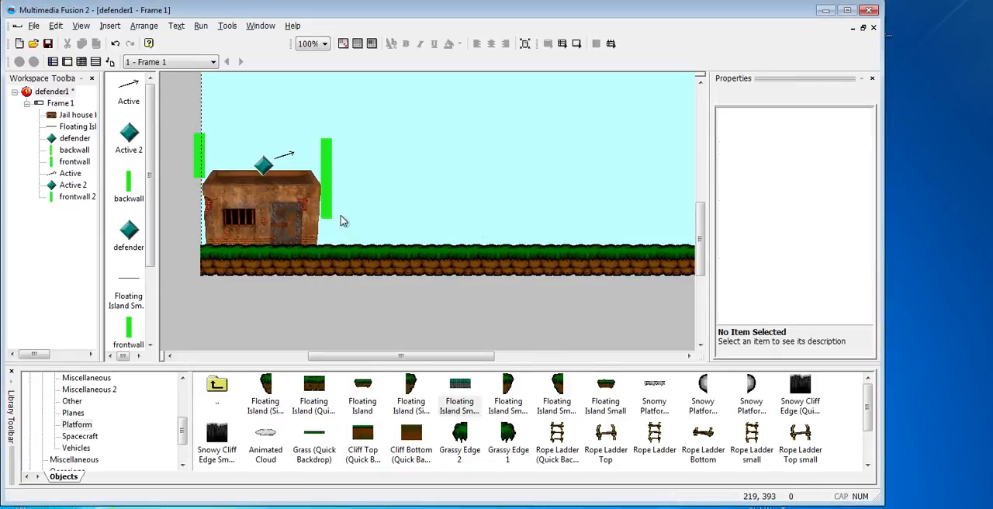
pyautogui.click(394, 218)
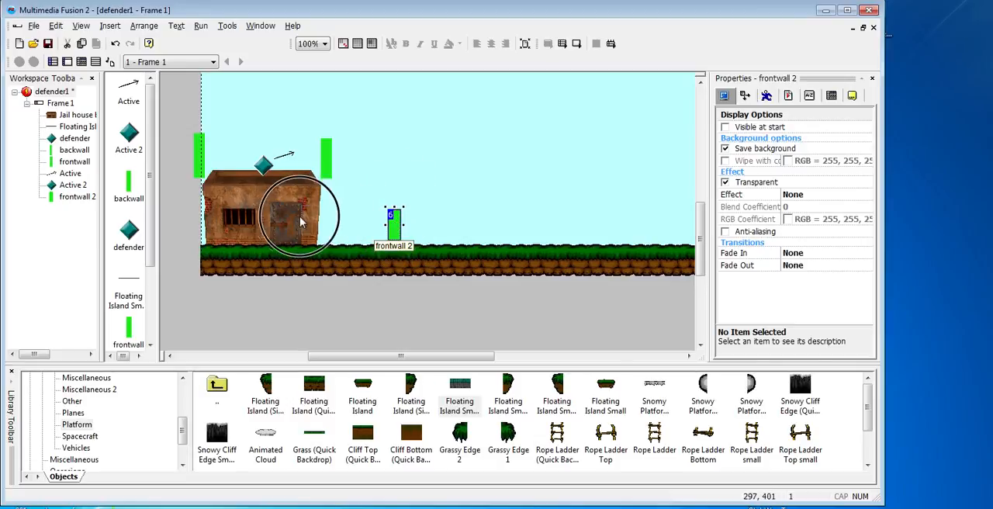
# Rename the doorway wall piece to 'door'.
pyautogui.rightClick(281, 217)
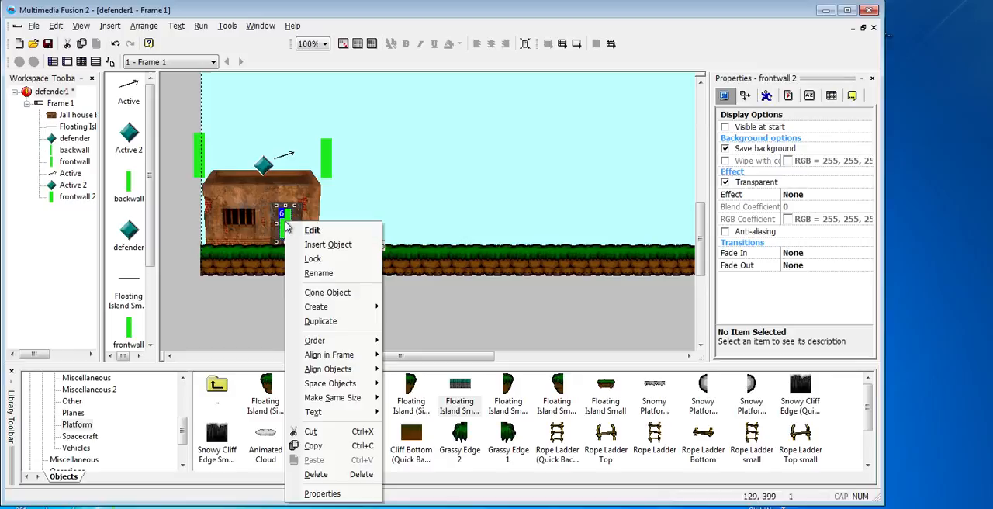
pyautogui.click(318, 274)
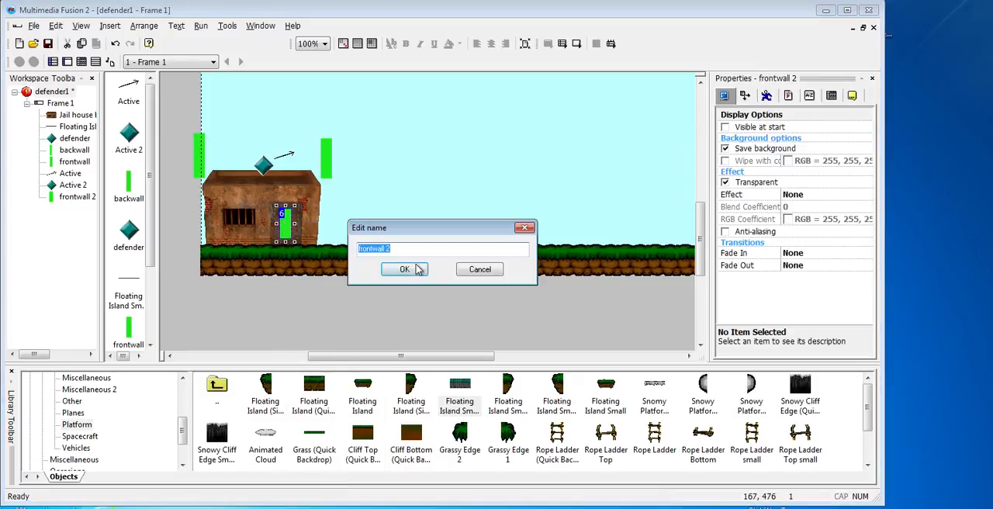
pyautogui.write('door')
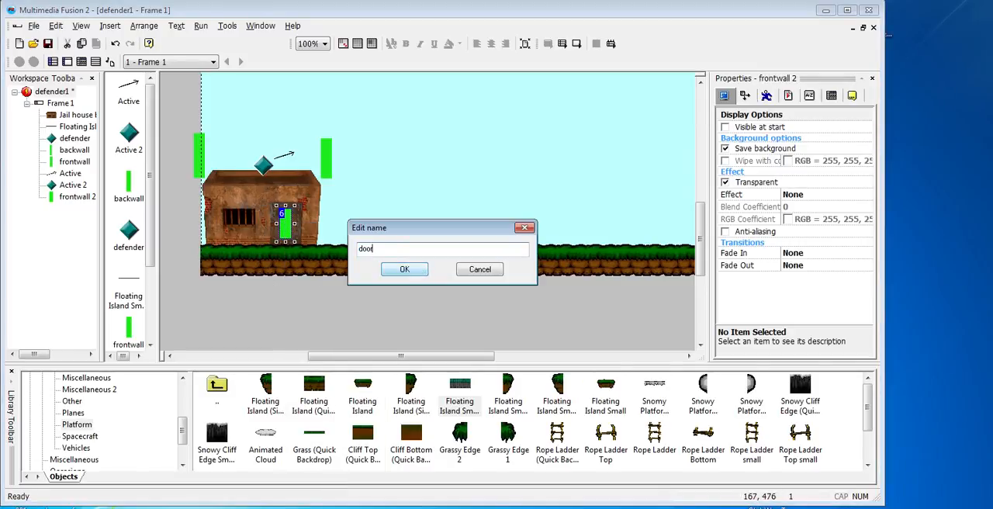
pyautogui.click(404, 269)
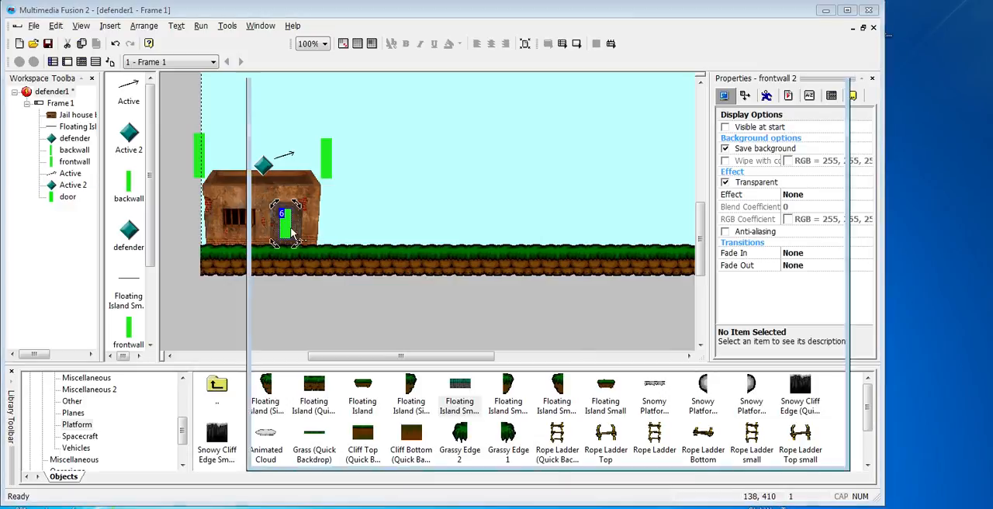
# Flood-fill the door object's image with red in the image editor.
pyautogui.doubleClick(282, 218)
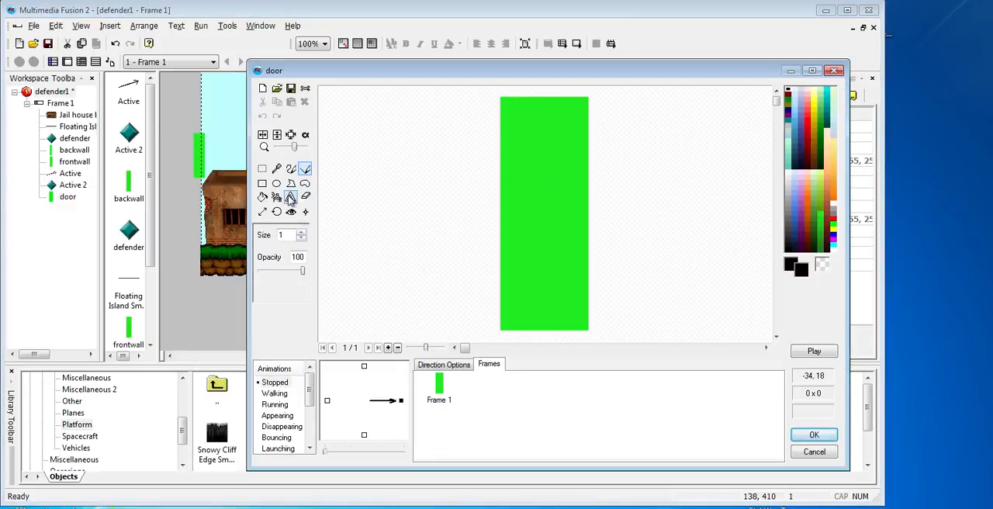
pyautogui.click(262, 196)
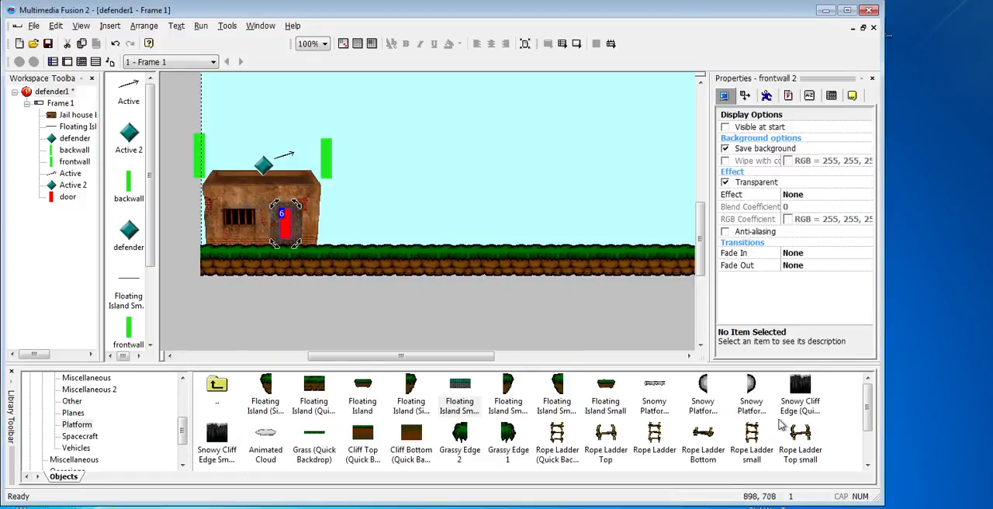
pyautogui.moveTo(283, 232)
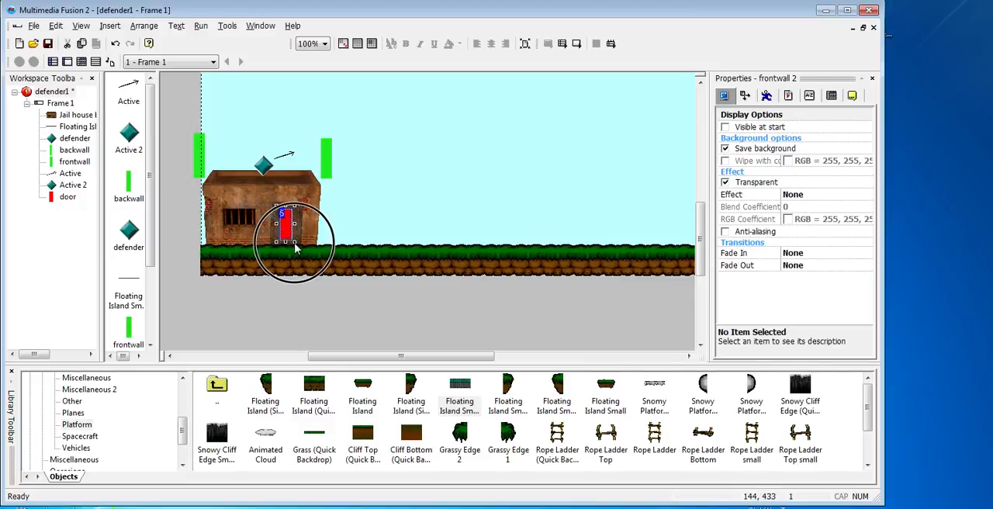
pyautogui.click(314, 301)
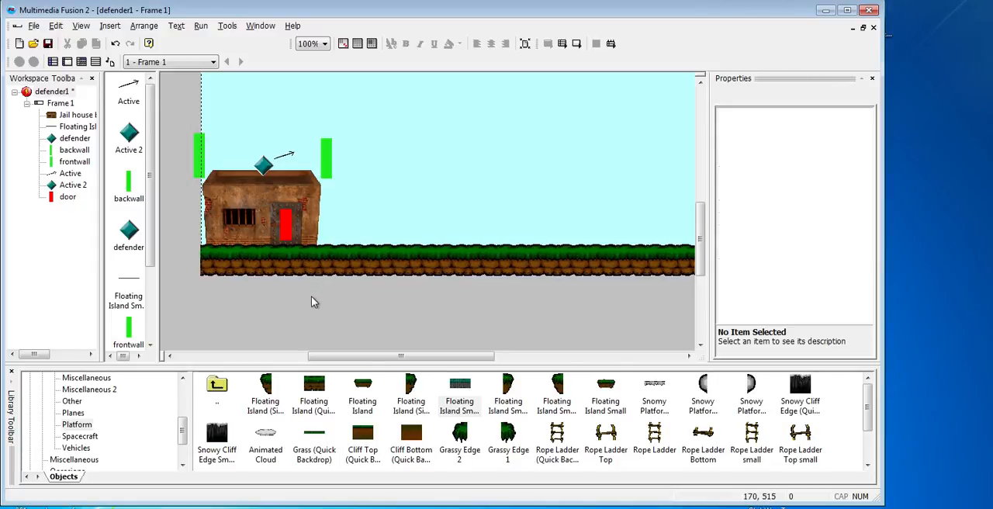
pyautogui.moveTo(315, 300)
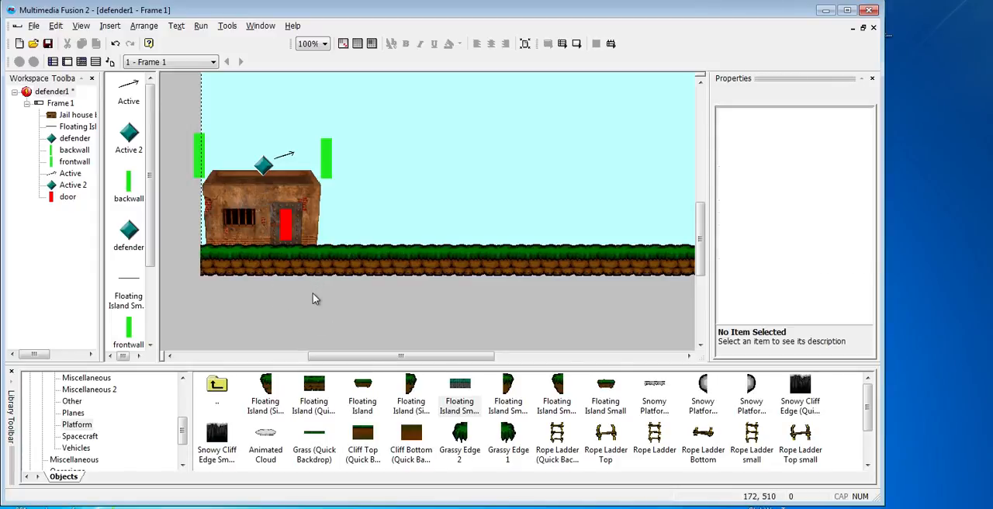
pyautogui.moveTo(306, 295)
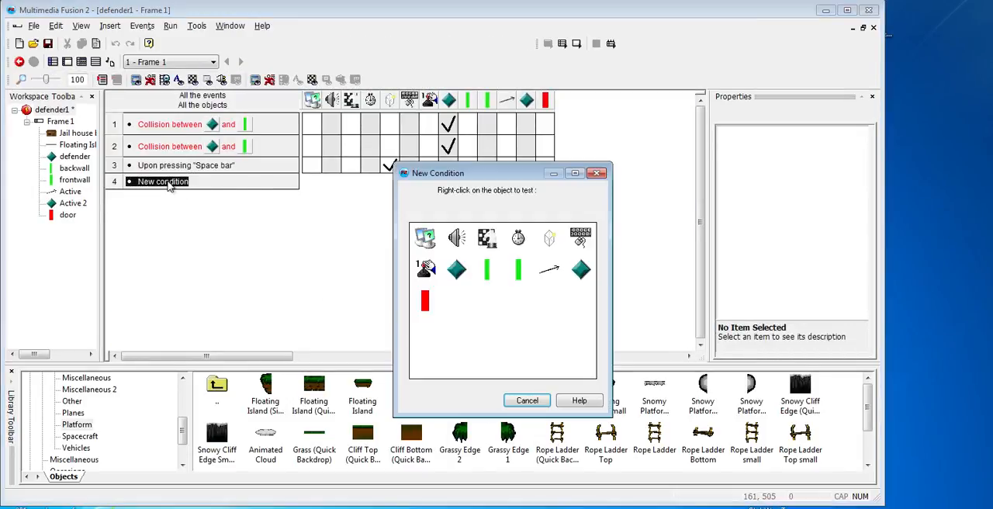
pyautogui.moveTo(550, 269)
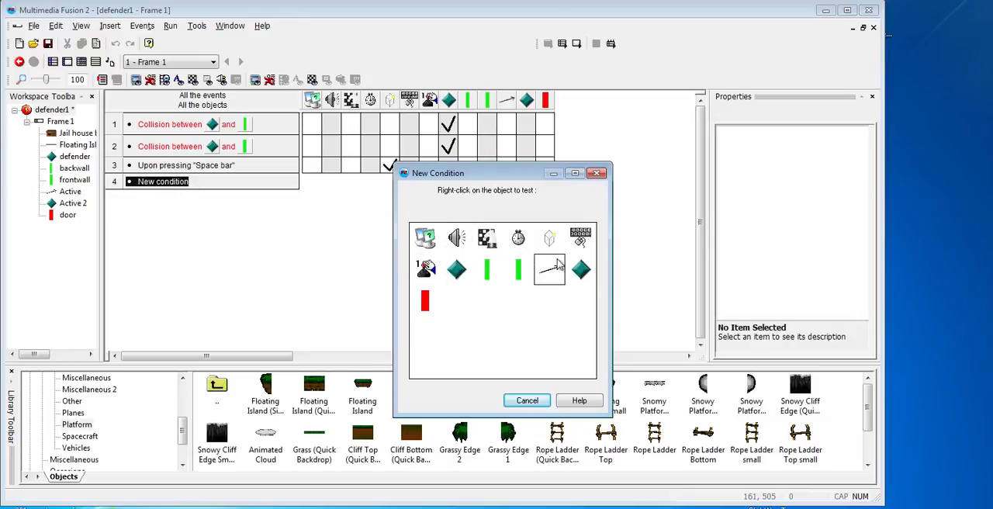
pyautogui.moveTo(456, 269)
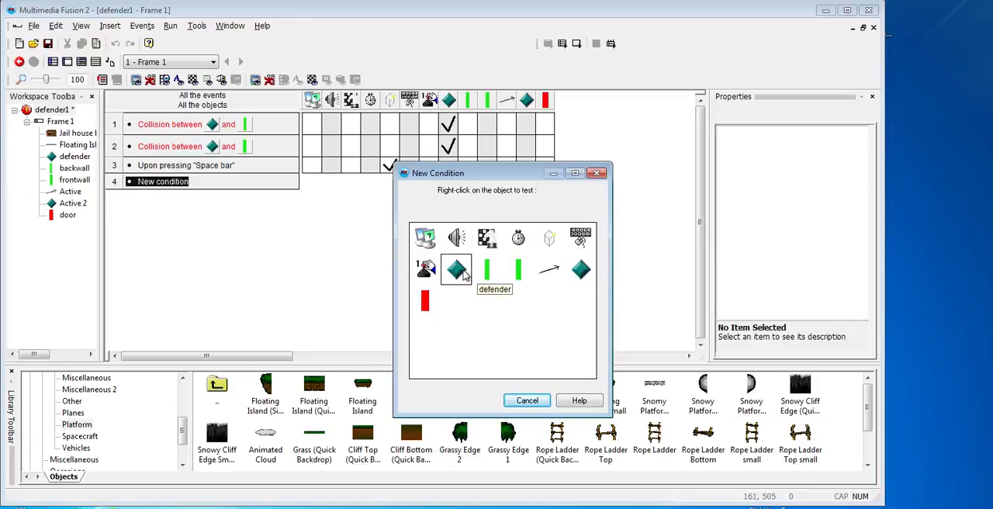
pyautogui.click(527, 401)
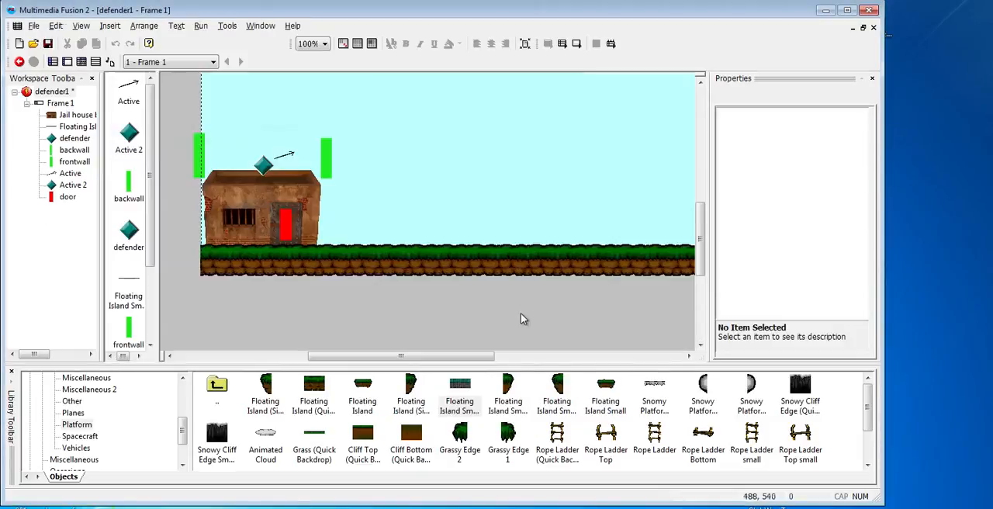
# Rename Active 2 to 'enemy' and Active to 'Arrow'.
pyautogui.hscroll(3)
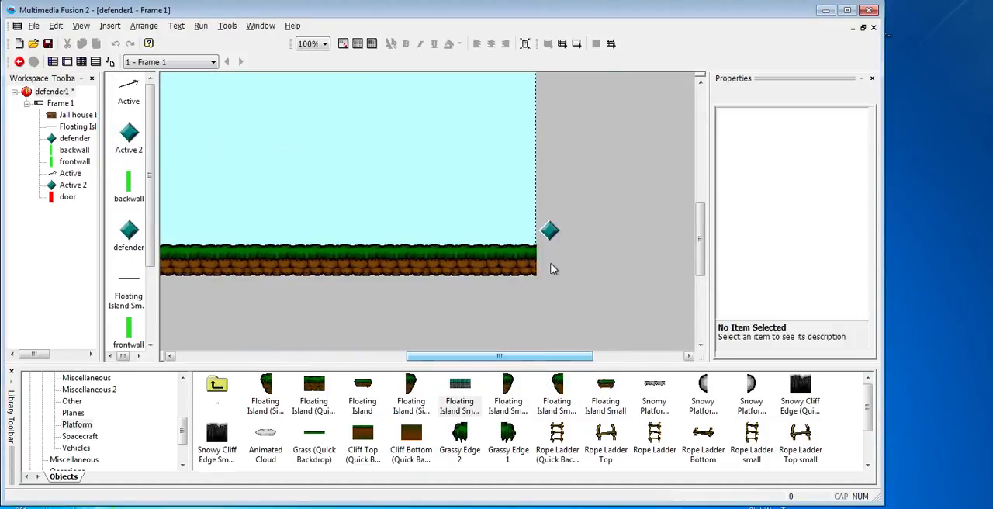
pyautogui.rightClick(549, 231)
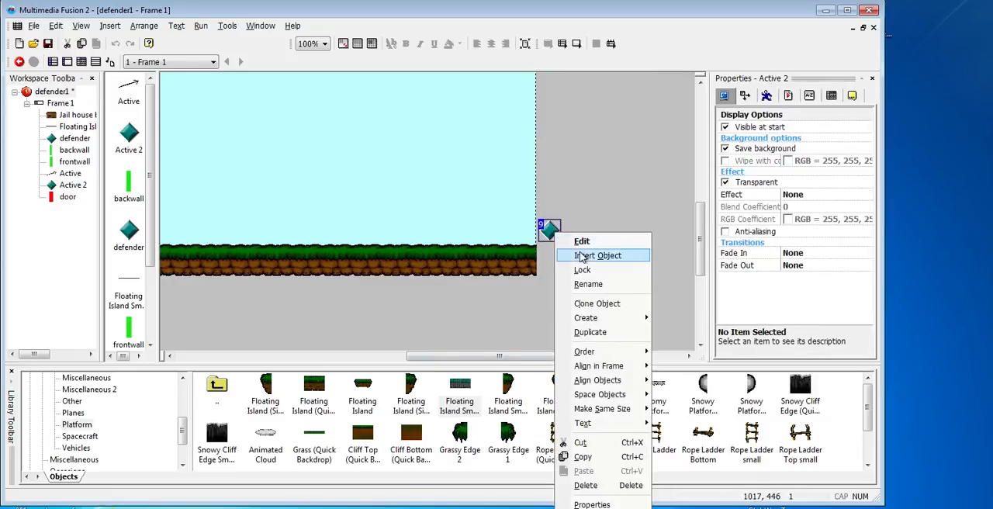
pyautogui.click(588, 284)
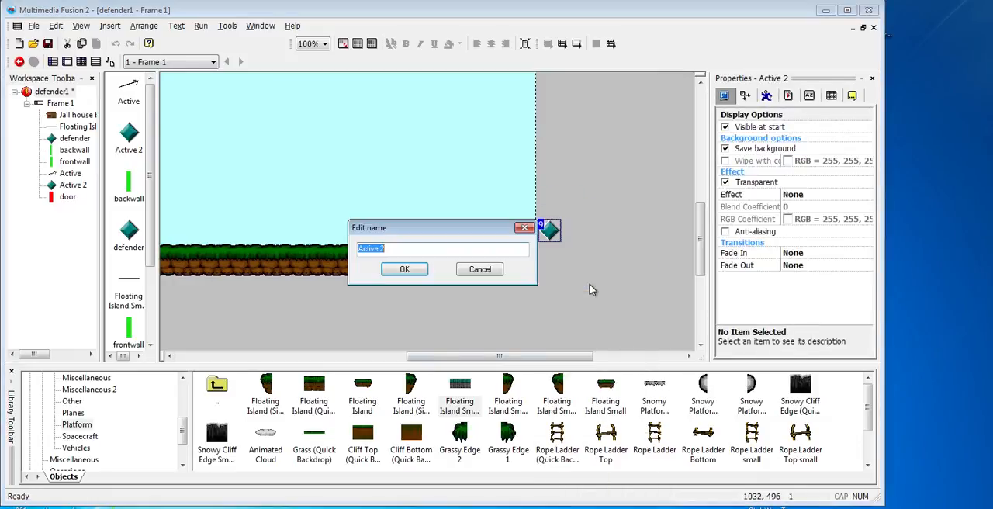
pyautogui.write('em')
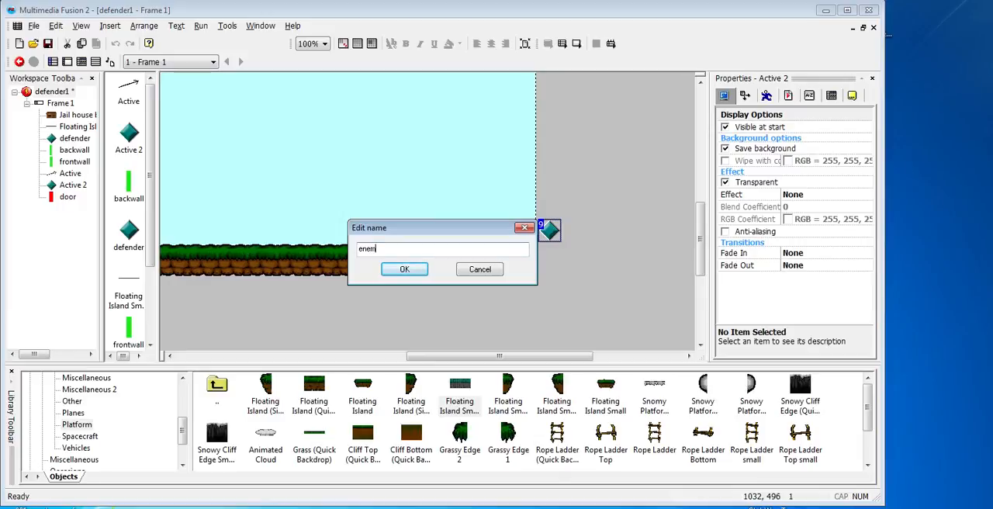
pyautogui.click(405, 270)
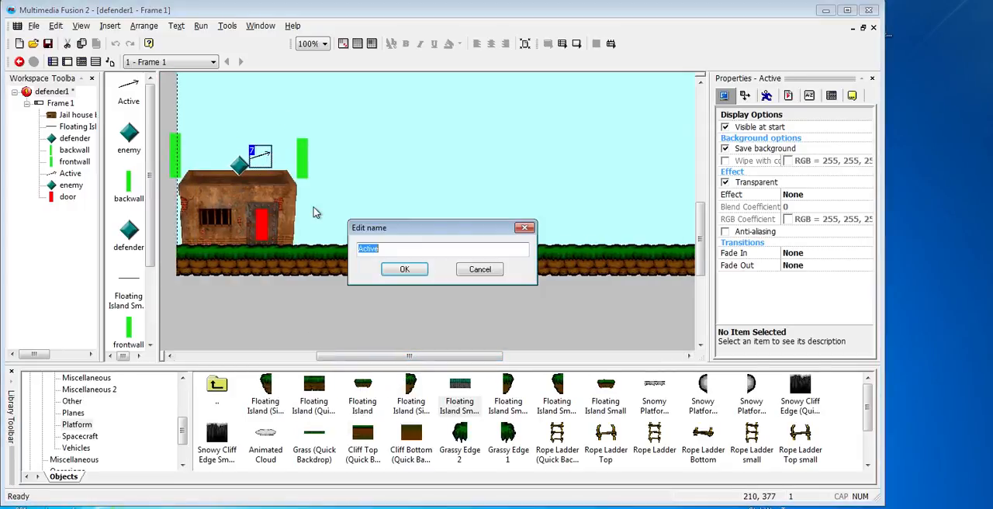
pyautogui.write('An')
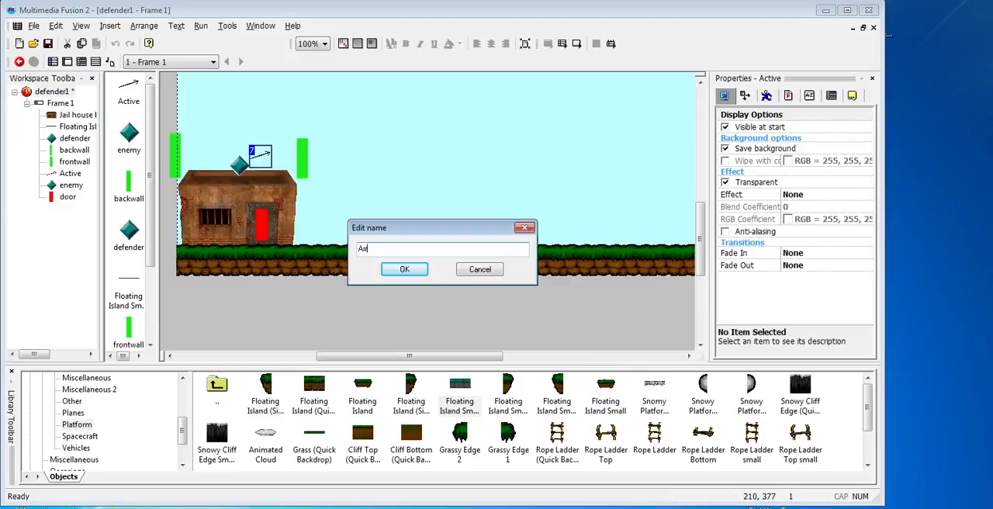
pyautogui.click(405, 269)
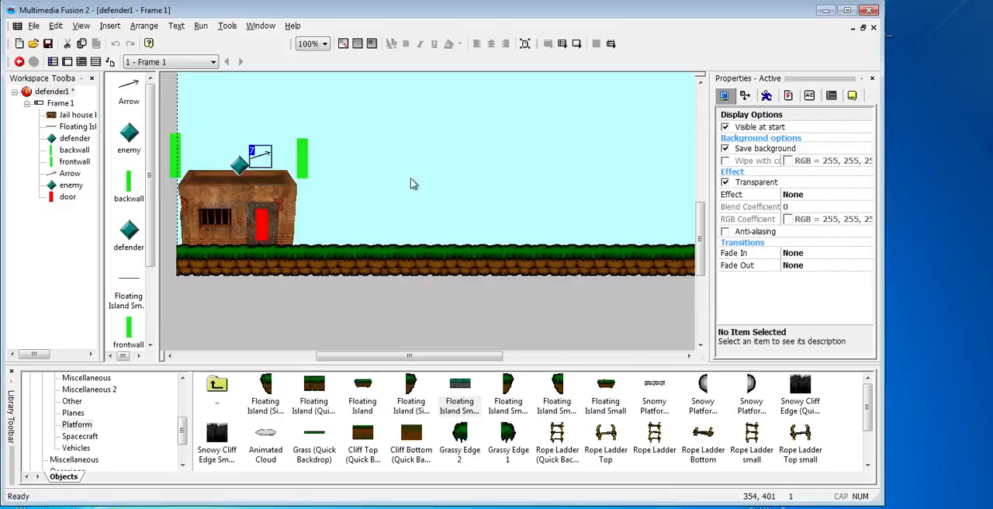
pyautogui.moveTo(326, 248)
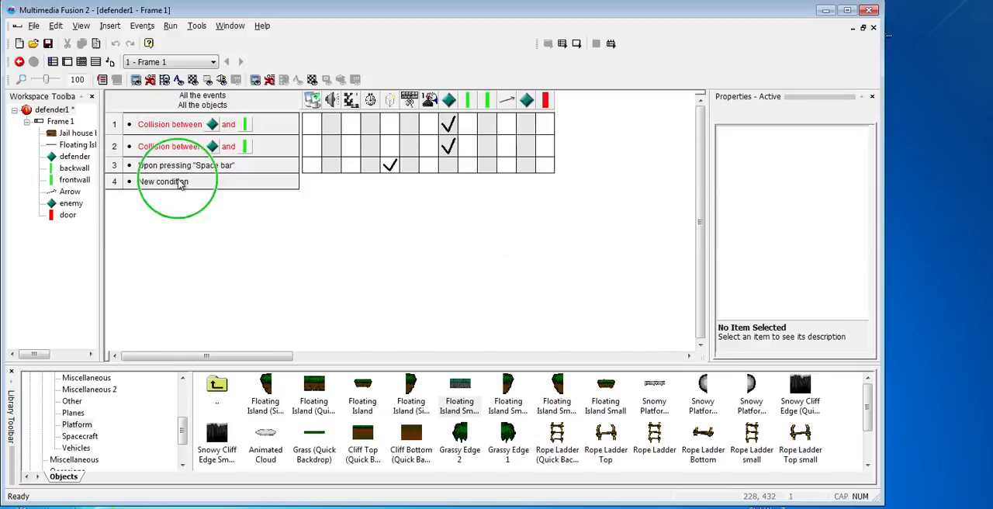
# Add event 4 with an enemy-collides-with-door condition and begin an enemy action.
pyautogui.doubleClick(163, 181)
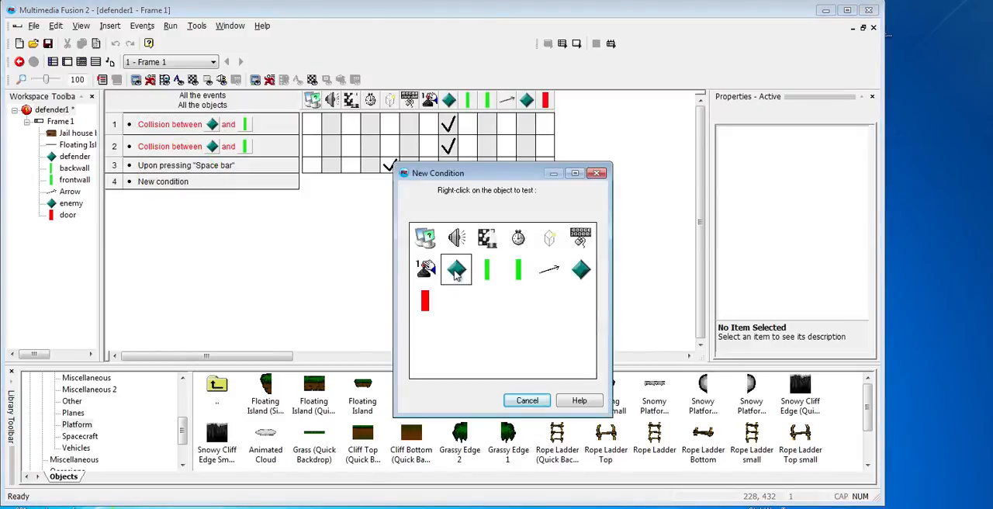
pyautogui.rightClick(580, 270)
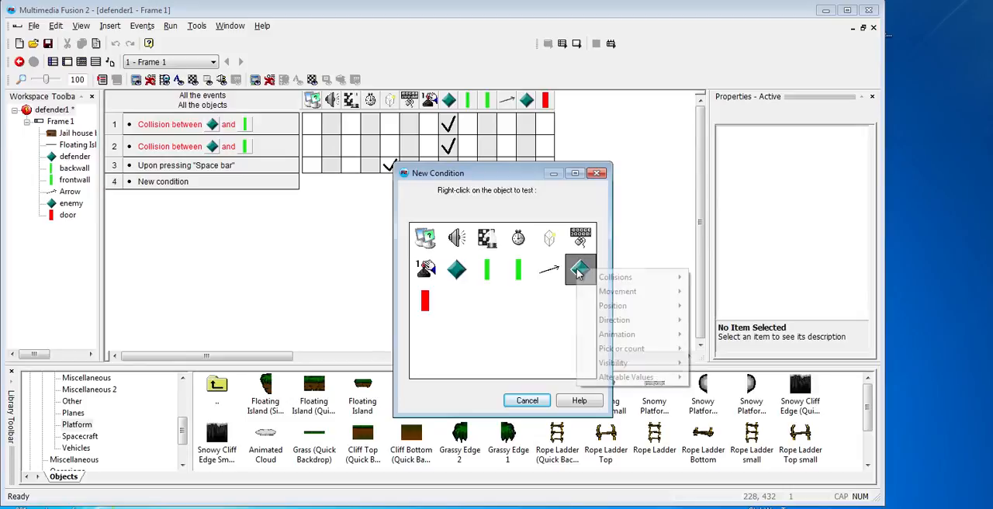
pyautogui.click(615, 277)
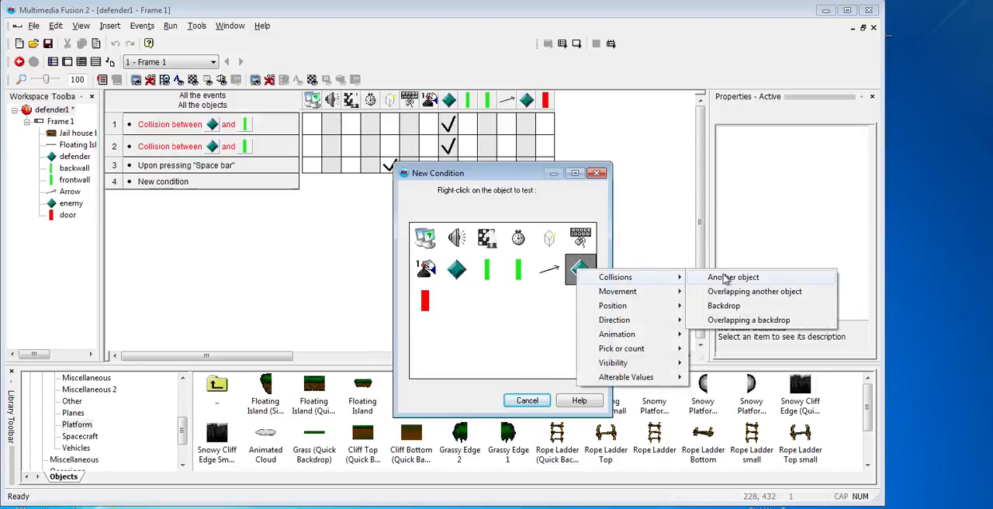
pyautogui.click(733, 277)
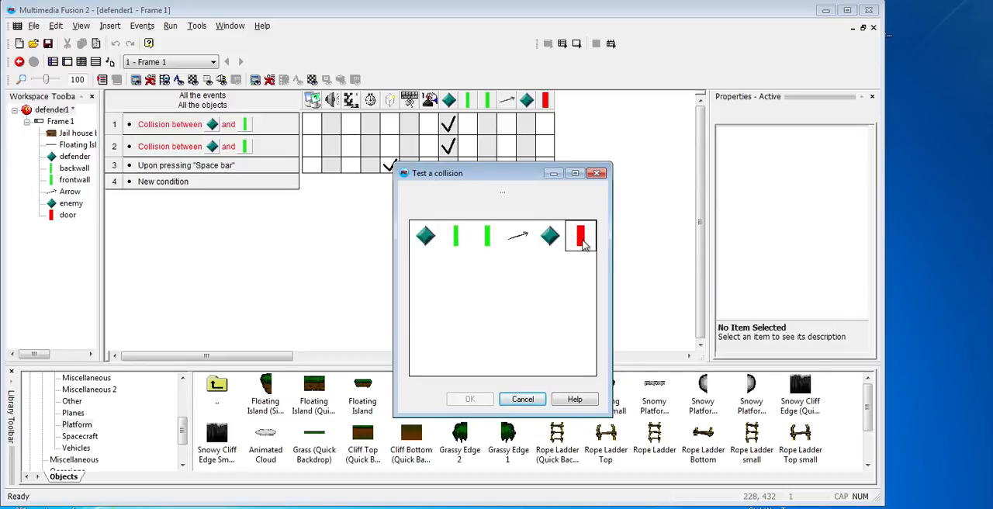
pyautogui.moveTo(580, 235)
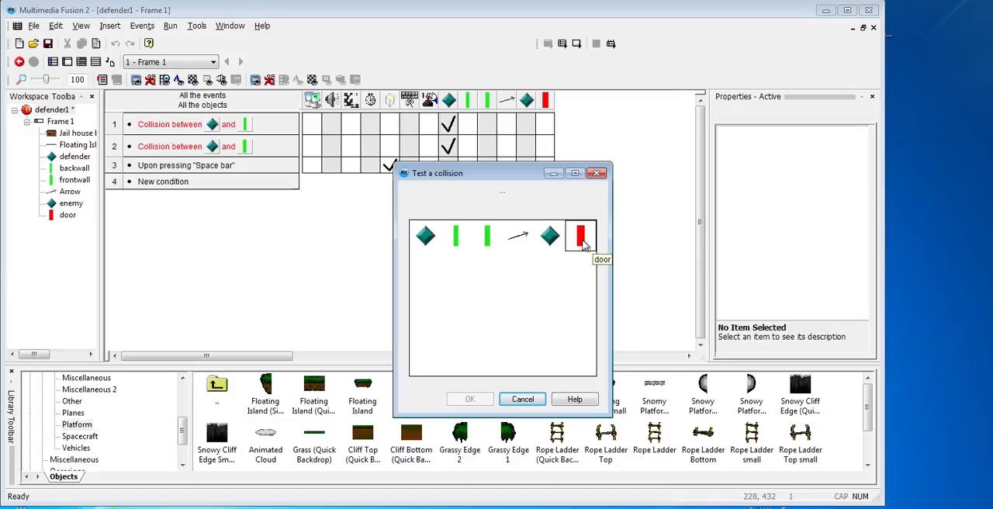
pyautogui.click(580, 235)
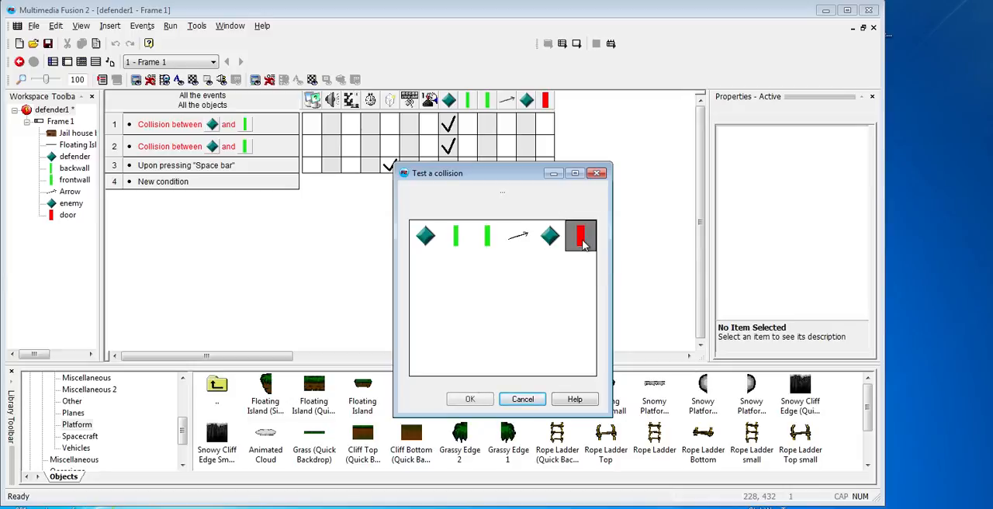
pyautogui.click(470, 398)
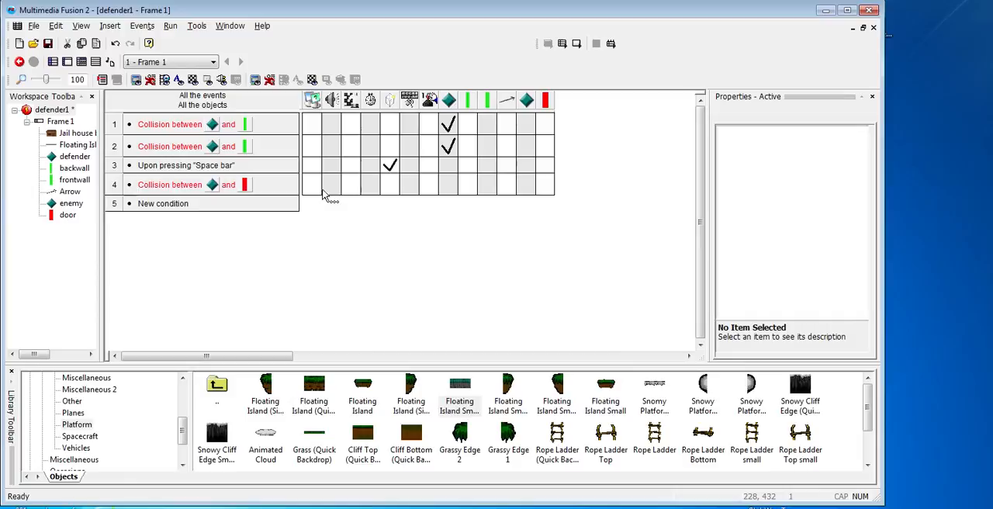
pyautogui.moveTo(443, 181)
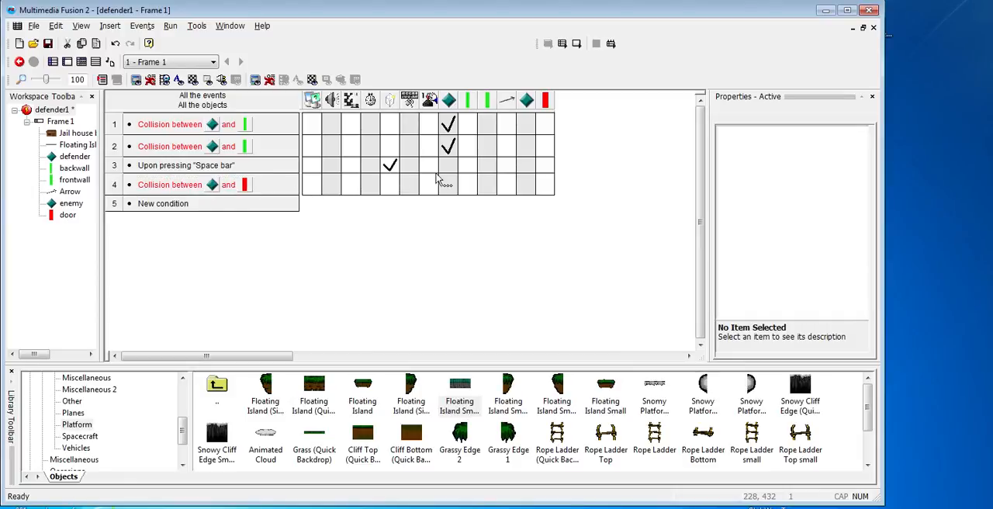
pyautogui.moveTo(449, 99)
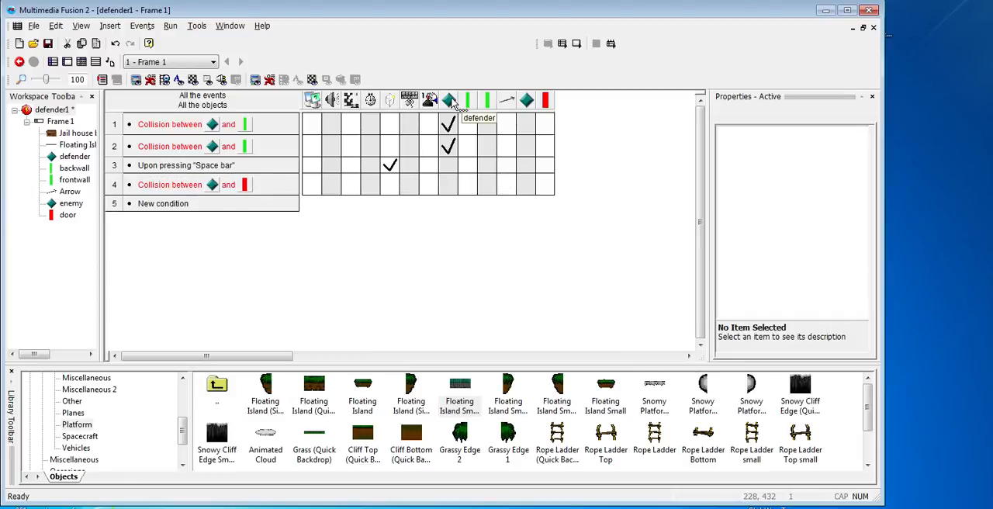
pyautogui.moveTo(532, 174)
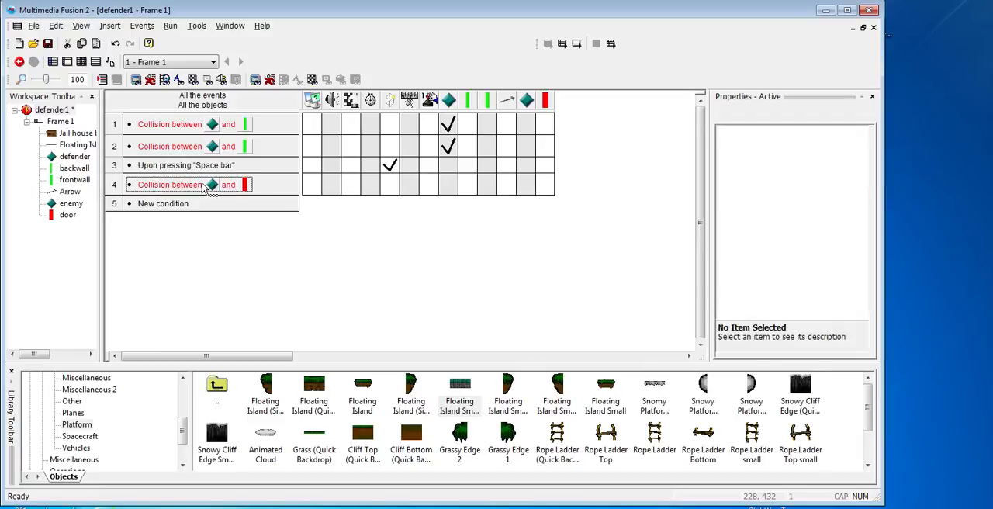
pyautogui.moveTo(524, 189)
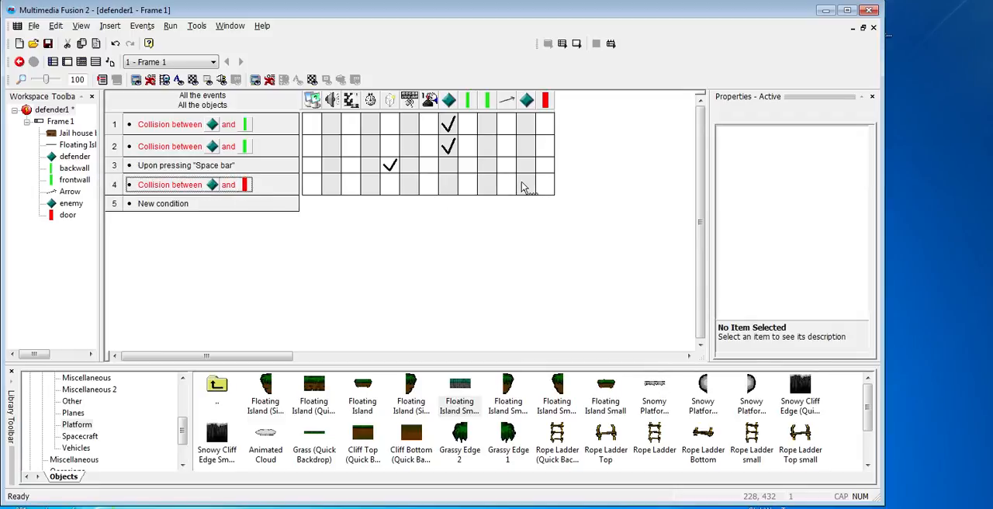
pyautogui.rightClick(527, 184)
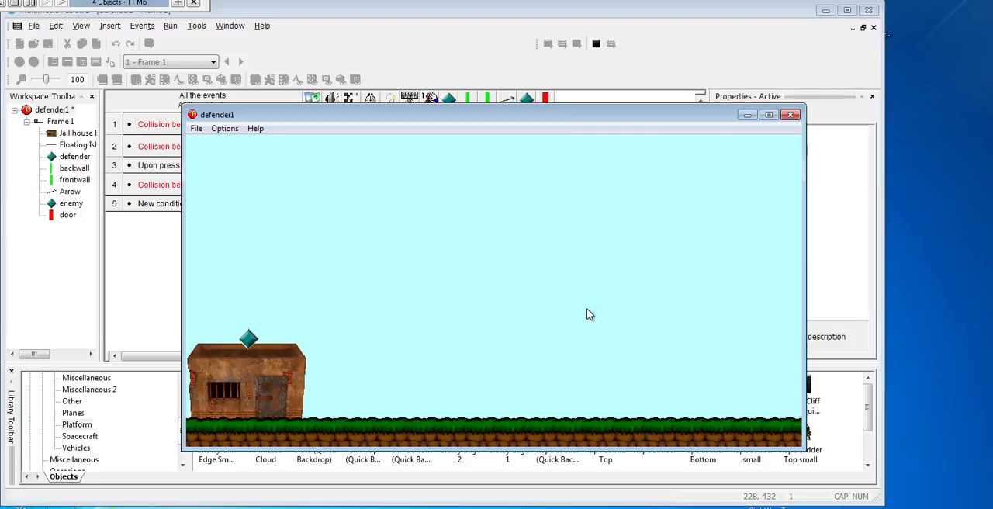
pyautogui.moveTo(496, 256)
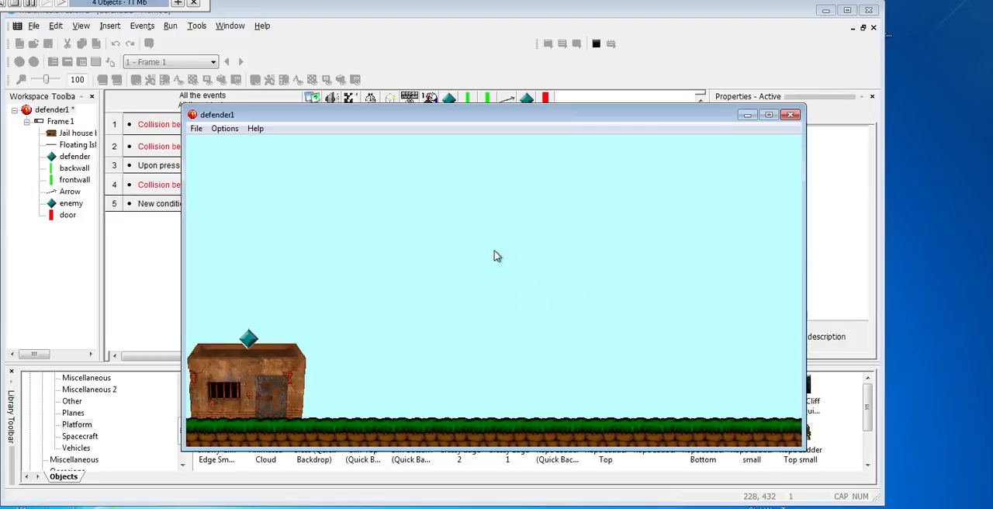
pyautogui.moveTo(717, 189)
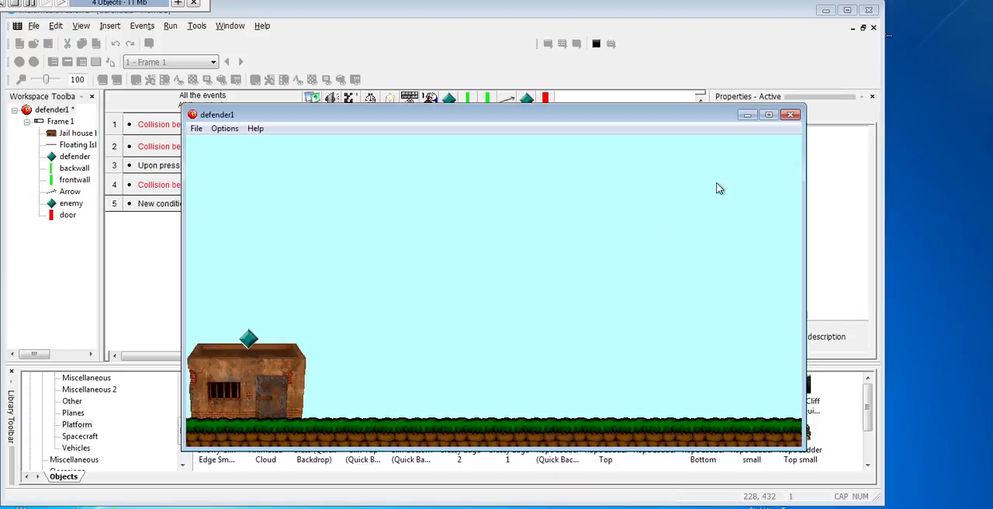
# Close the running game test to return to the Event Editor.
pyautogui.click(790, 115)
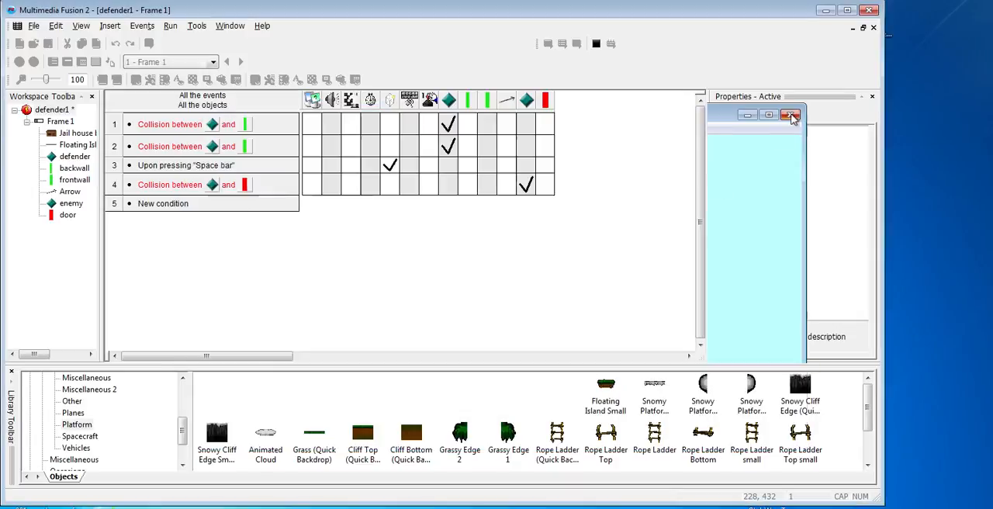
pyautogui.click(791, 115)
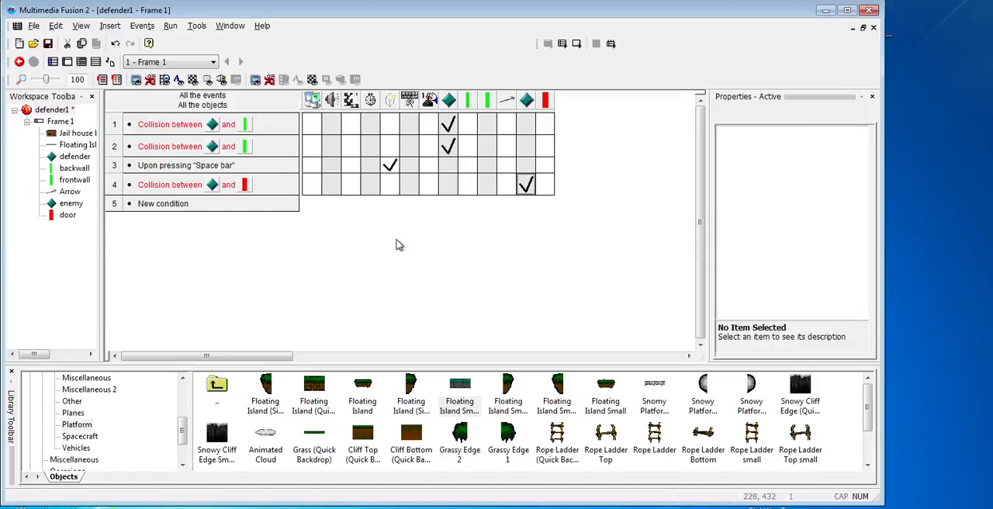
pyautogui.moveTo(387, 247)
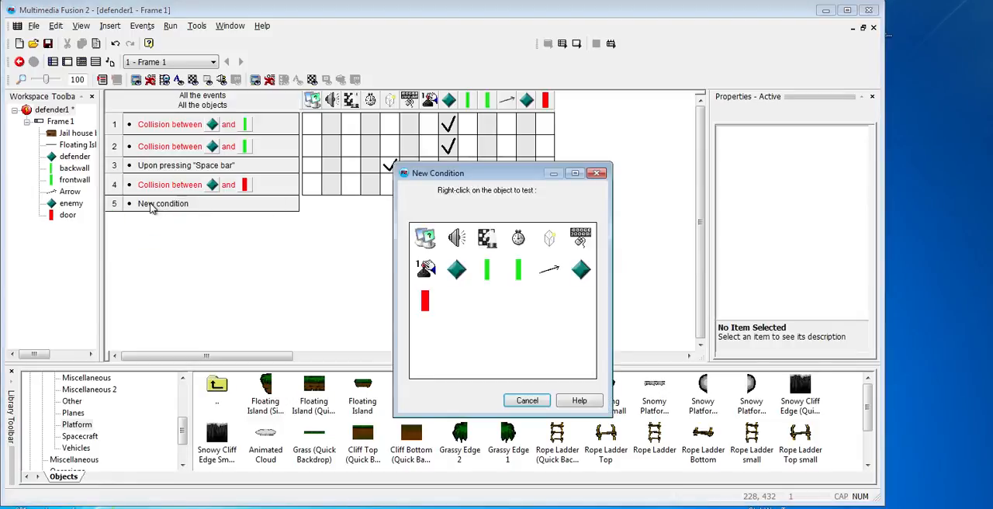
pyautogui.moveTo(517, 238)
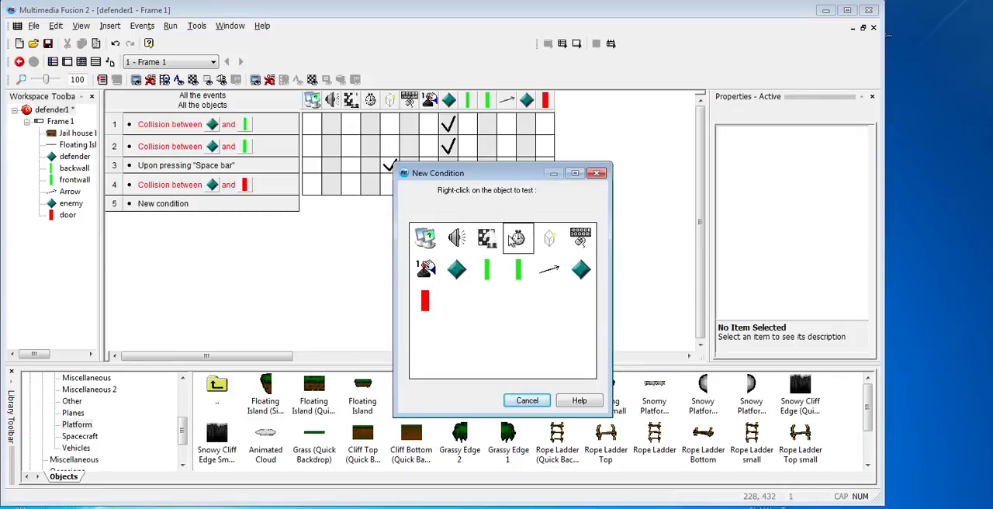
pyautogui.moveTo(517, 239)
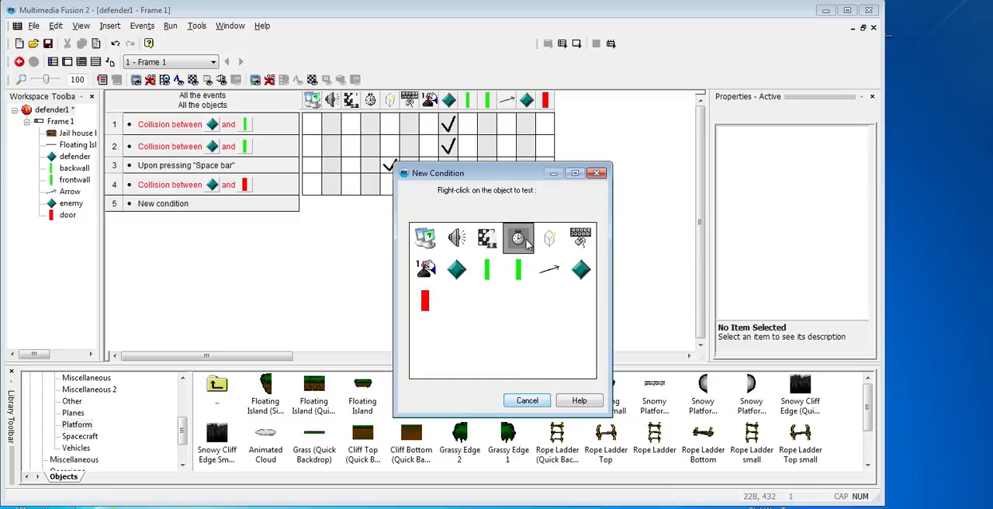
# Add event 5 with an Every 02"-05 timer condition.
pyautogui.click(518, 239)
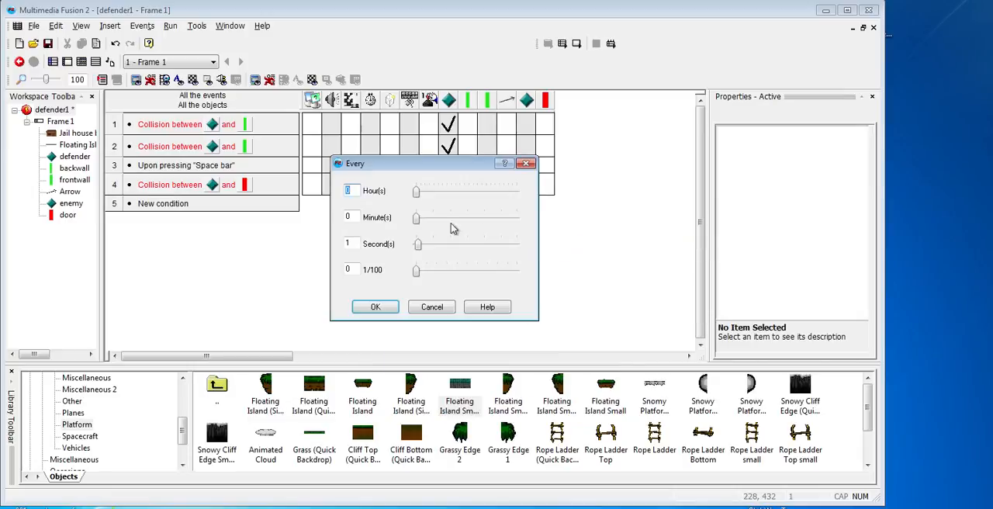
pyautogui.click(350, 243)
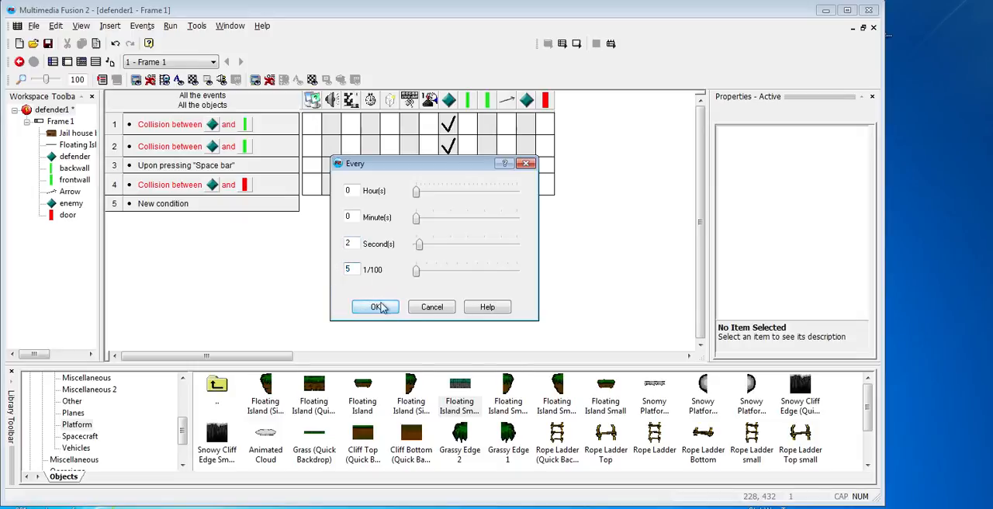
pyautogui.click(375, 306)
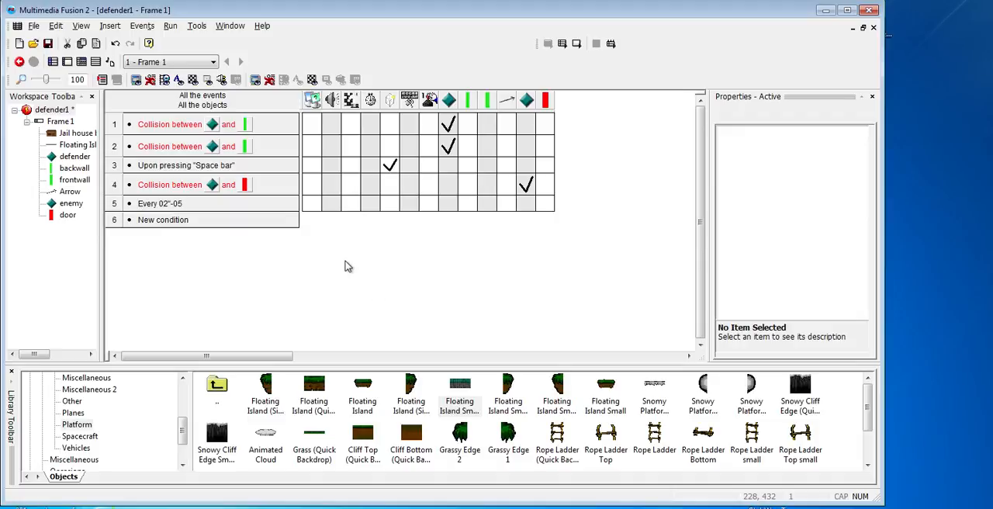
pyautogui.moveTo(240, 218)
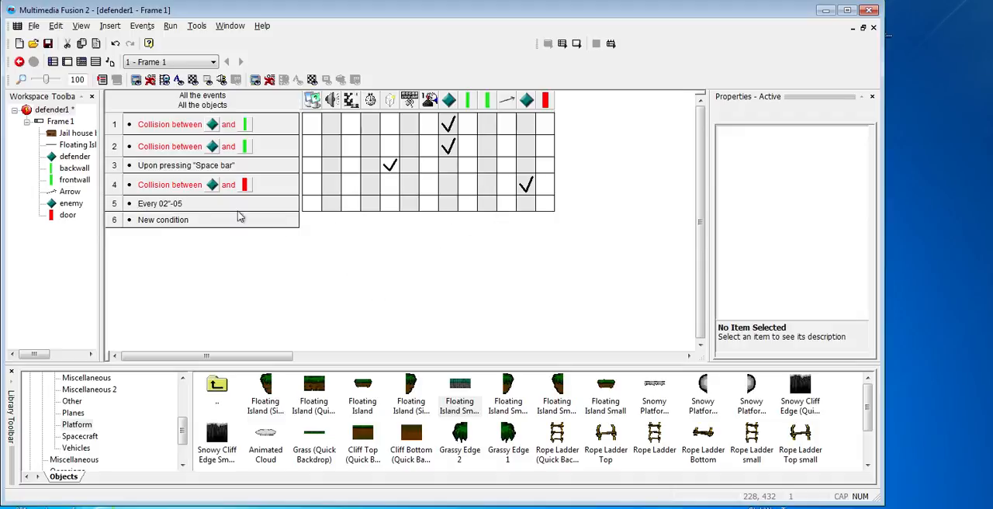
# Give event 5's timer a Create object action spawning the enemy at 760, 400.
pyautogui.click(186, 203)
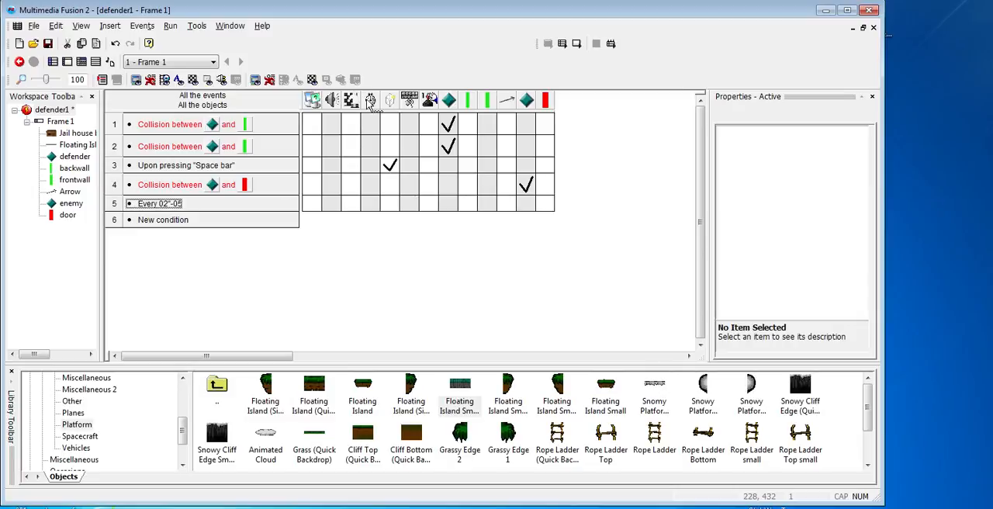
pyautogui.moveTo(543, 113)
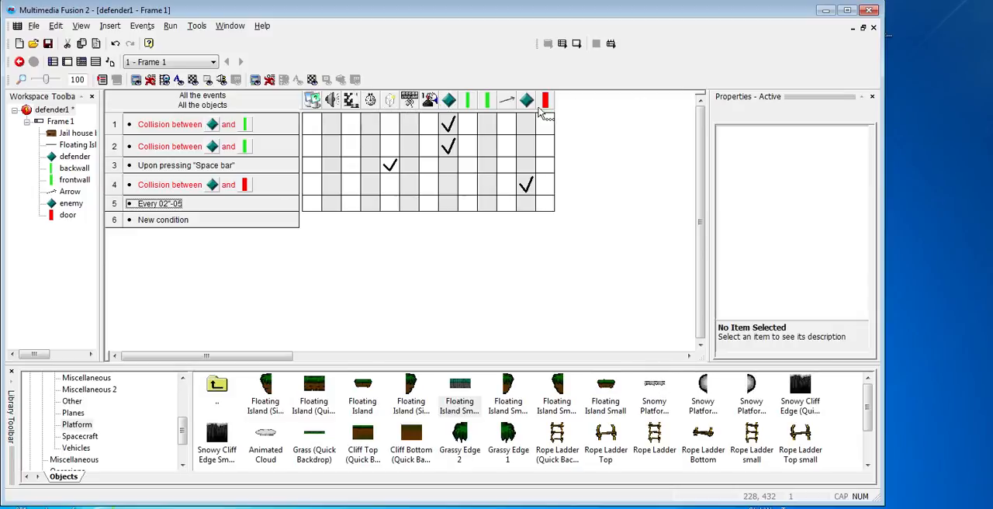
pyautogui.moveTo(390, 99)
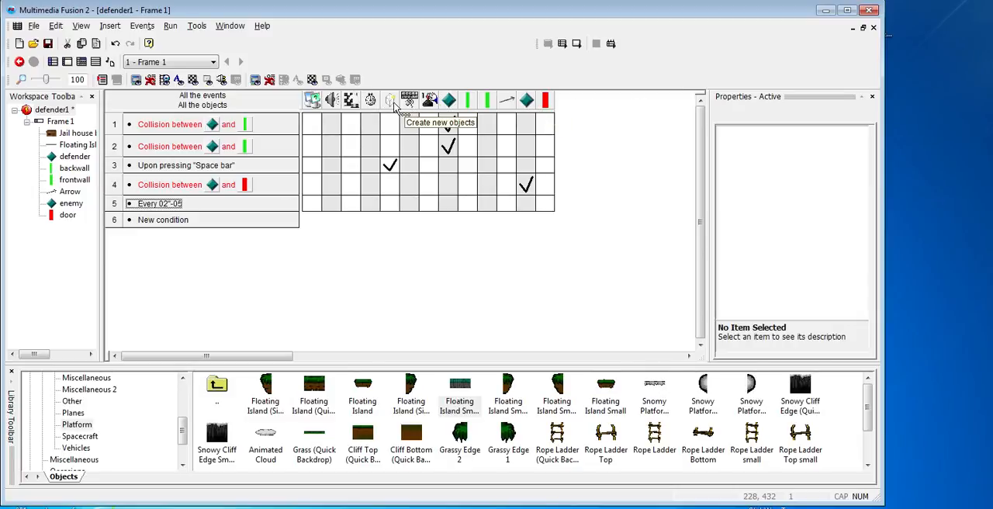
pyautogui.moveTo(200, 211)
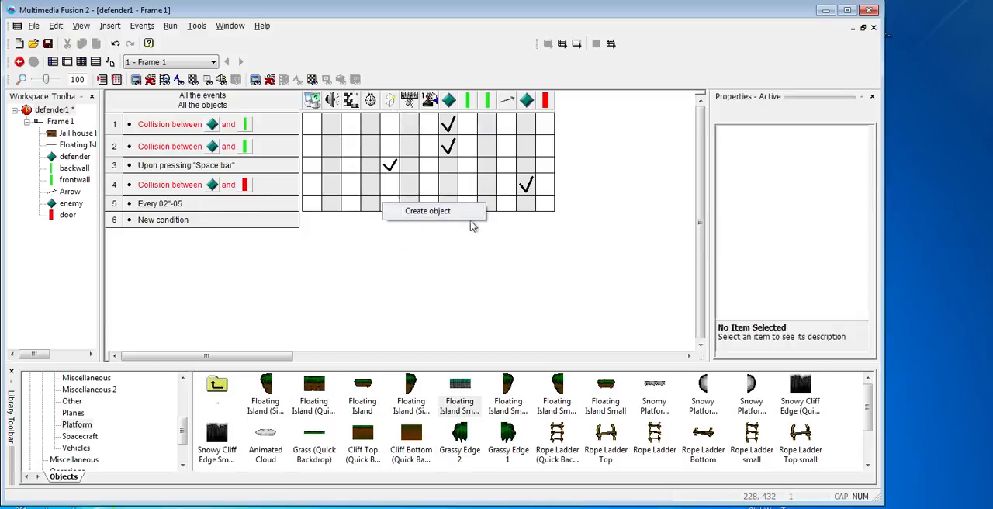
pyautogui.click(427, 211)
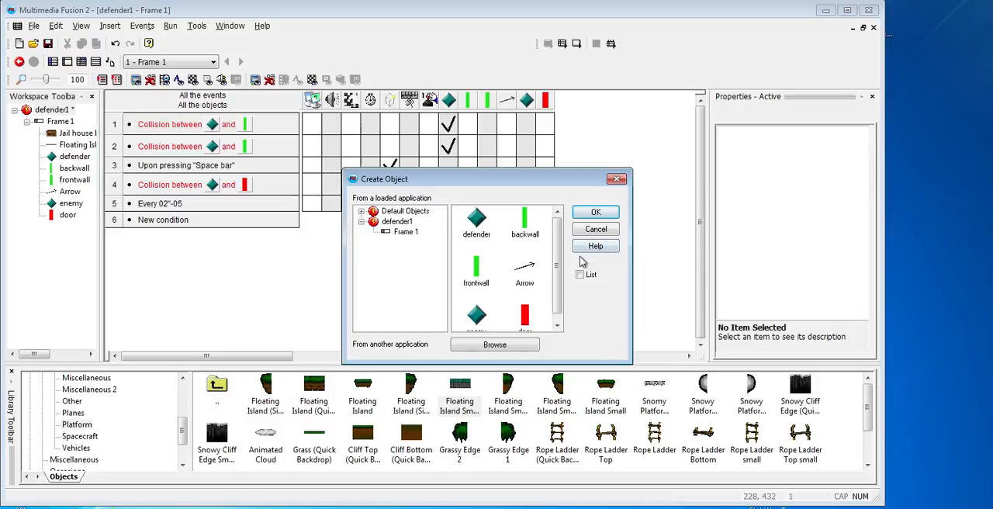
pyautogui.click(476, 314)
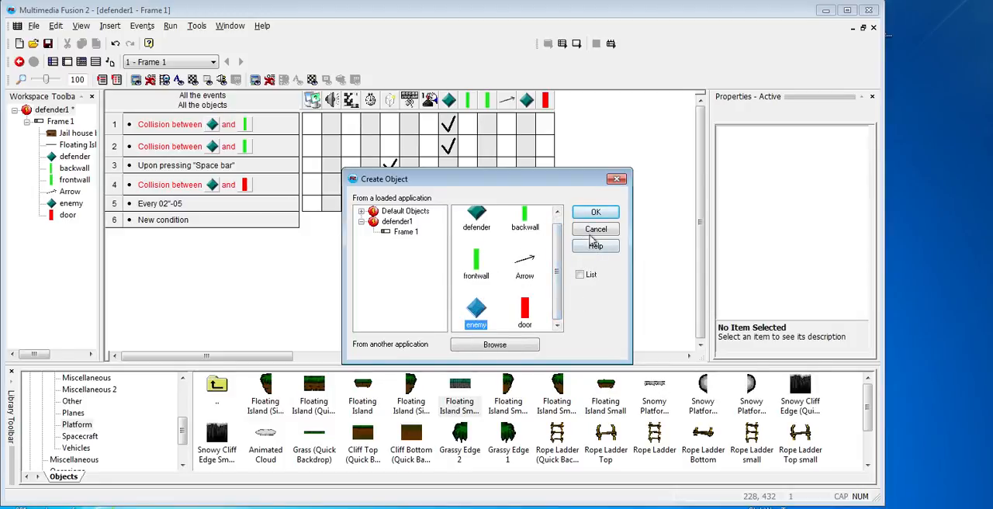
pyautogui.click(595, 212)
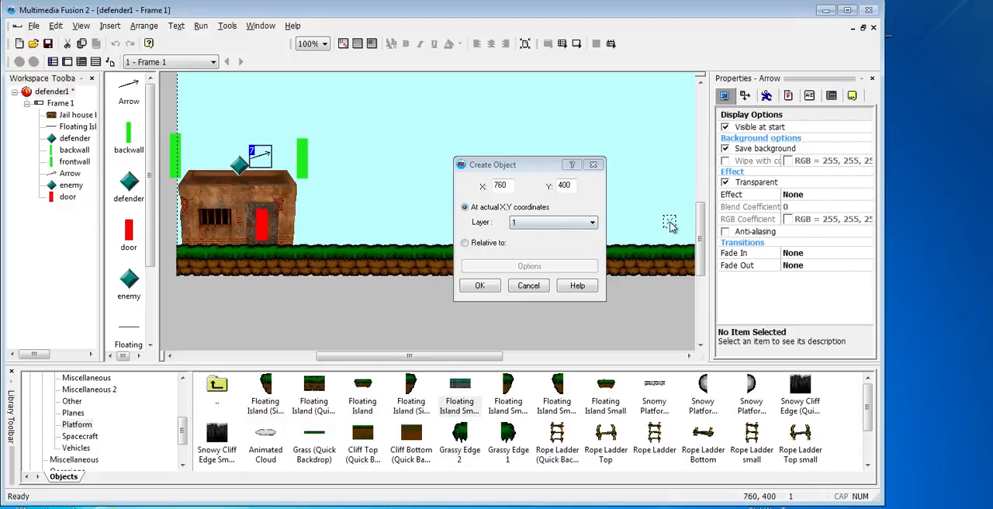
pyautogui.hscroll(3)
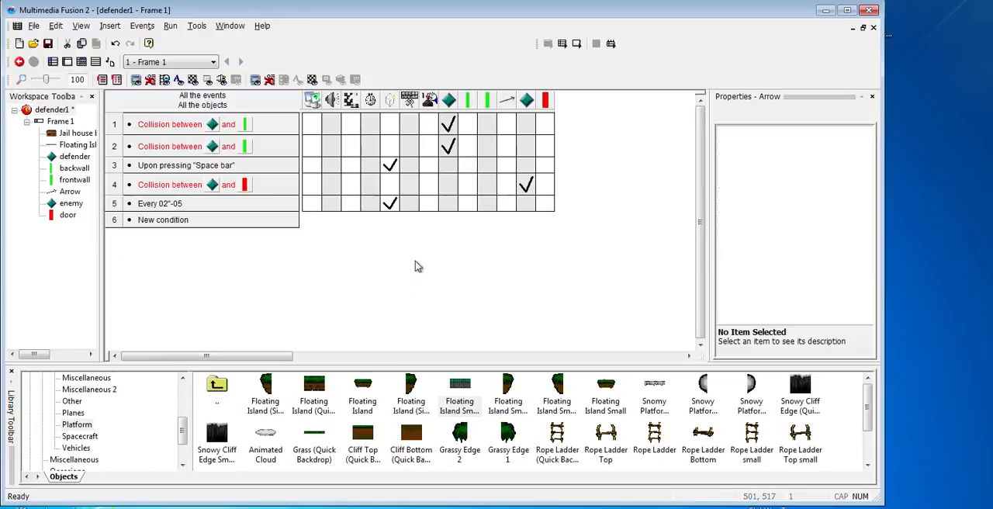
pyautogui.click(170, 26)
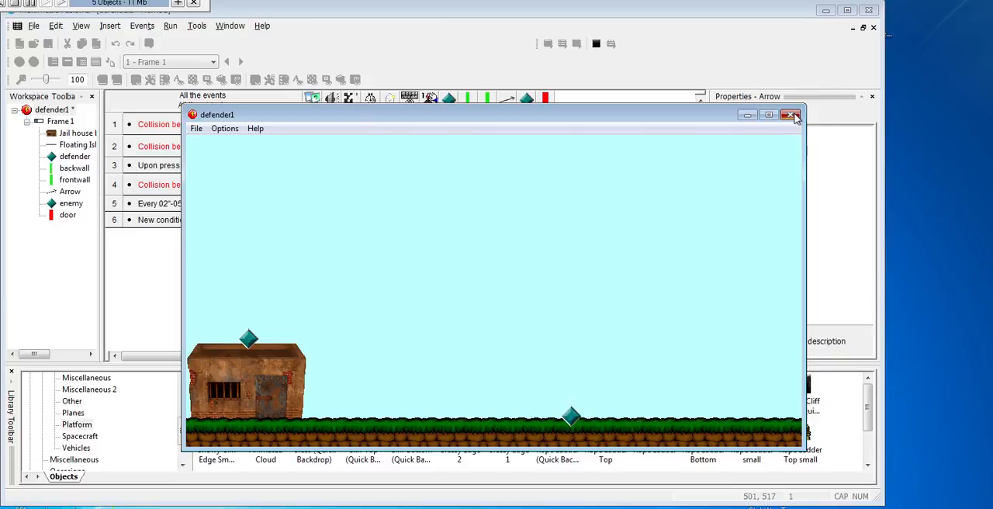
pyautogui.click(794, 114)
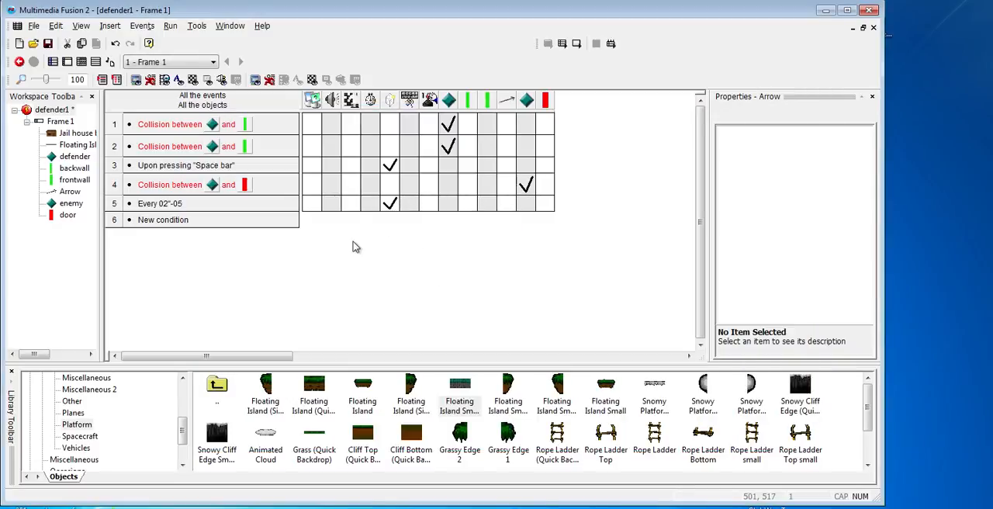
pyautogui.moveTo(390, 203)
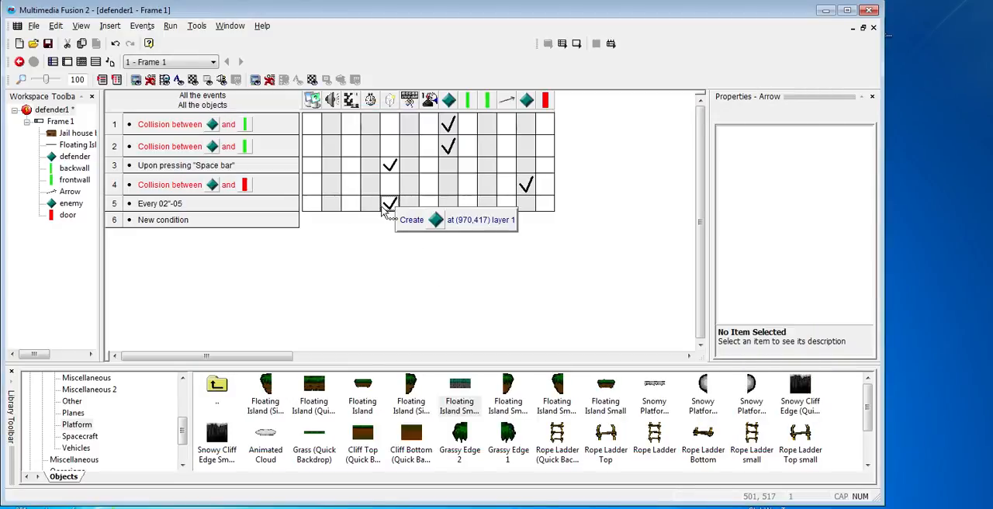
# Move event 5's enemy spawn position to 969, 409 and return to the event grid.
pyautogui.doubleClick(389, 204)
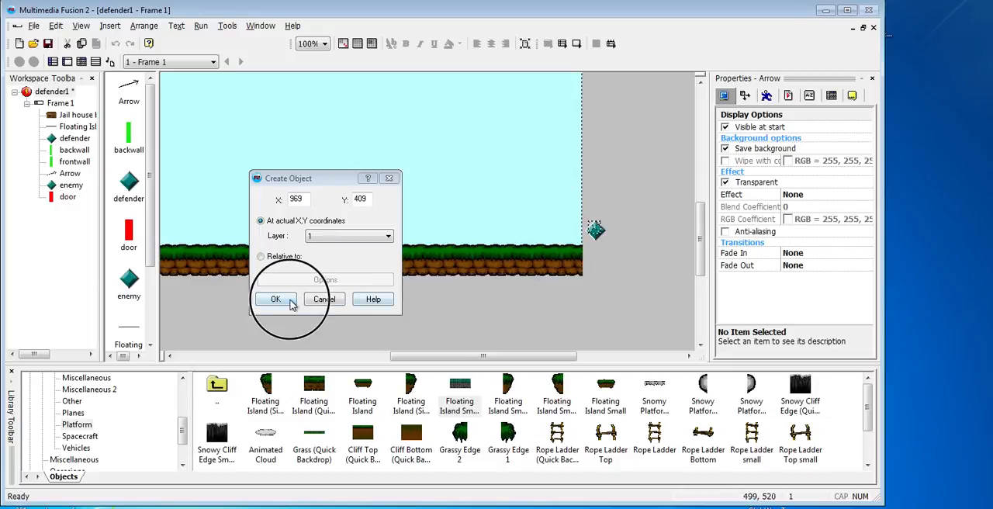
pyautogui.click(275, 300)
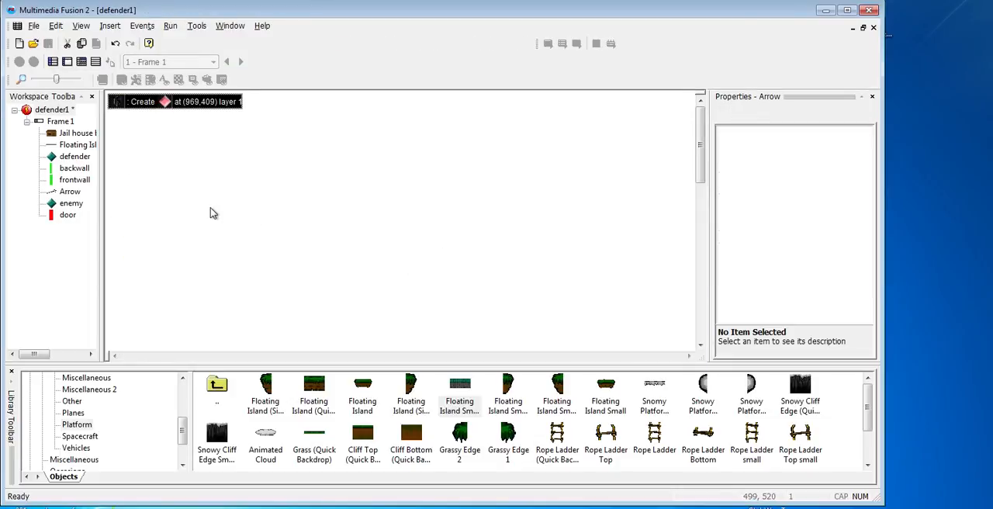
pyautogui.click(142, 25)
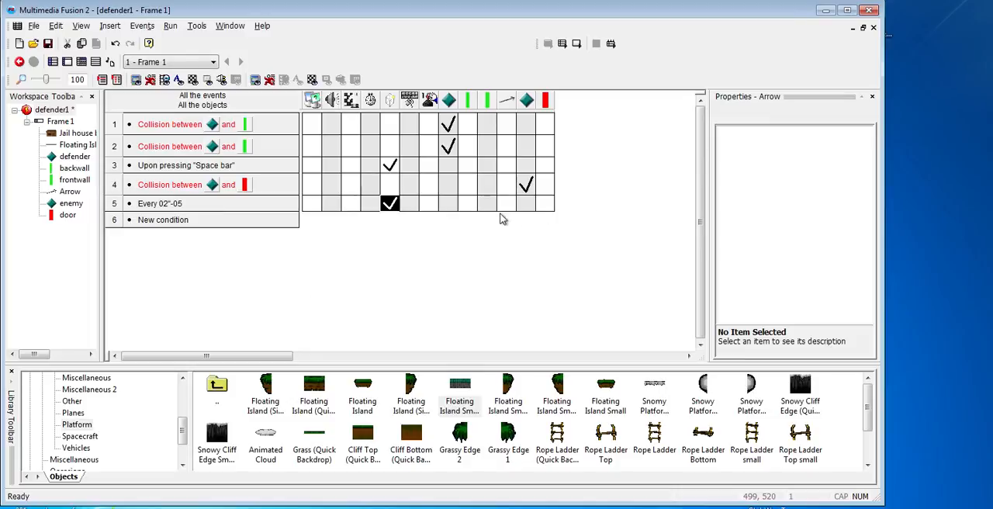
pyautogui.moveTo(229, 269)
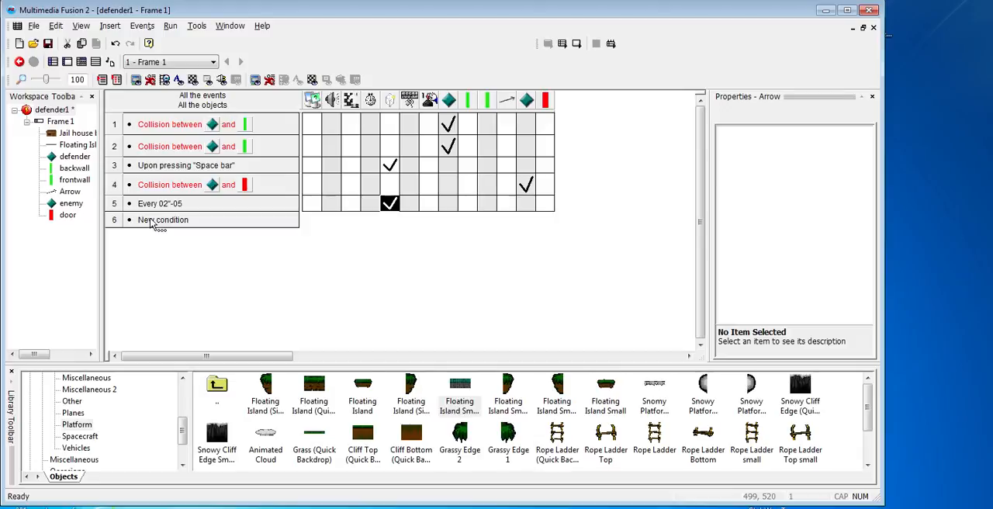
# Add event 6 'Arrow collides with enemy' with an enemy action, then close the test run.
pyautogui.doubleClick(163, 220)
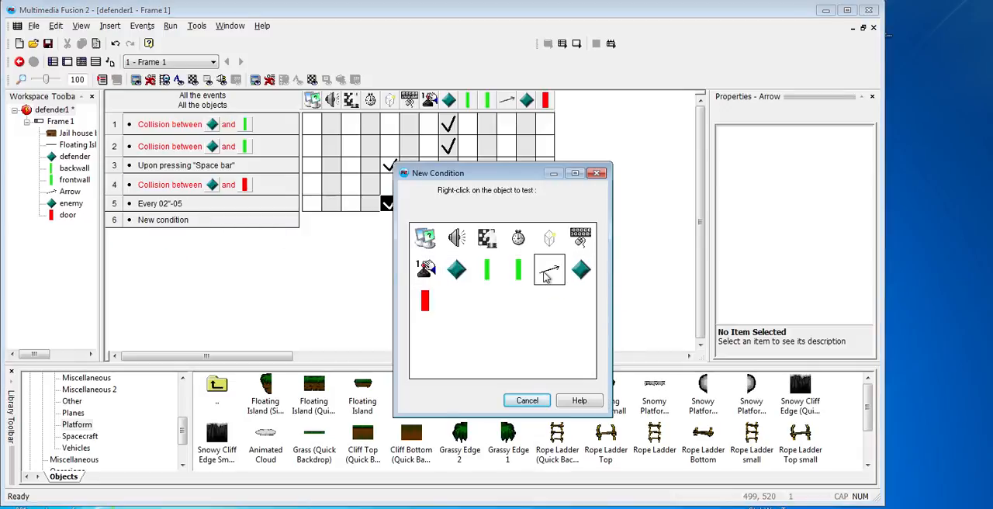
pyautogui.rightClick(549, 270)
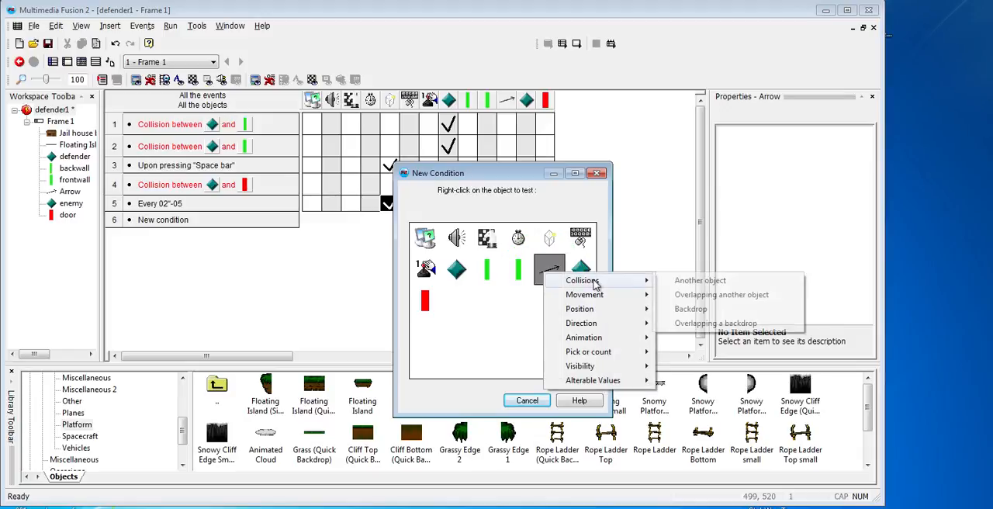
pyautogui.click(699, 280)
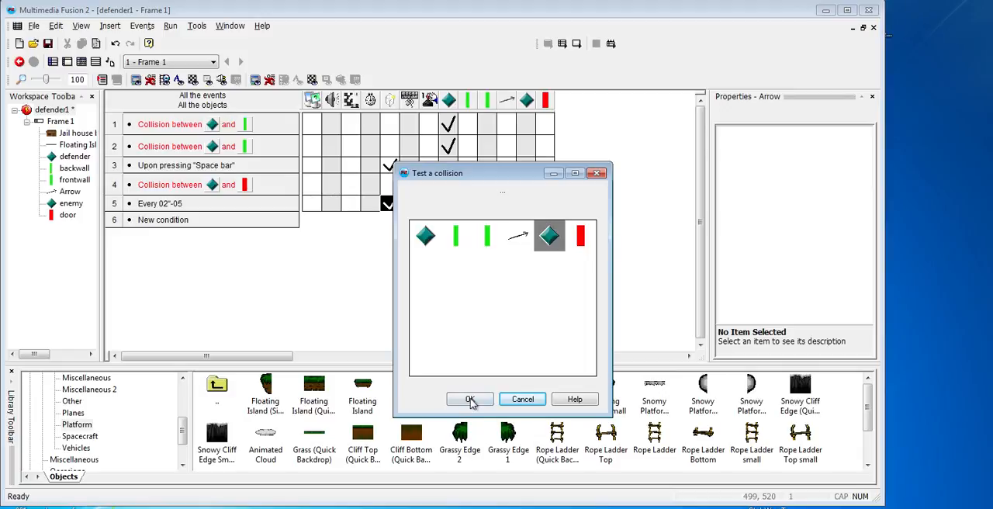
pyautogui.click(469, 398)
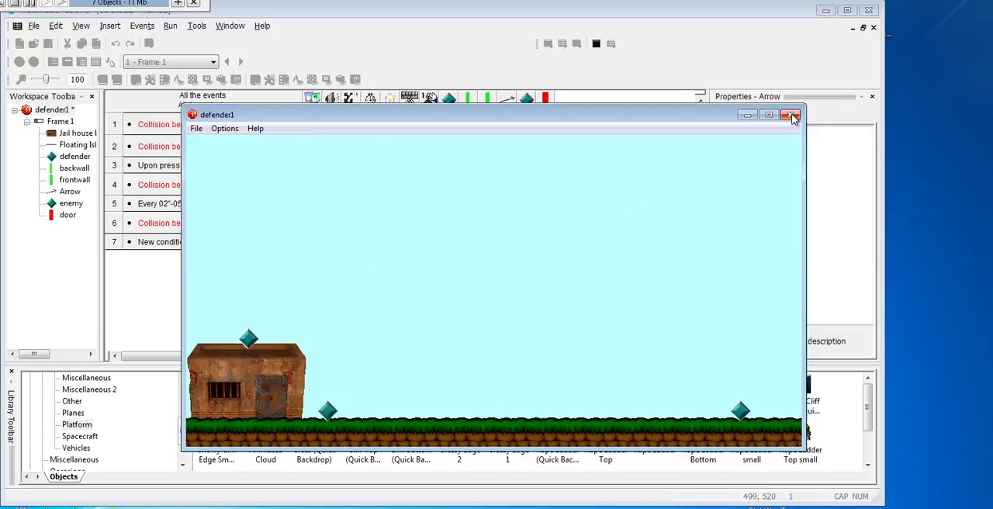
pyautogui.click(792, 115)
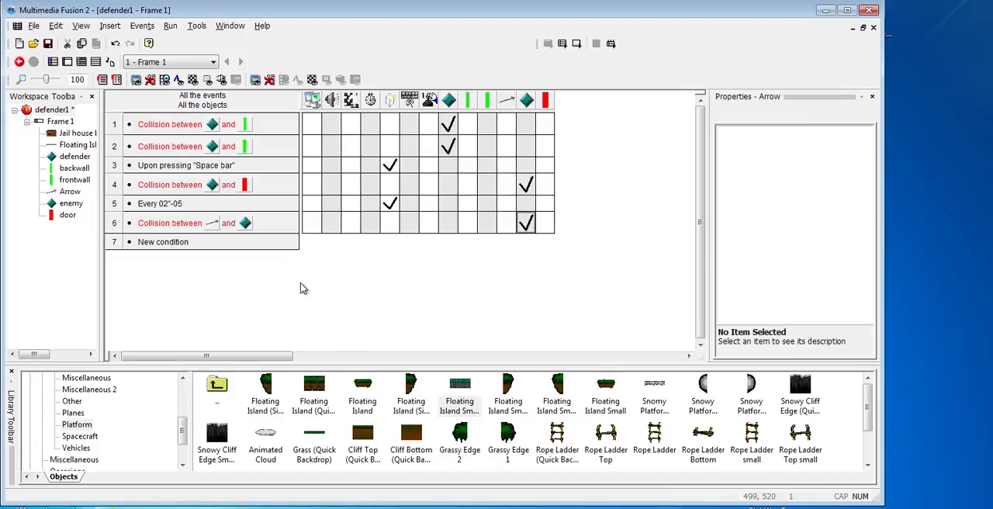
pyautogui.moveTo(364, 236)
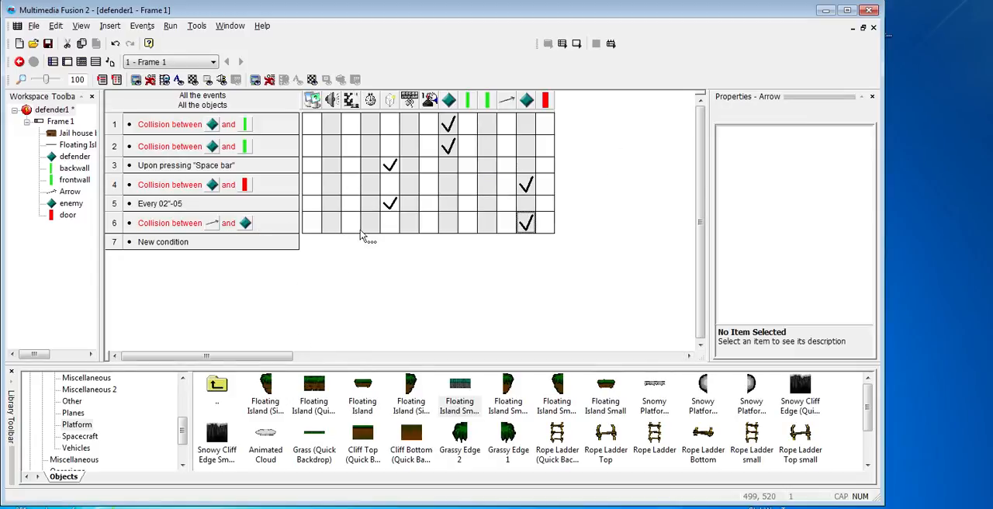
pyautogui.moveTo(261, 259)
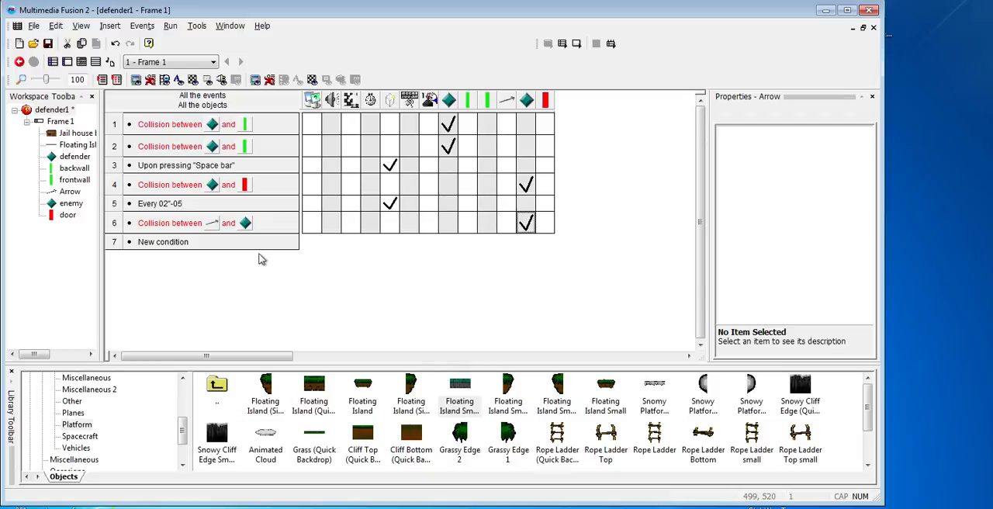
pyautogui.moveTo(301, 308)
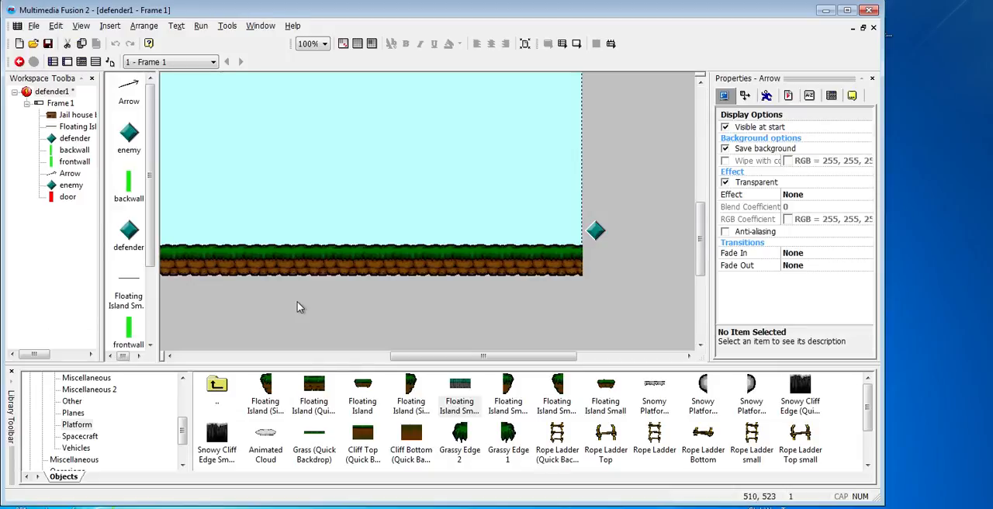
# Insert a Games > Score counter showing 0 near the top of the frame.
pyautogui.press('Delete')
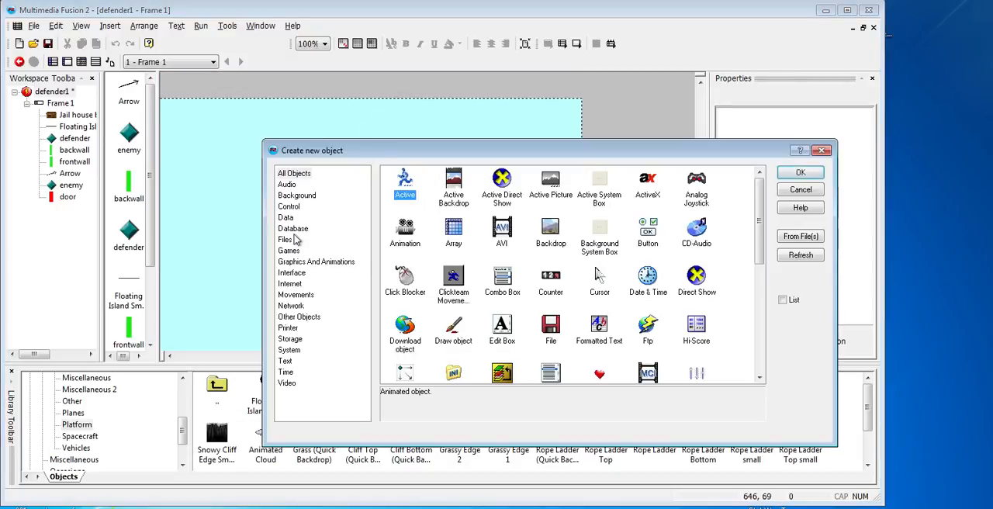
pyautogui.click(288, 250)
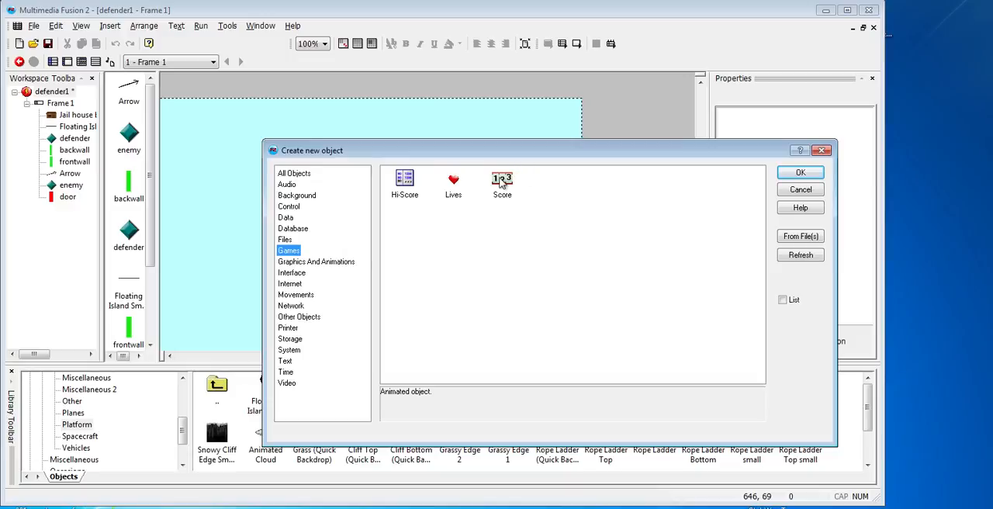
pyautogui.click(799, 189)
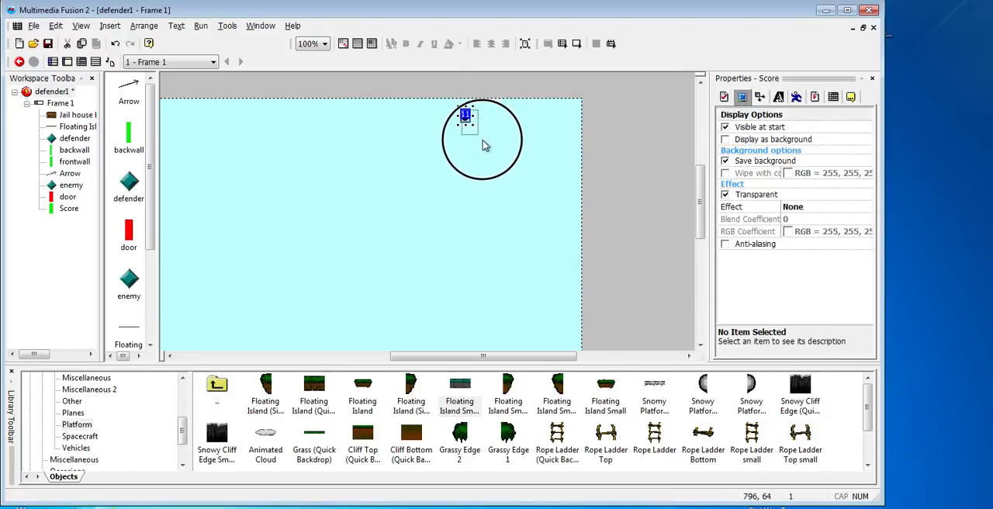
pyautogui.click(446, 327)
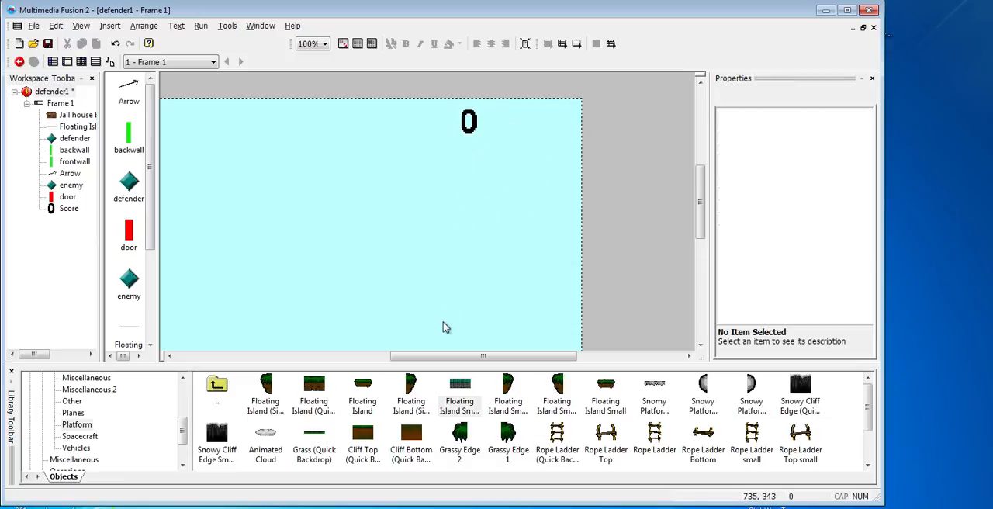
pyautogui.moveTo(244, 231)
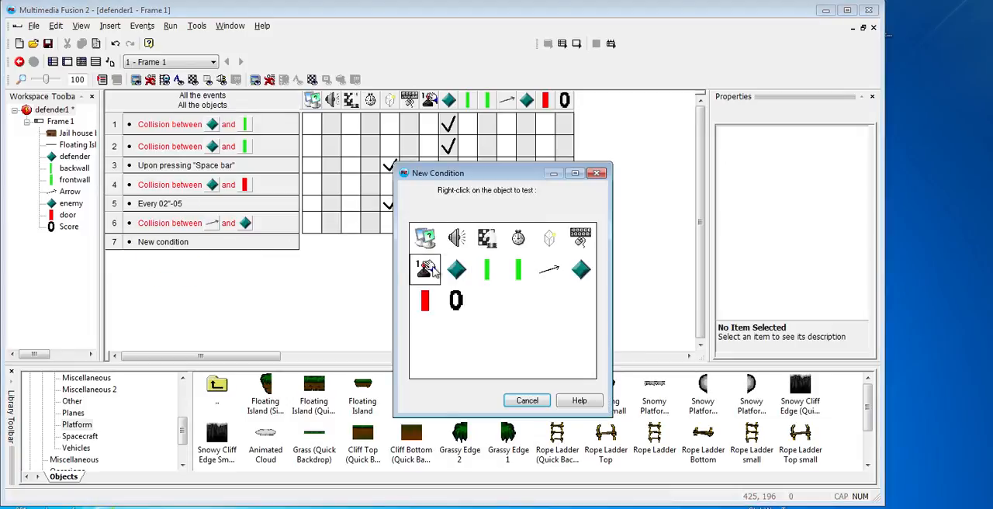
pyautogui.moveTo(425, 269)
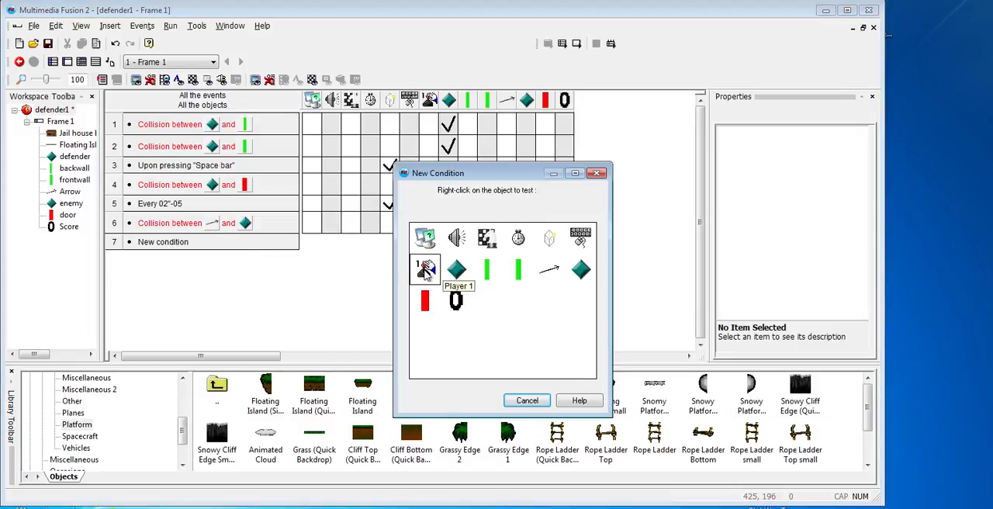
# Make event 6 add 1 to Player 1's score, then close the test preview.
pyautogui.rightClick(424, 269)
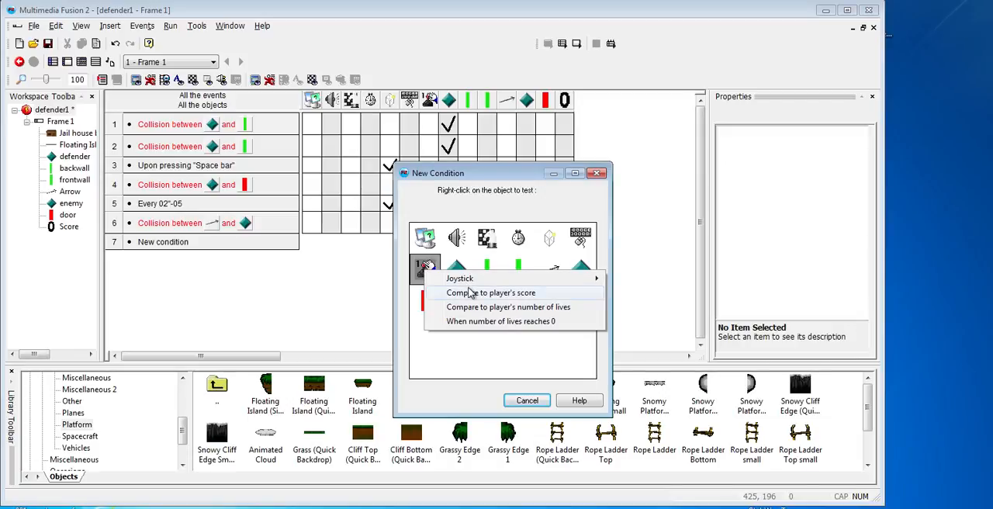
pyautogui.moveTo(459, 277)
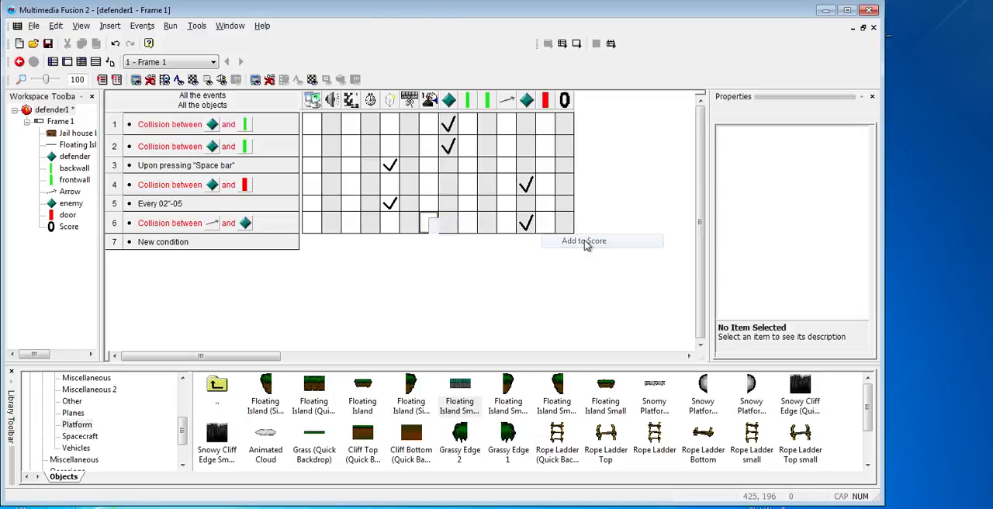
pyautogui.click(584, 240)
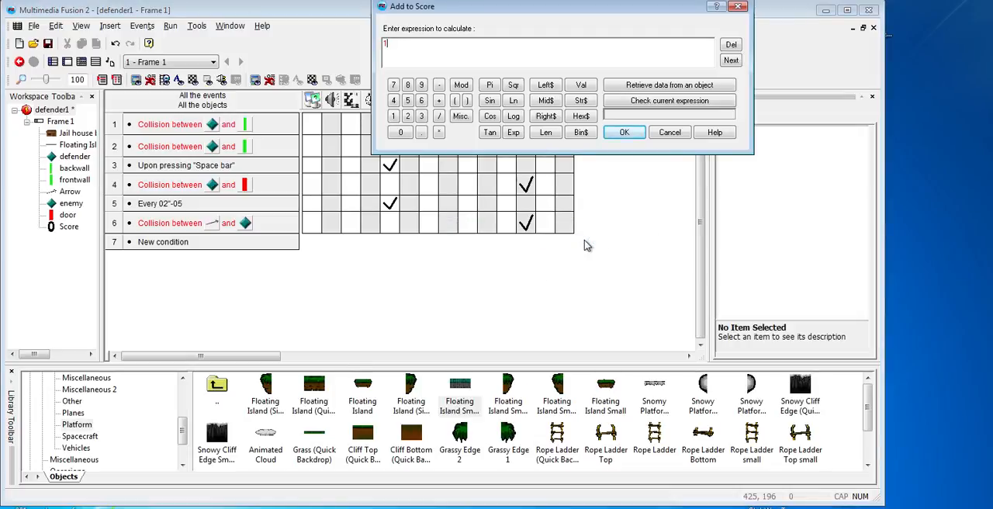
pyautogui.click(623, 132)
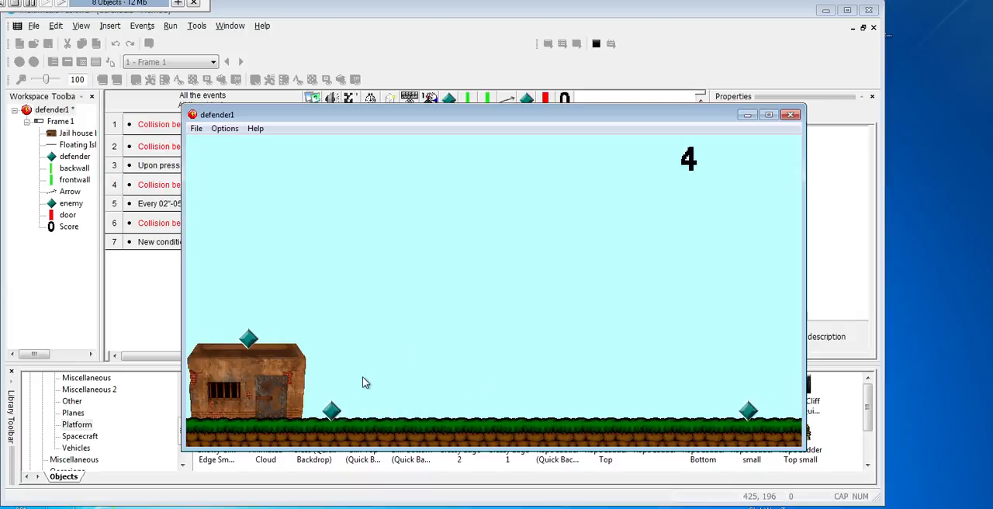
pyautogui.moveTo(759, 146)
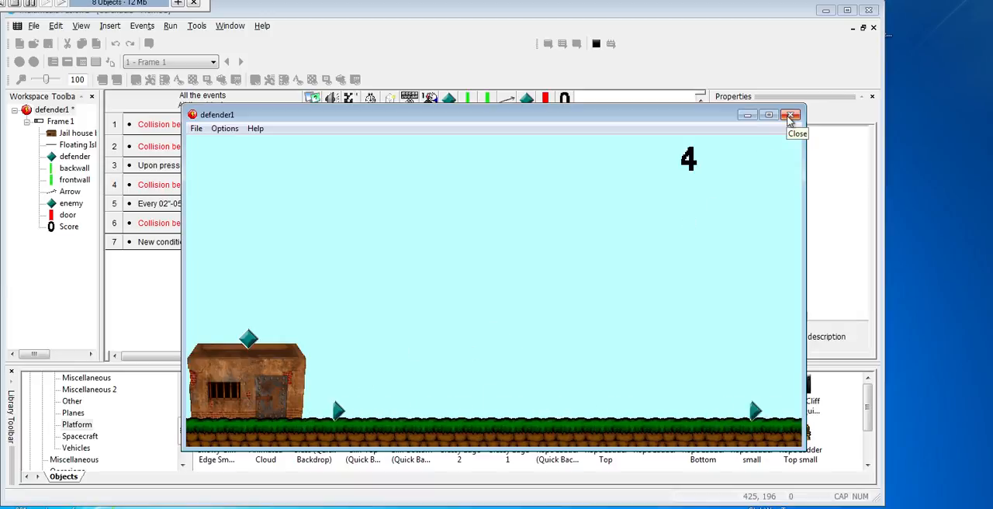
pyautogui.click(791, 114)
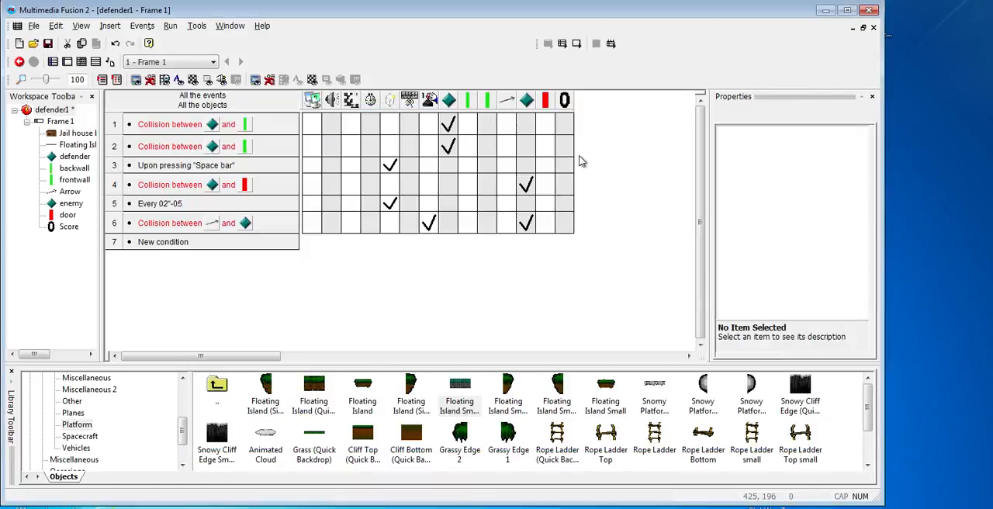
pyautogui.moveTo(196, 293)
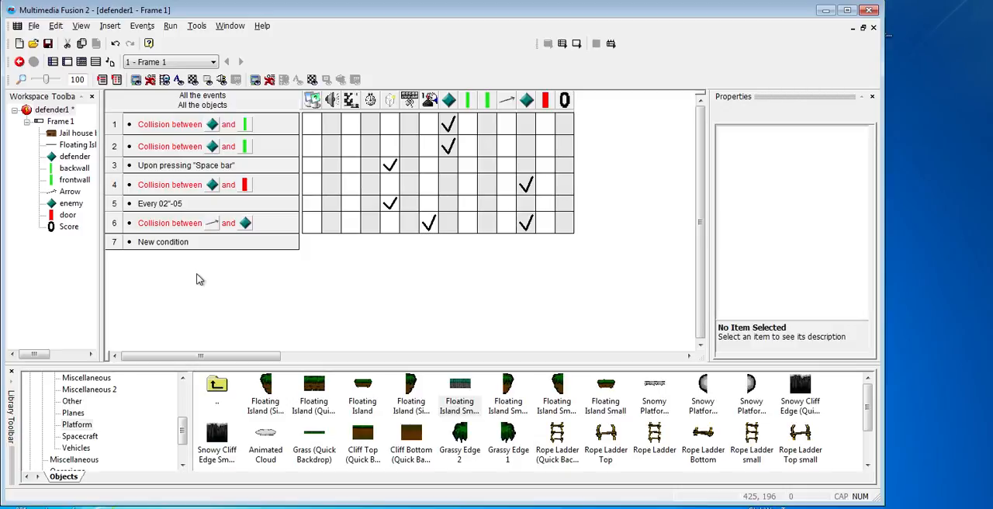
pyautogui.moveTo(180, 248)
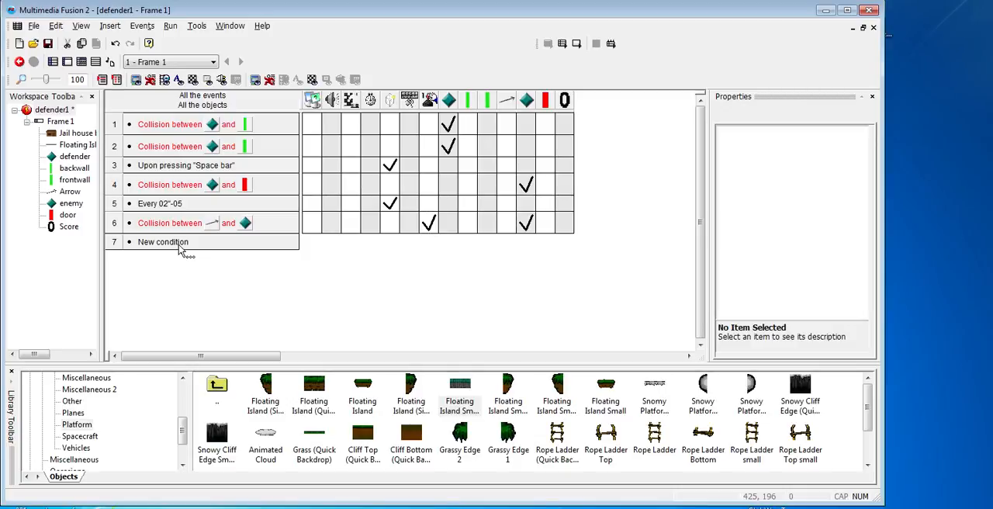
pyautogui.doubleClick(163, 242)
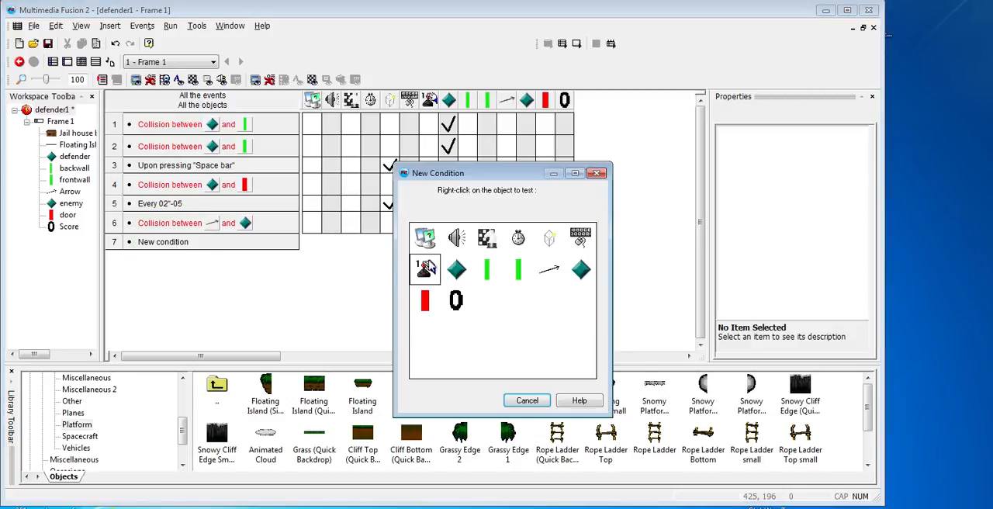
pyautogui.rightClick(581, 269)
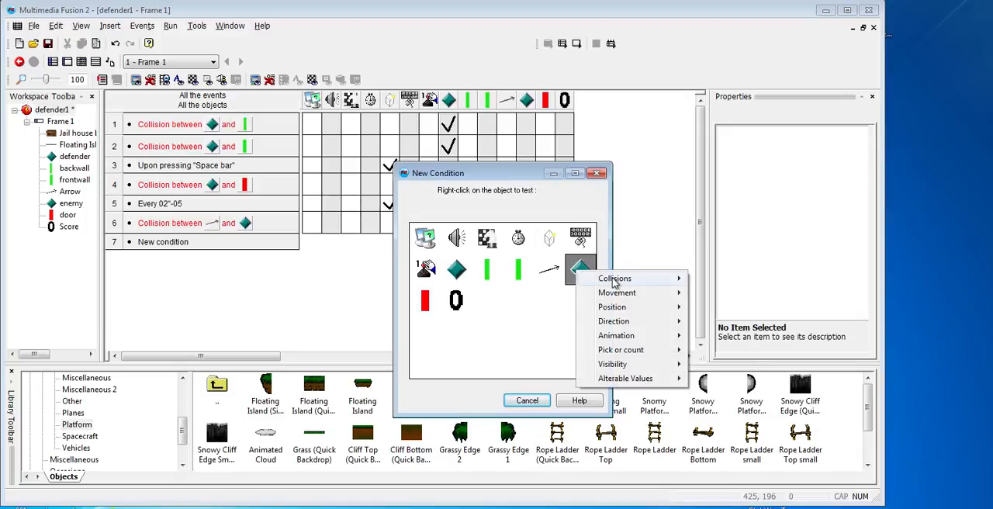
pyautogui.click(614, 278)
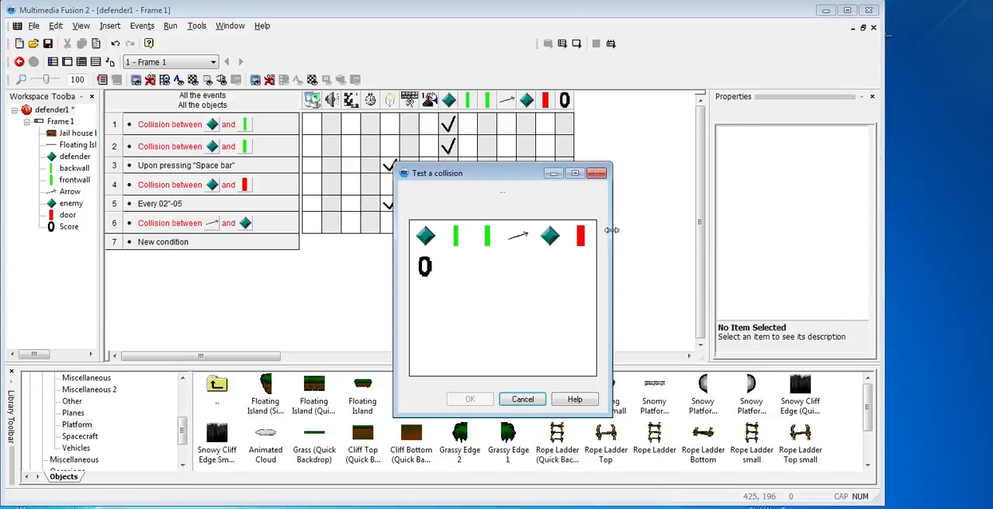
pyautogui.moveTo(580, 235)
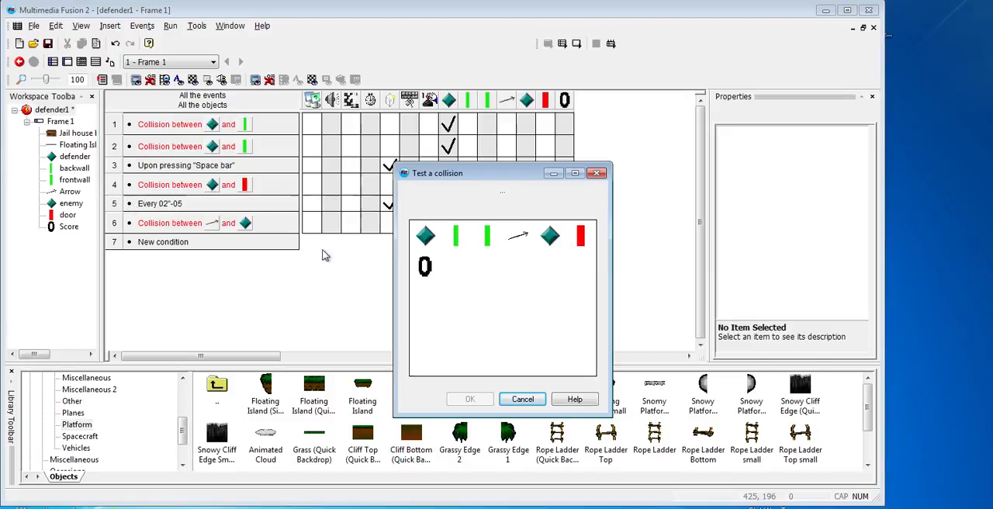
pyautogui.click(523, 399)
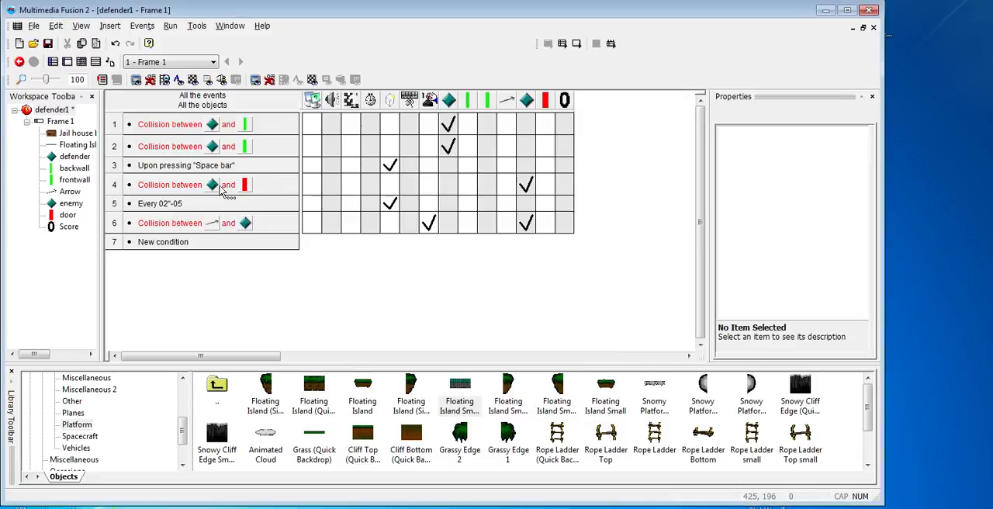
pyautogui.moveTo(245, 184)
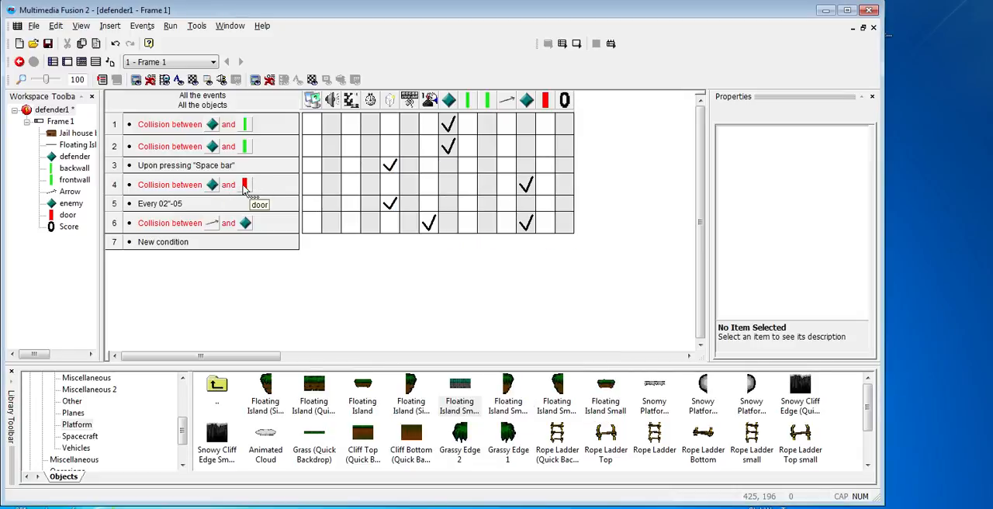
pyautogui.moveTo(404, 275)
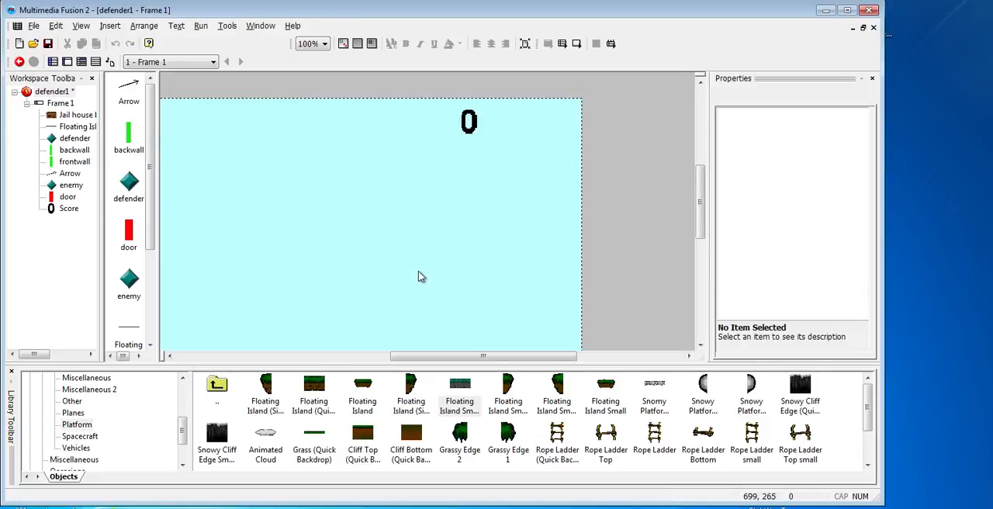
# Insert a Lives display object into the game frame.
pyautogui.rightClick(422, 277)
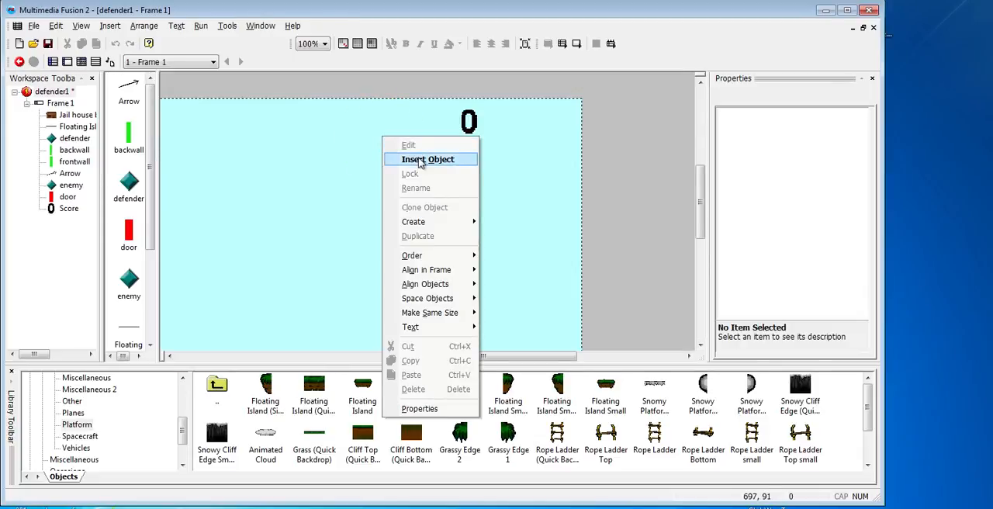
pyautogui.click(428, 159)
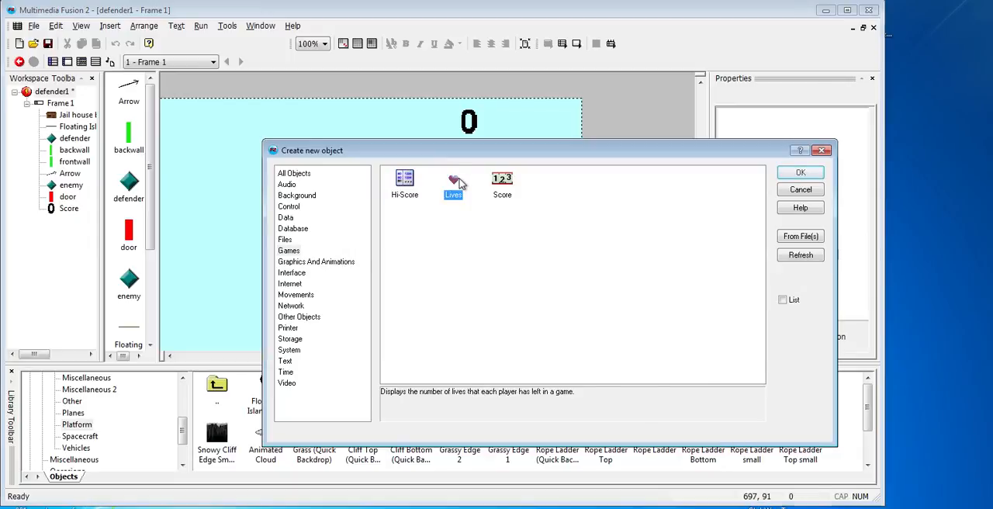
pyautogui.click(800, 172)
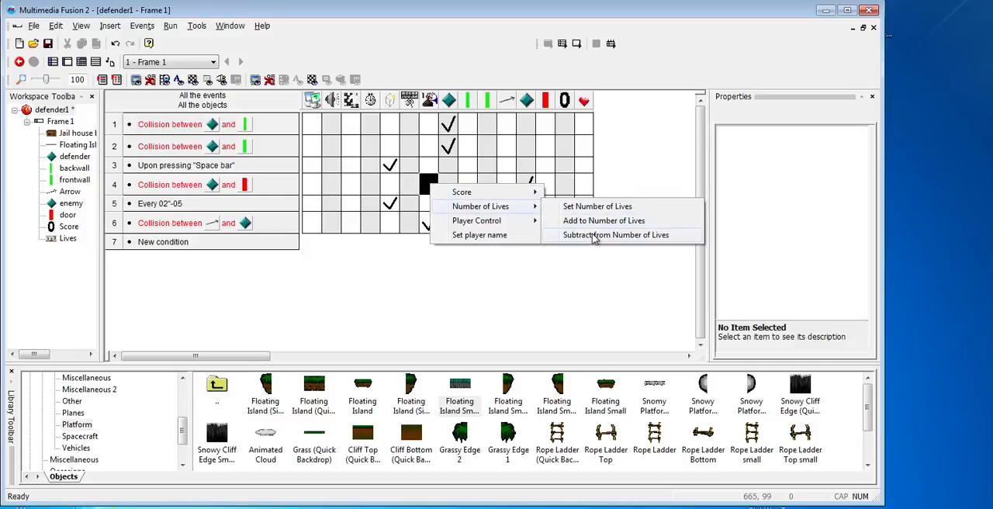
# Make event 4 subtract 1 from the player's lives, then close the test preview.
pyautogui.click(615, 234)
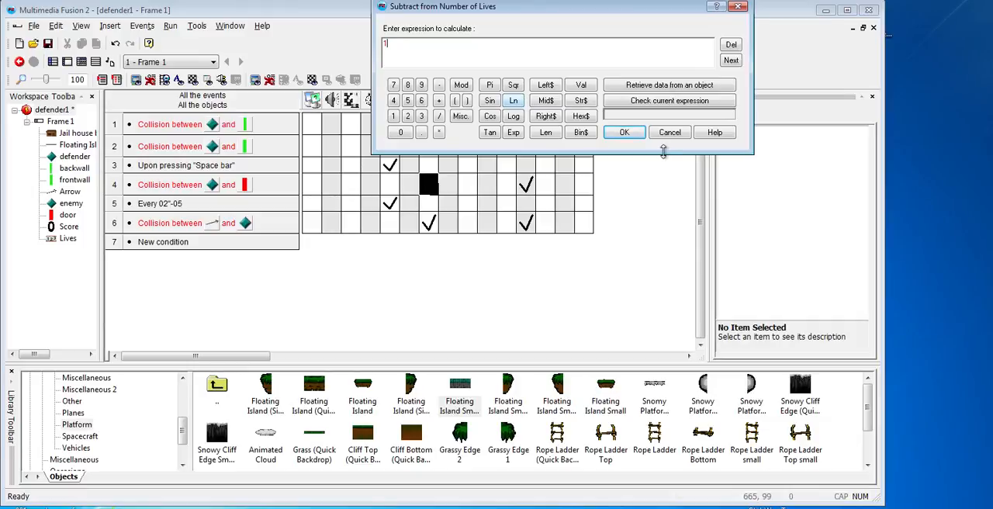
pyautogui.click(624, 132)
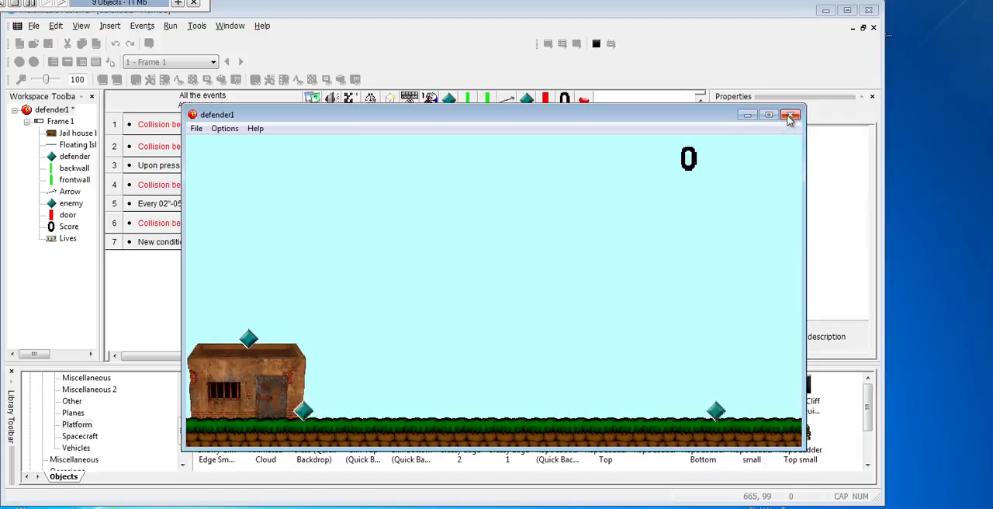
pyautogui.click(790, 115)
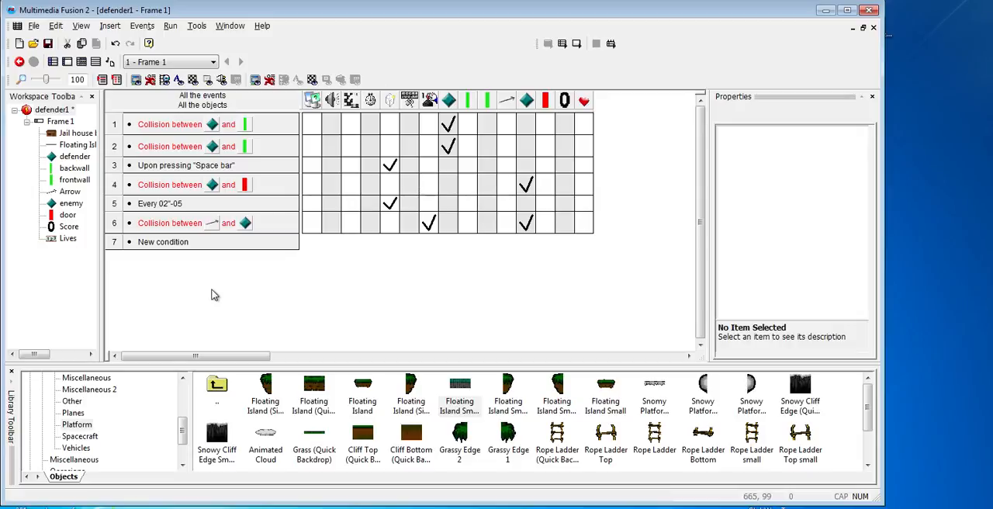
# Refresh the event grid to show event 4's new Player lives check mark.
pyautogui.click(428, 184)
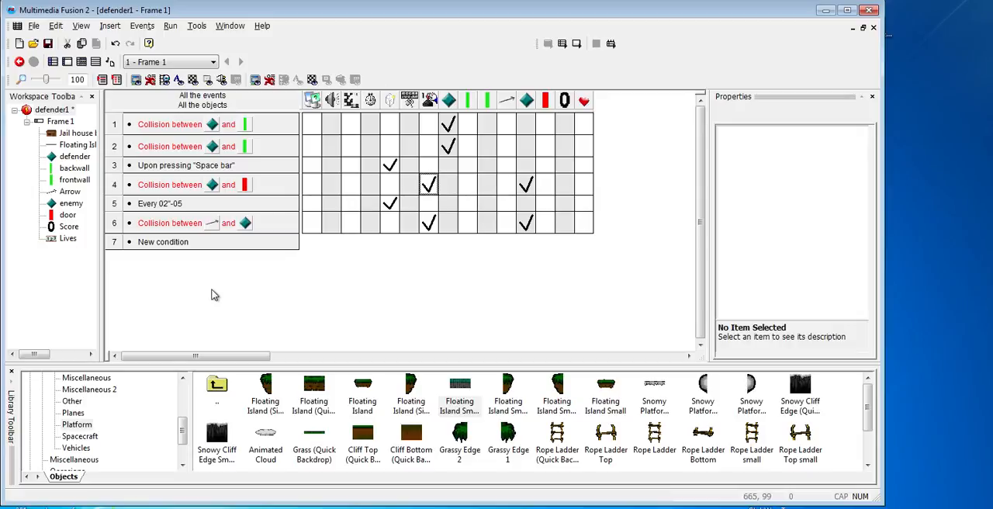
pyautogui.moveTo(227, 334)
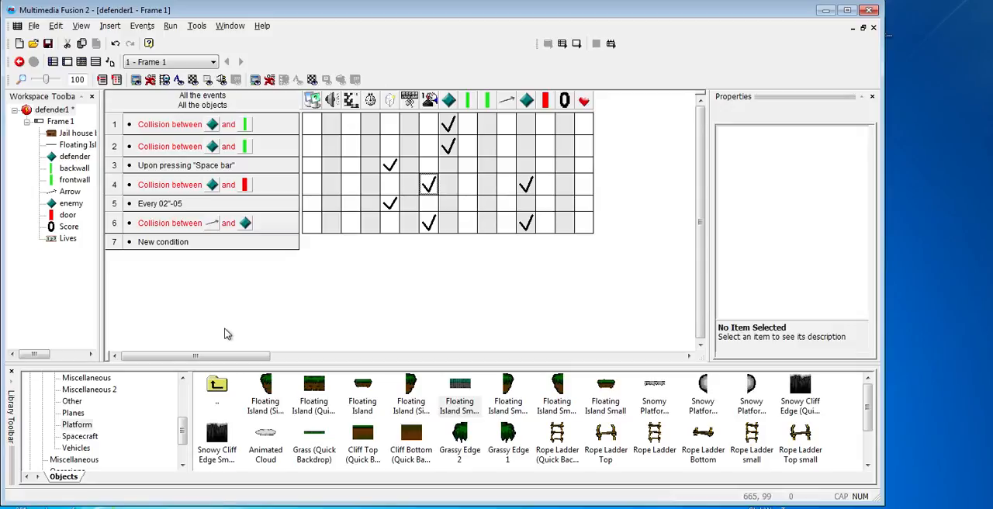